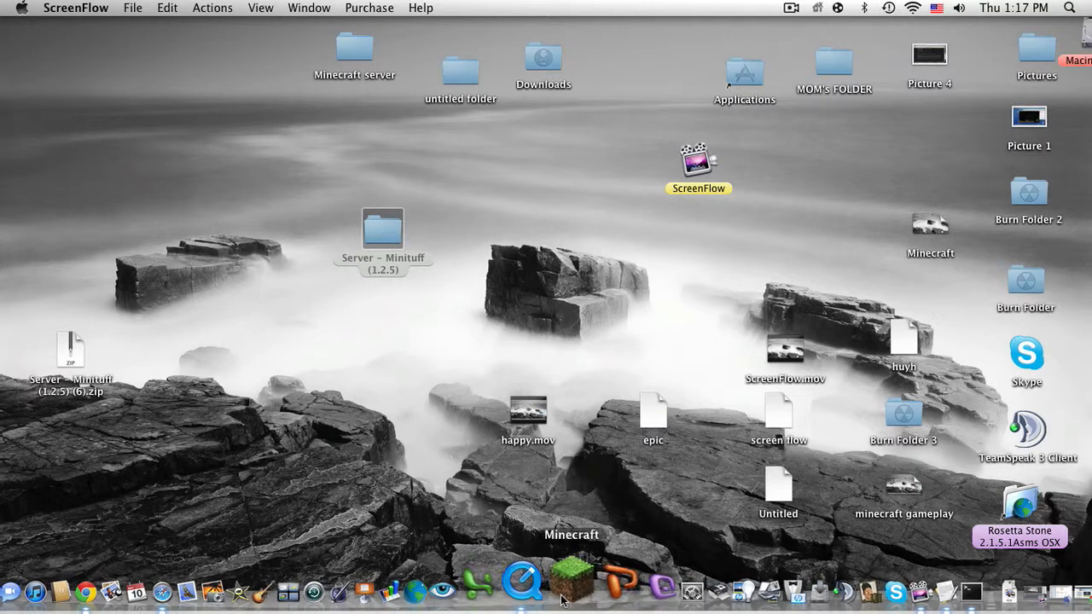
mouse_move(563, 515)
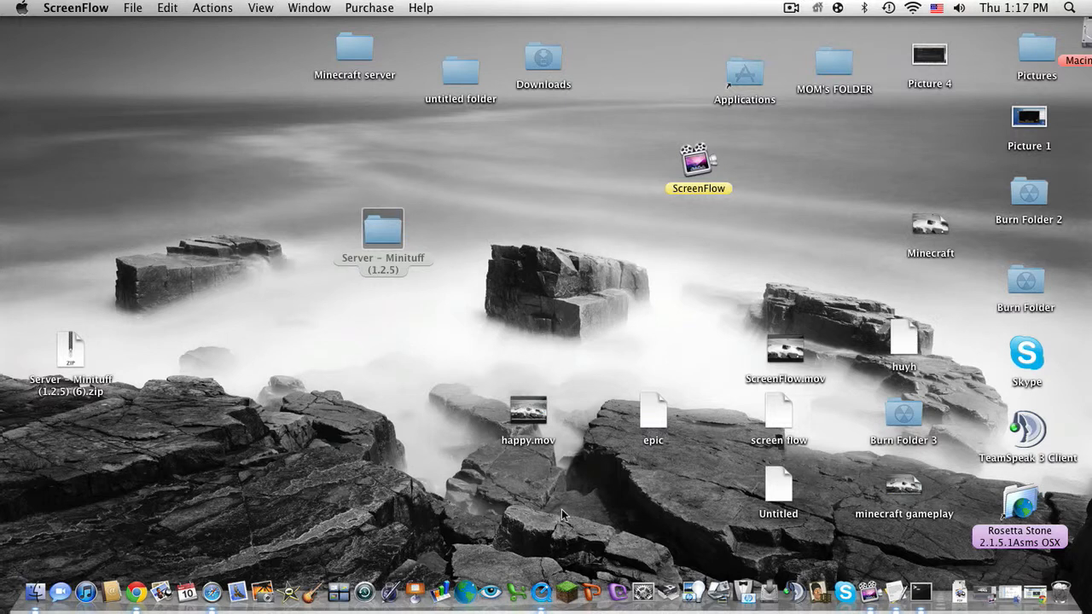
mouse_move(507, 493)
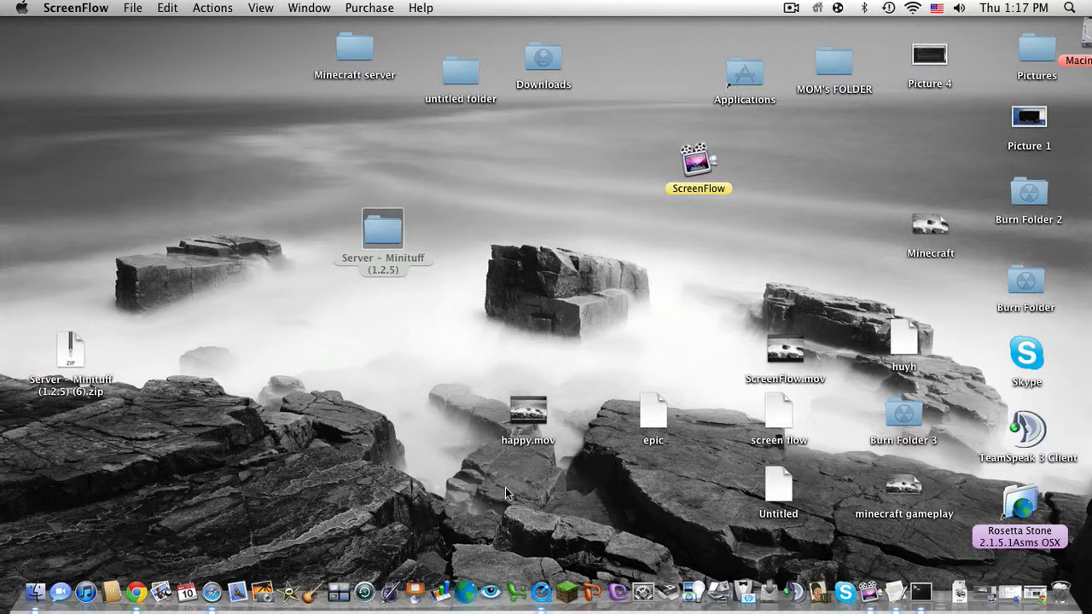
mouse_move(713, 474)
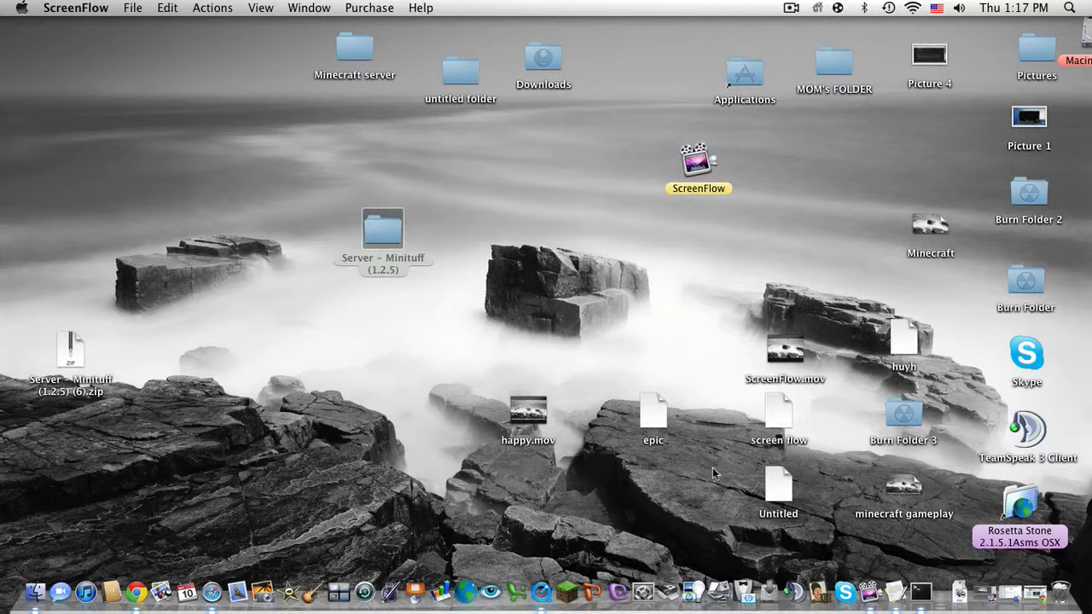
mouse_move(674, 491)
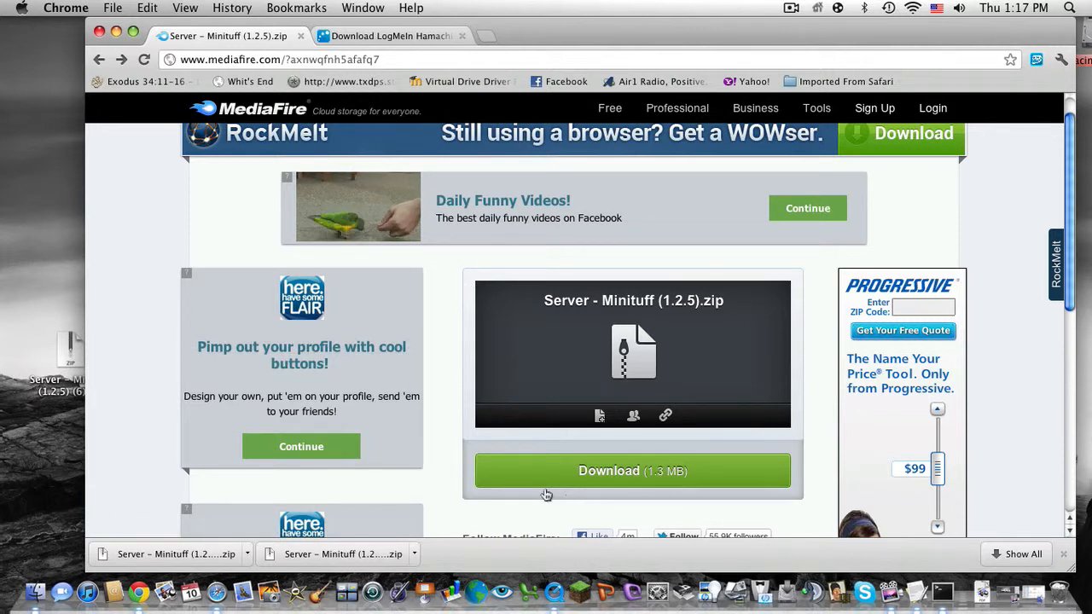
- Download Server - Minituff (1.2.5).zip via the green Download button on MediaFire
left_click(633, 470)
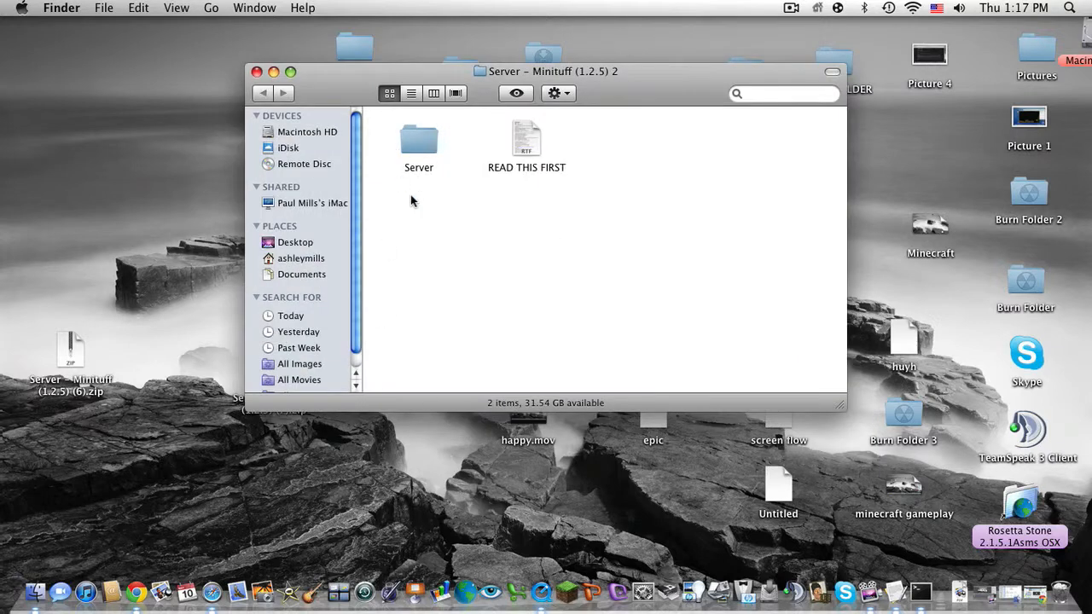
mouse_move(451, 145)
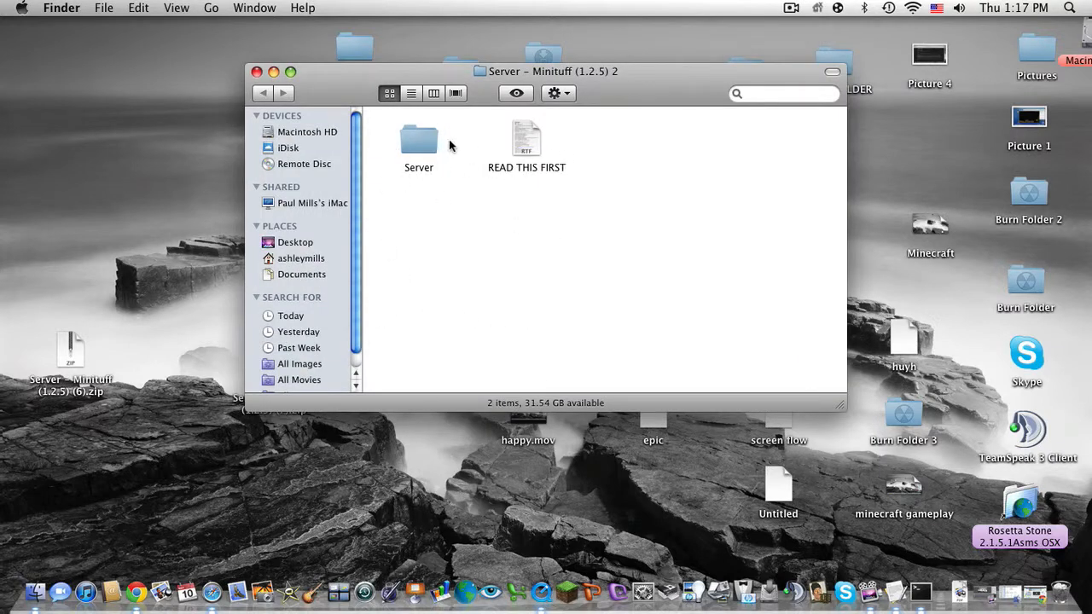
- Review the Server folder's files, close it, and move the extracted folder to the desktop's top-left
double_click(419, 140)
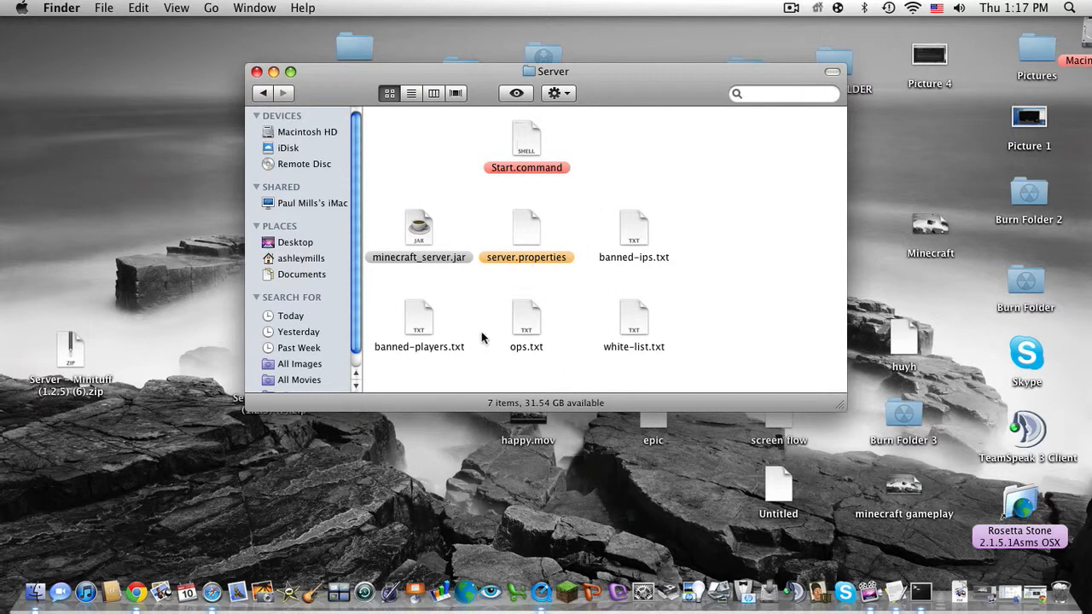
mouse_move(515, 375)
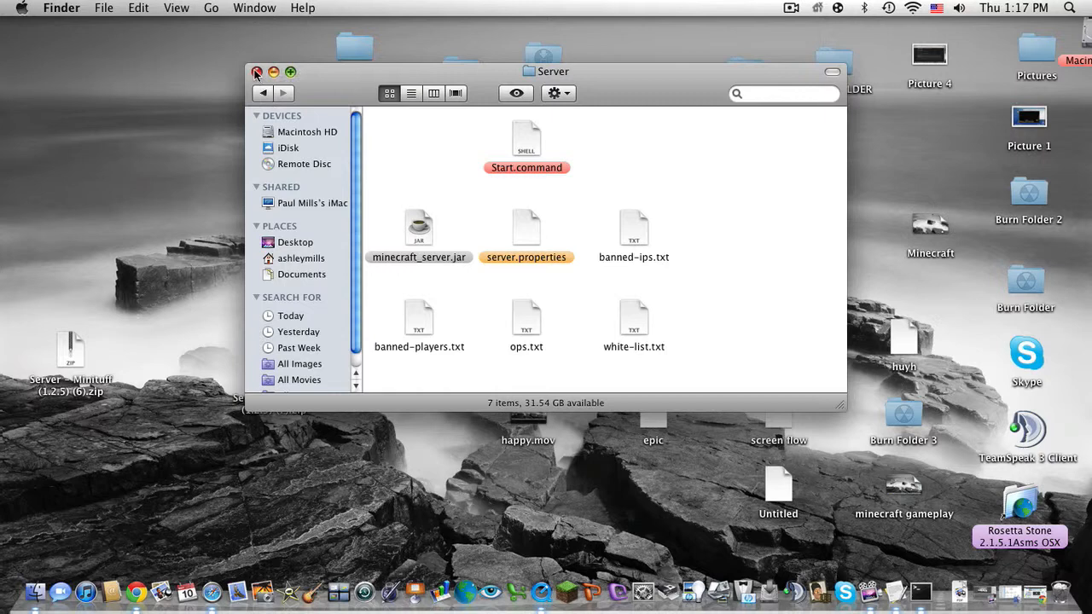
left_click(256, 72)
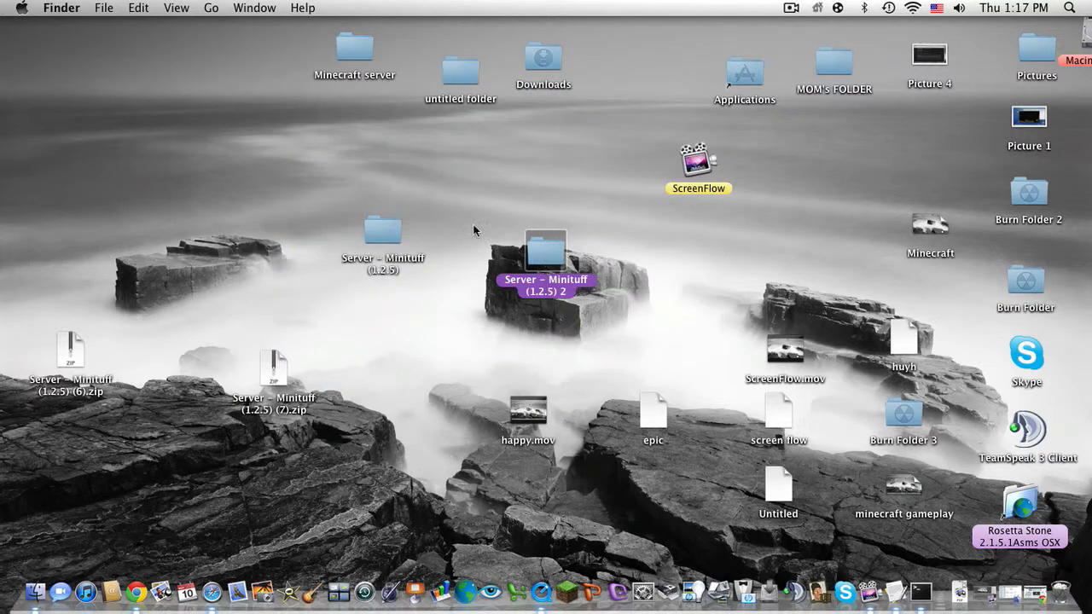
left_click_drag(546, 256, 218, 174)
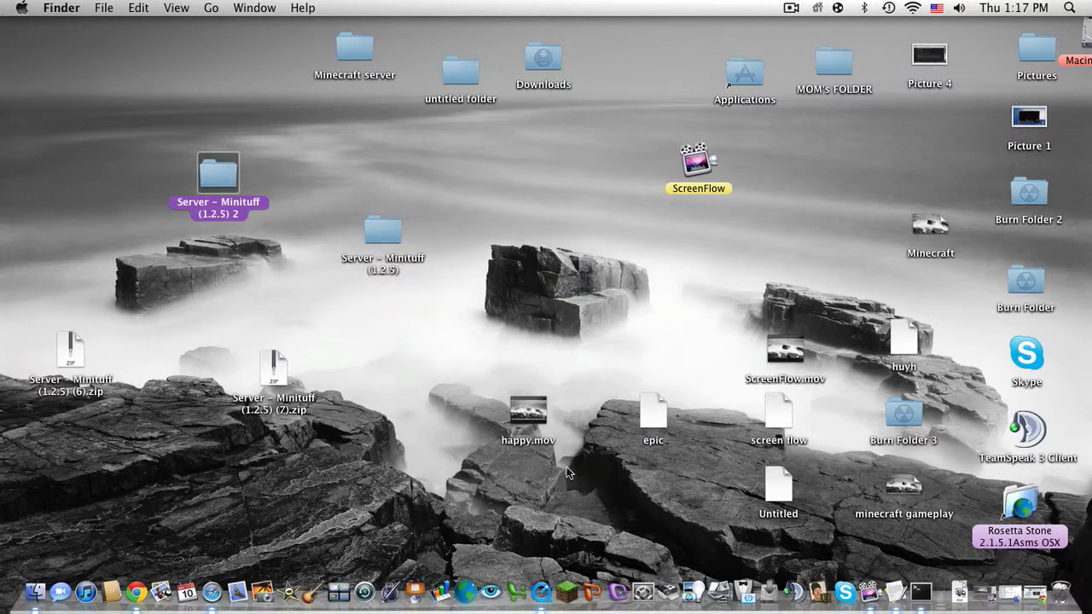
mouse_move(860, 508)
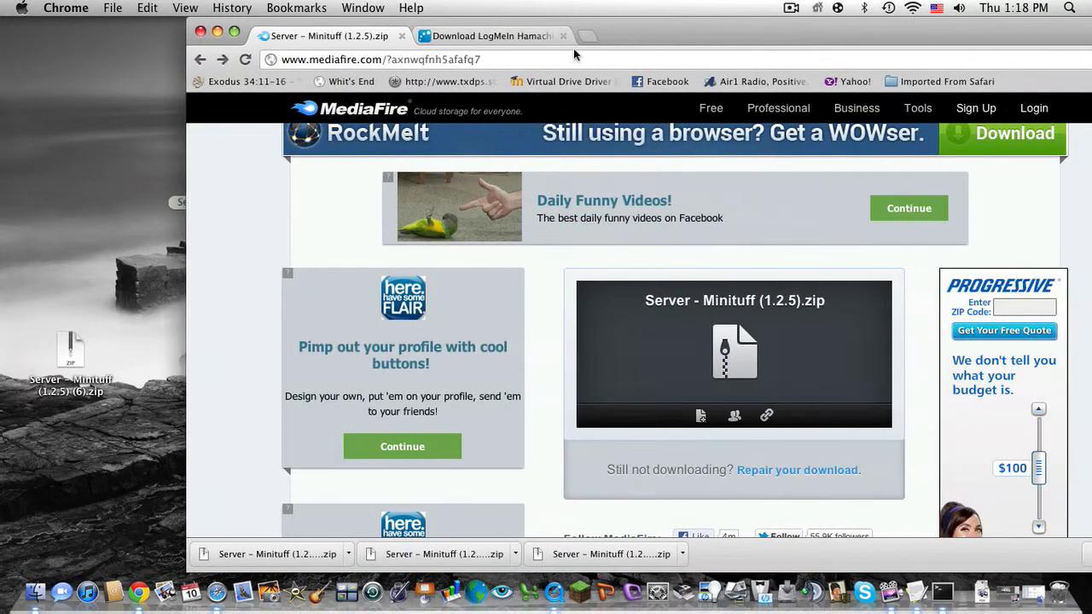
- Show the LogMeIn Hamachi download page with its Unmanaged/Managed options
left_click(486, 36)
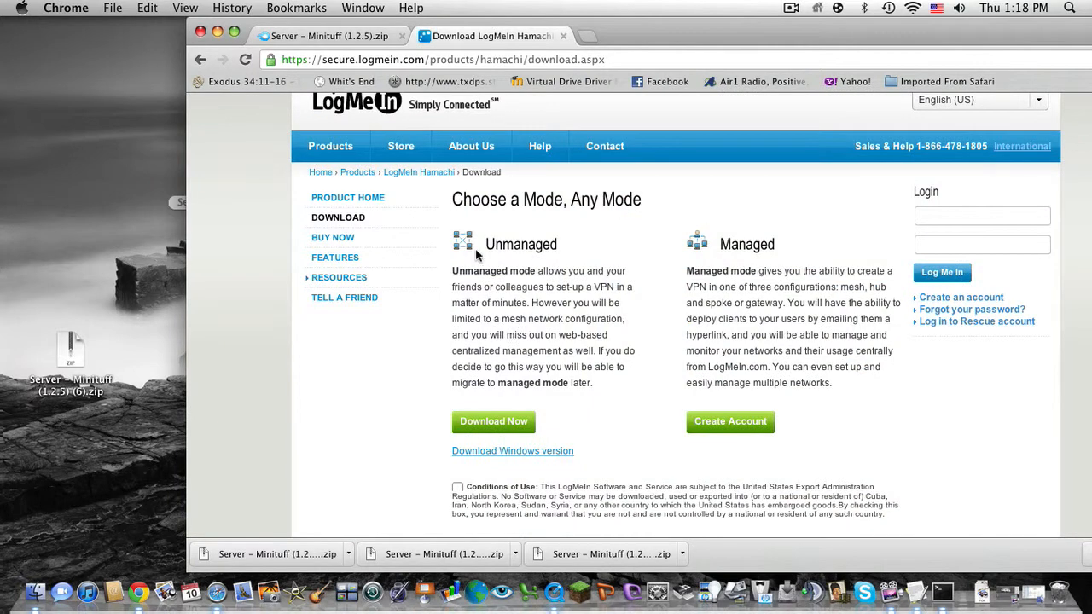
mouse_move(572, 232)
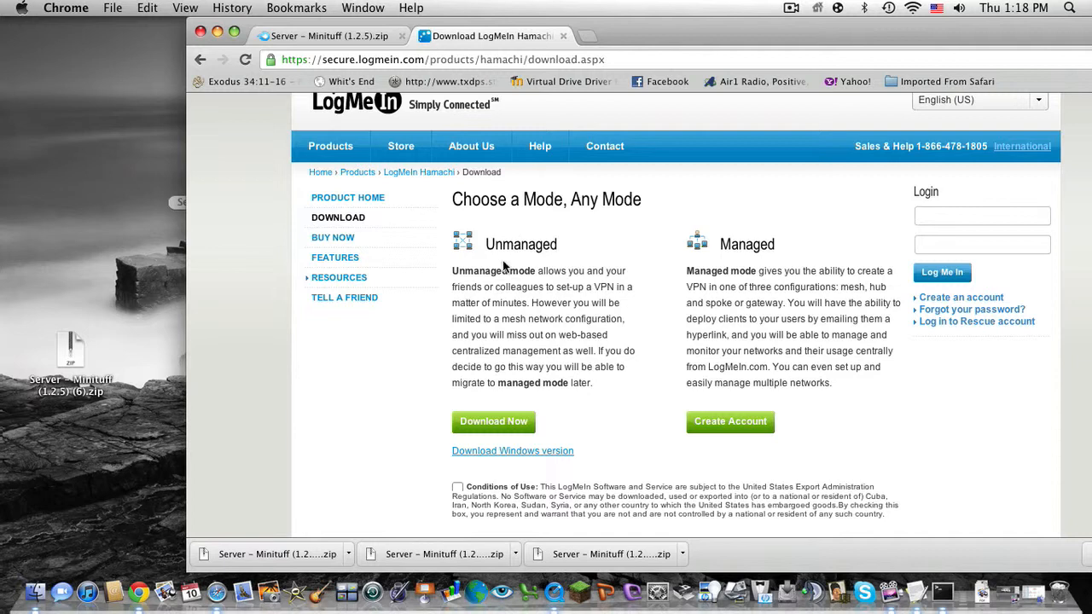
mouse_move(454, 259)
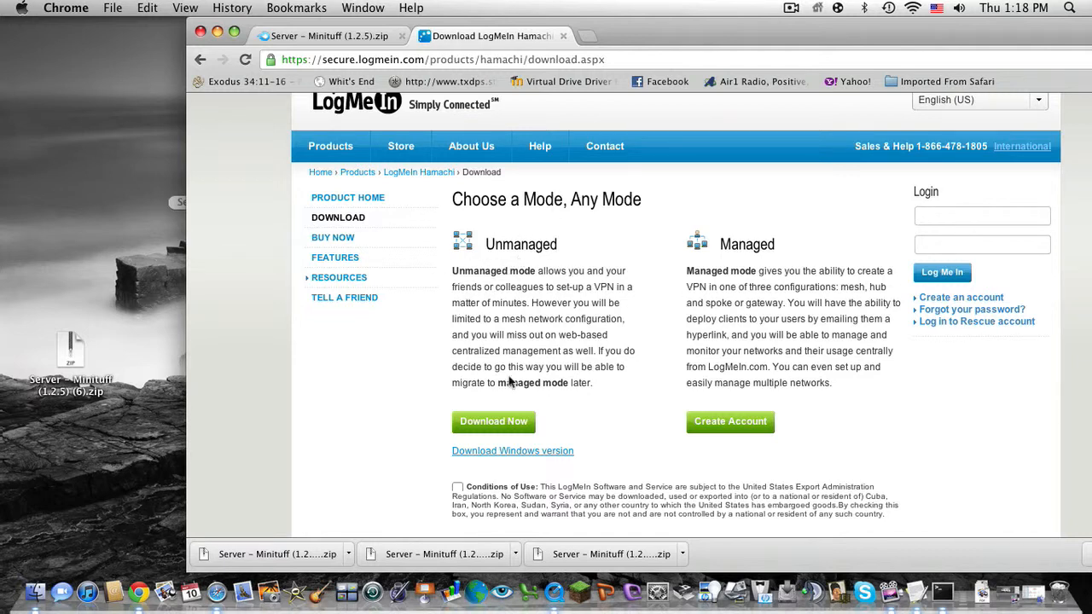
mouse_move(490, 464)
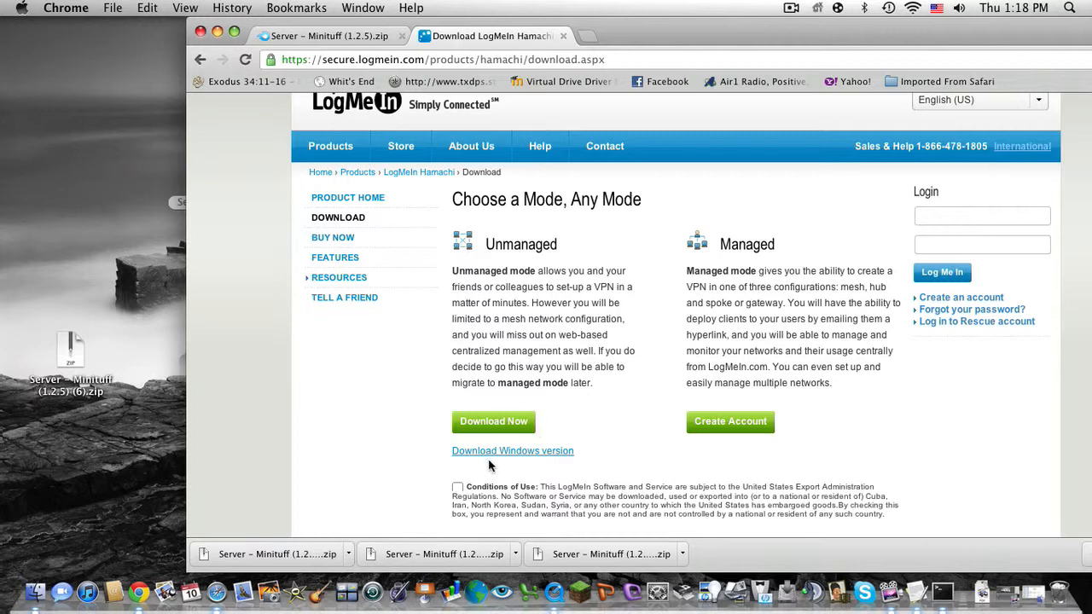
mouse_move(334, 331)
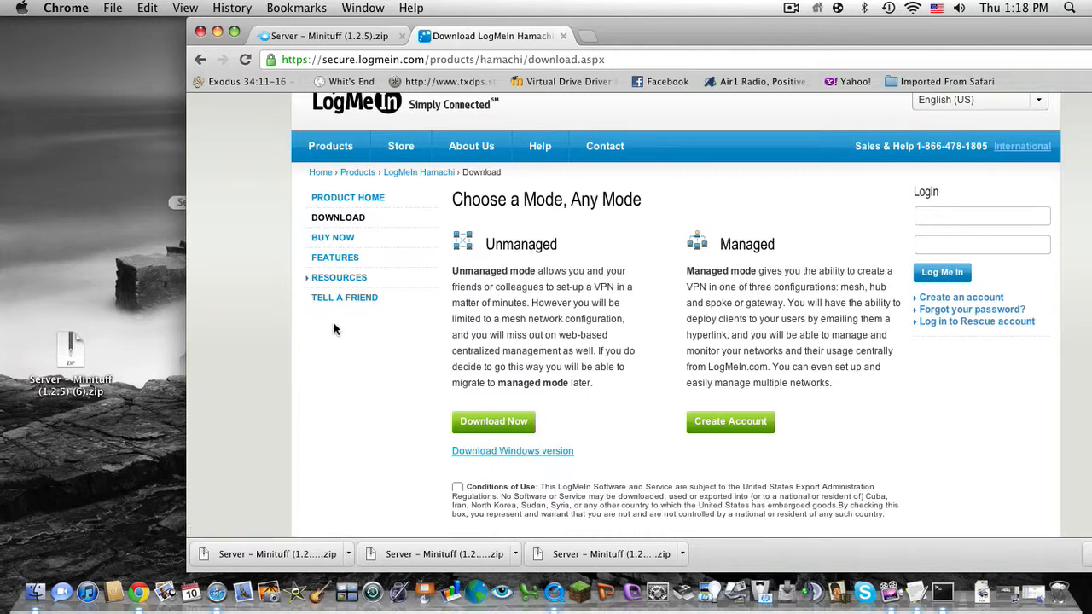
mouse_move(458, 273)
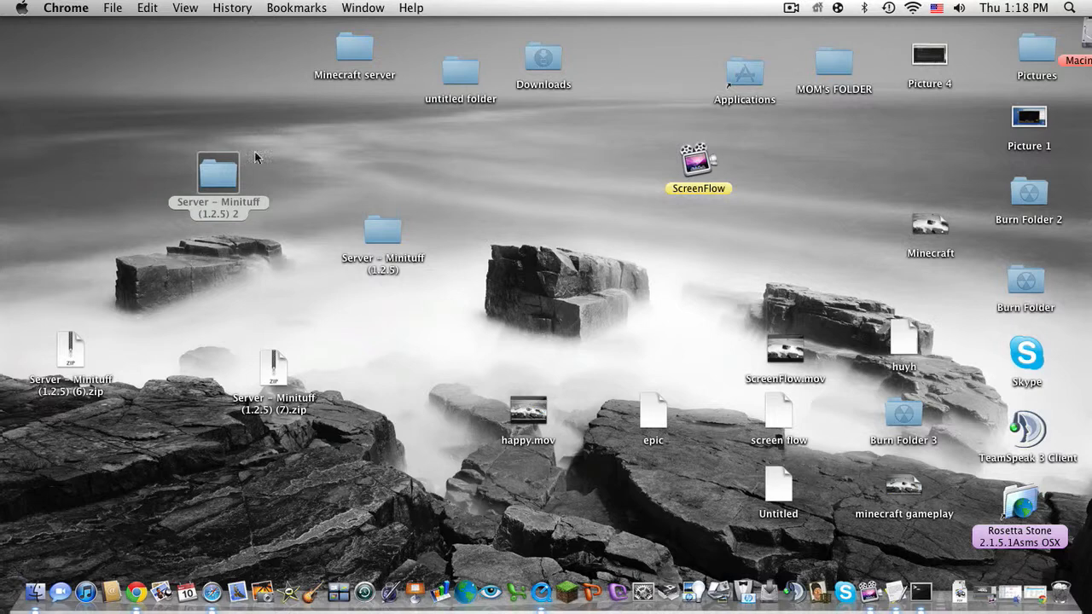
mouse_move(109, 109)
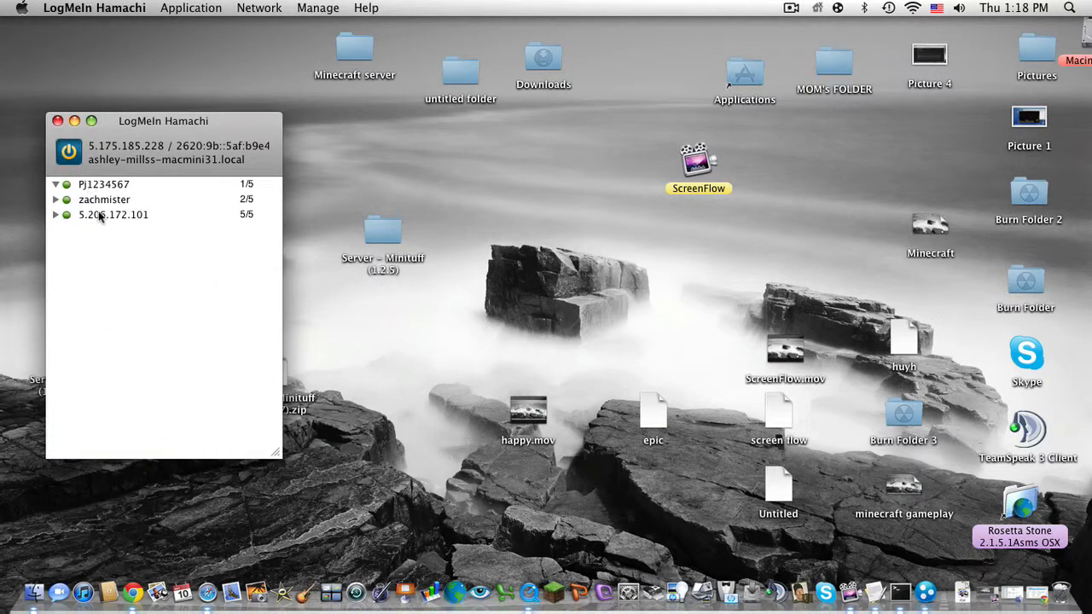
mouse_move(75, 345)
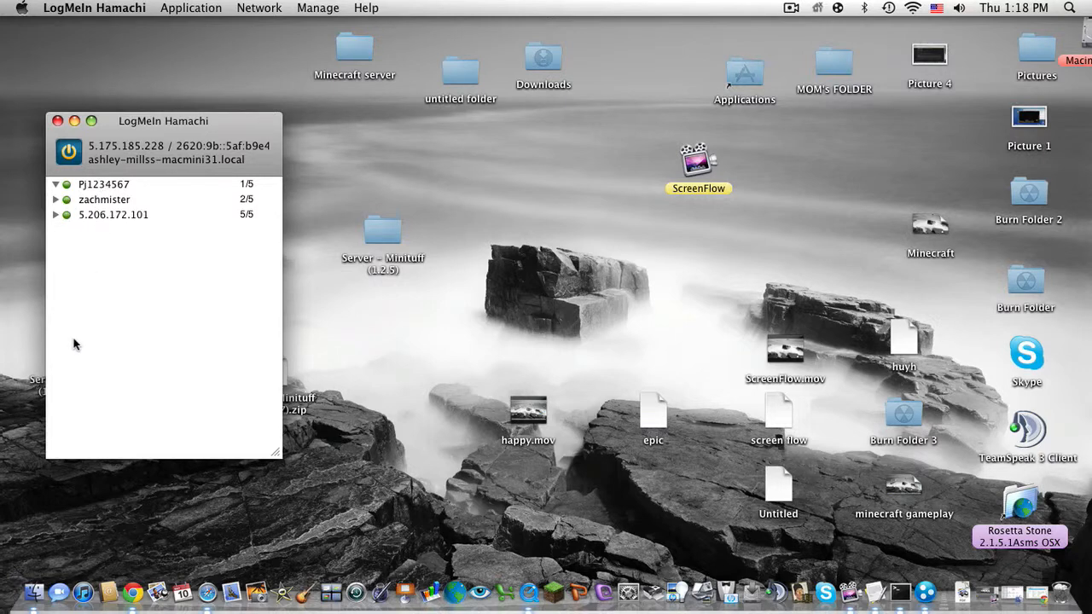
mouse_move(82, 133)
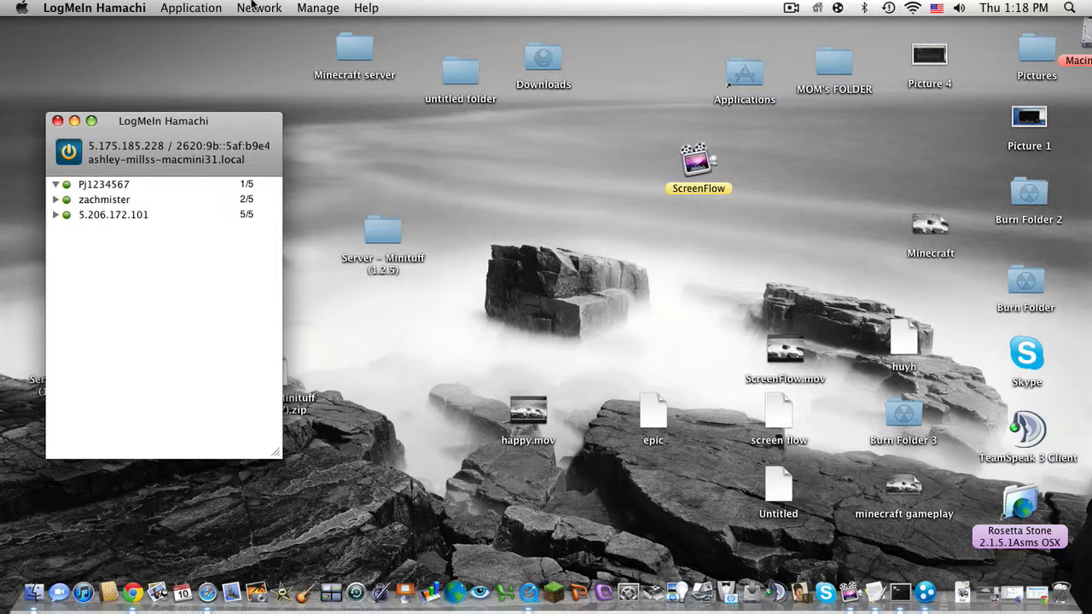
- Choose 'Create a new network…' from Hamachi's Network menu
left_click(259, 7)
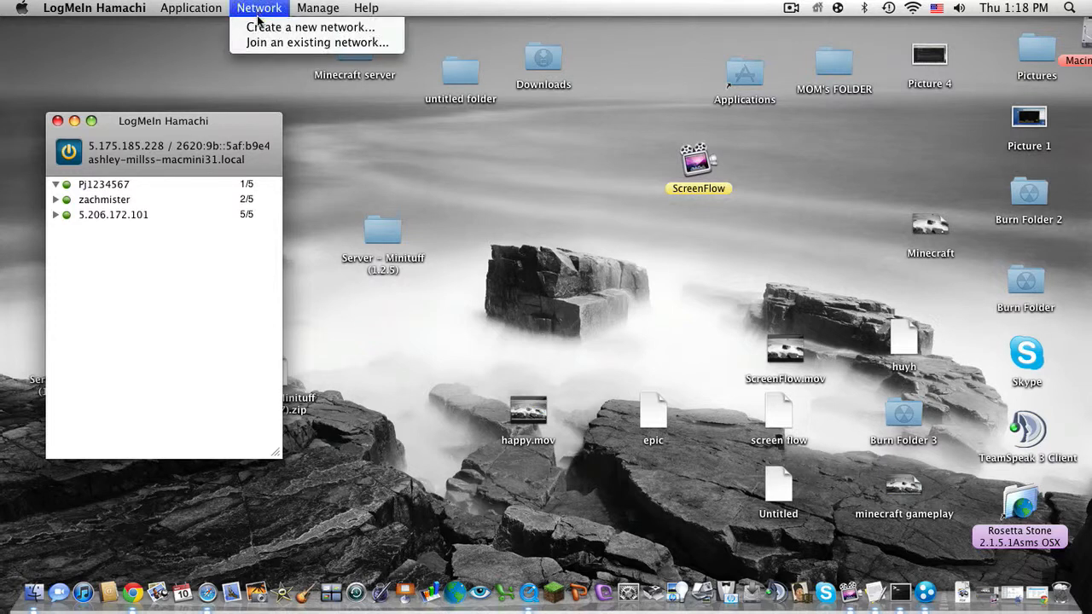
mouse_move(310, 28)
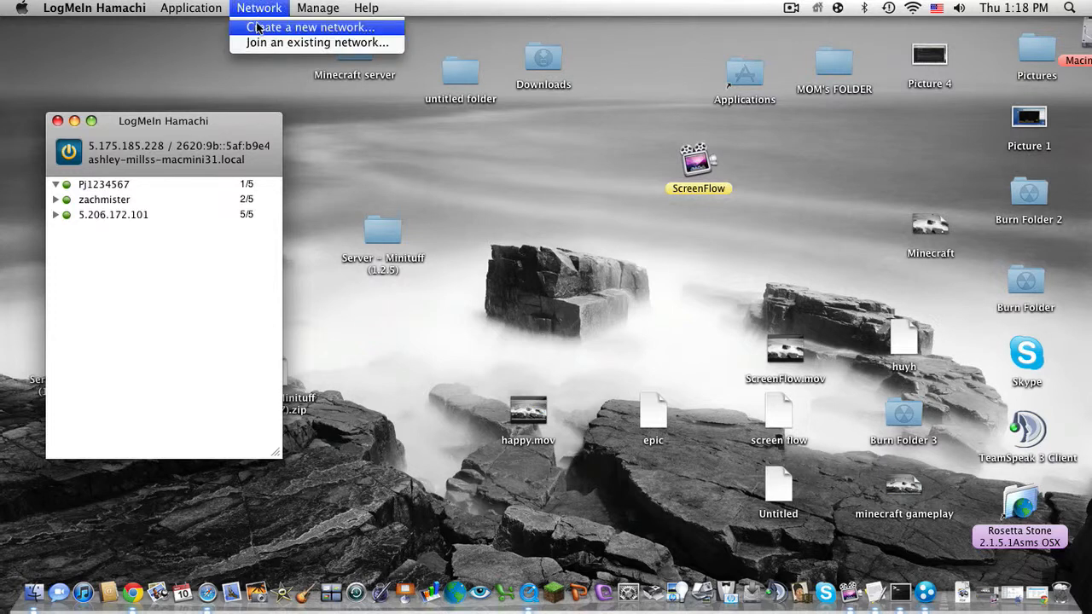
left_click(259, 7)
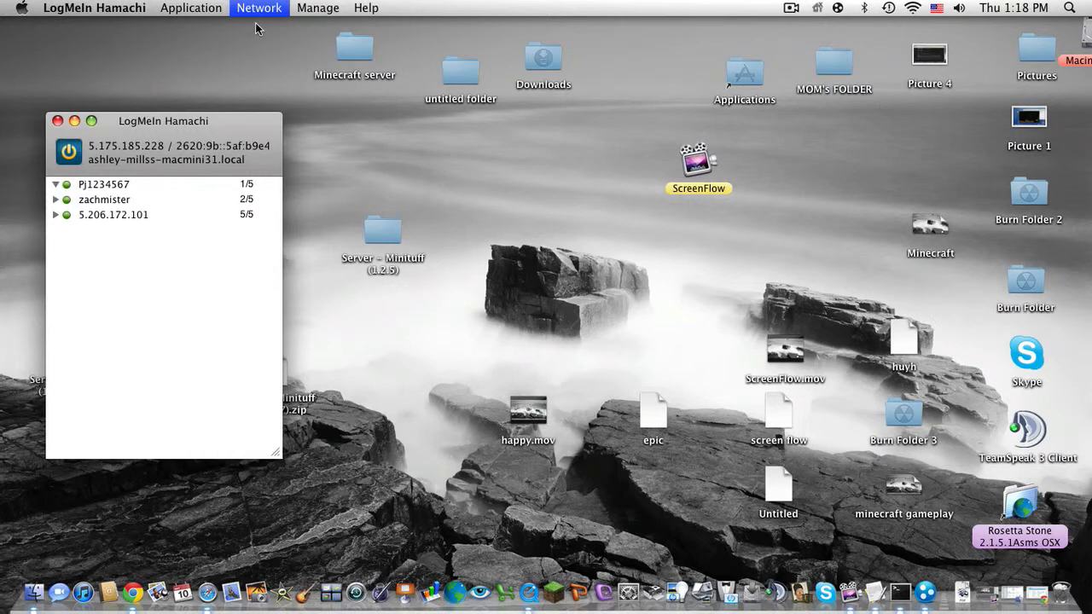
left_click(259, 7)
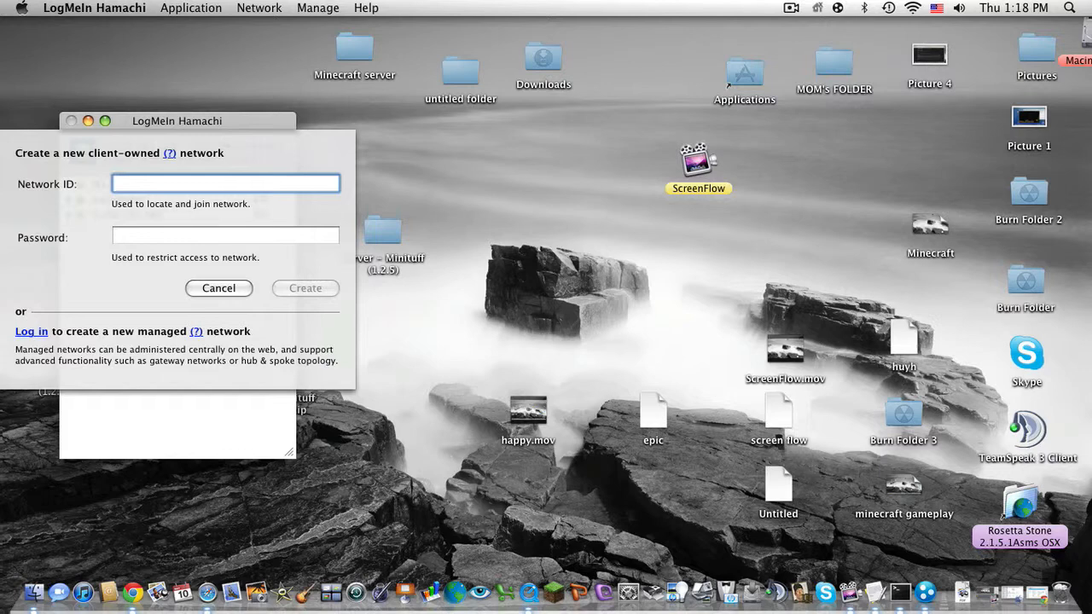
type("P")
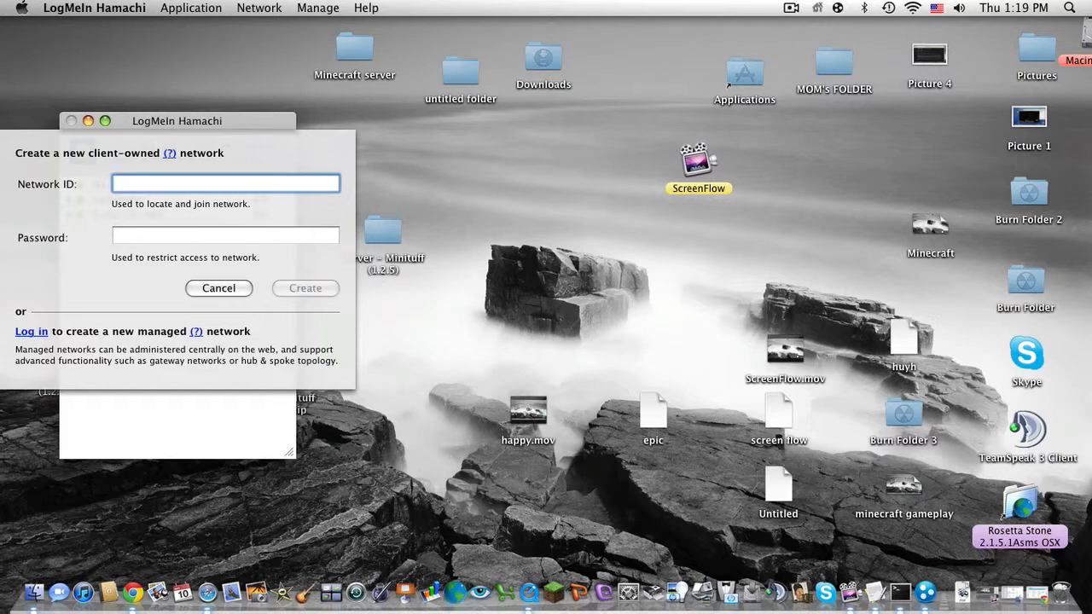
type("popy b")
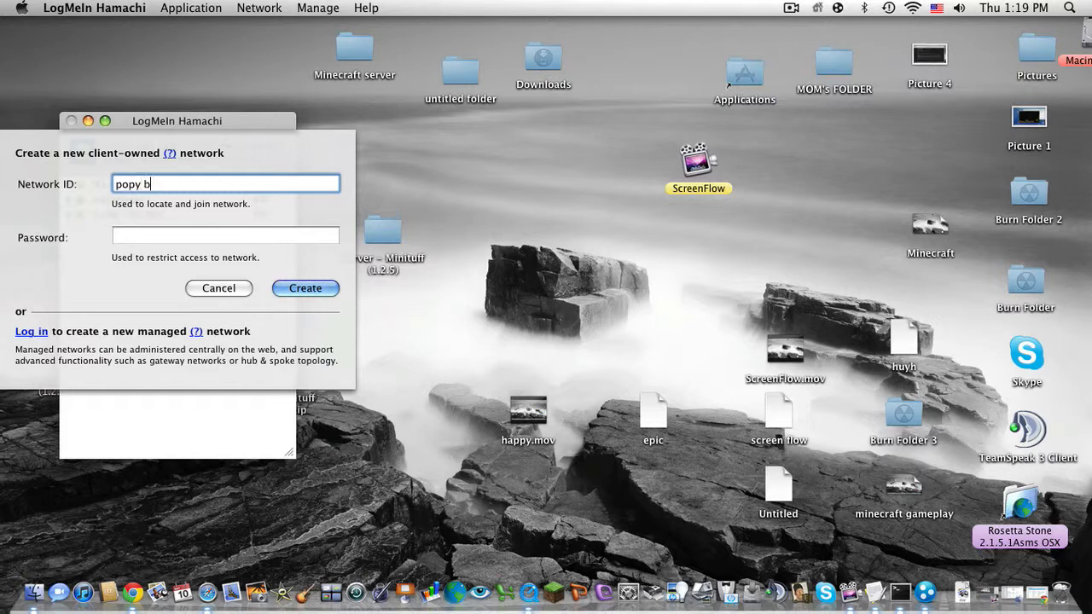
type("all")
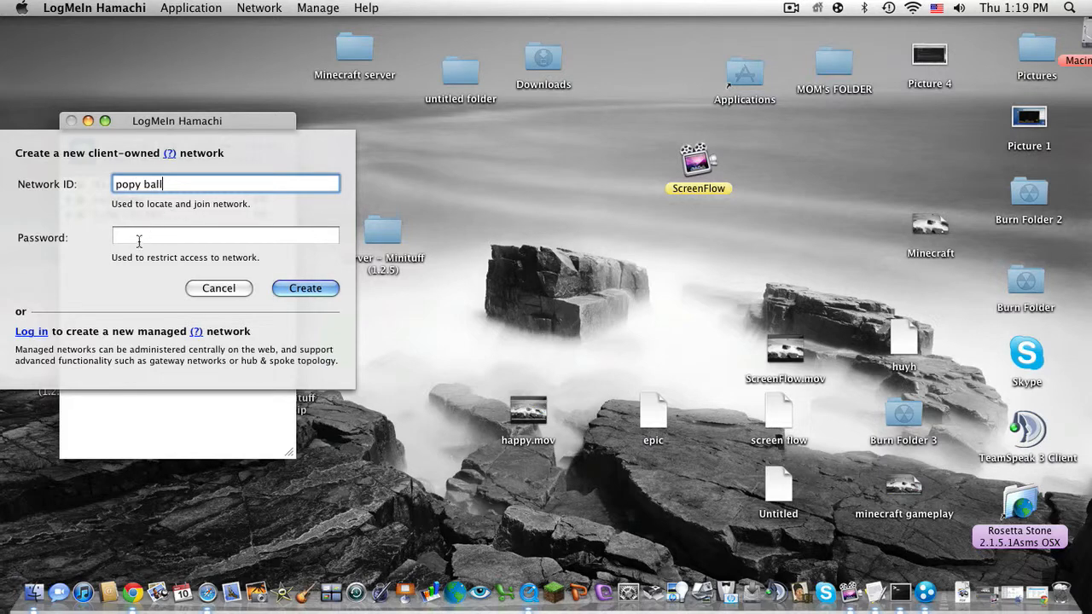
left_click(225, 237)
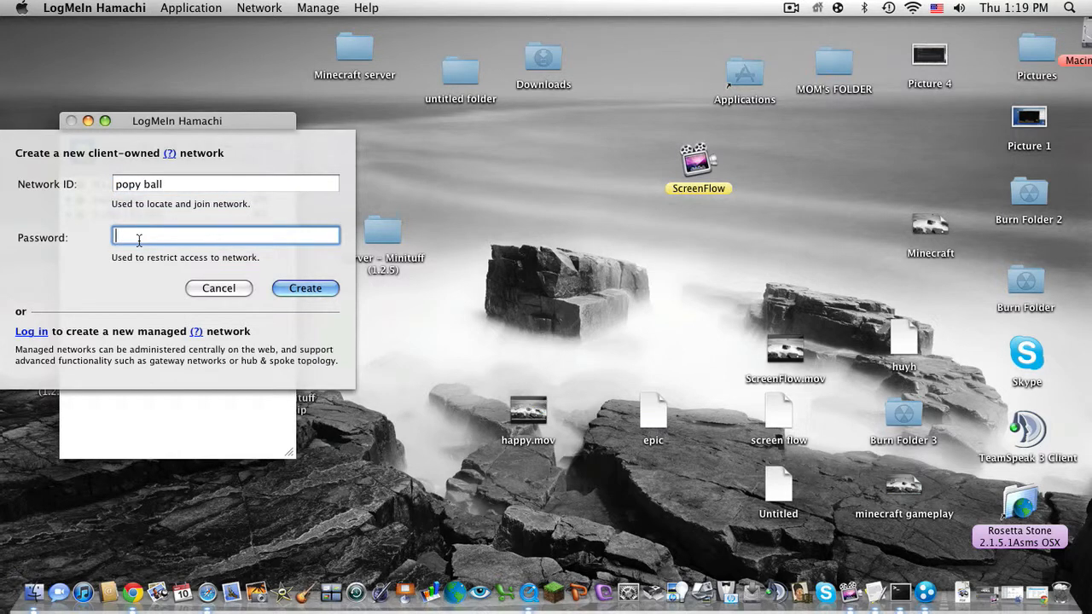
type("passwo")
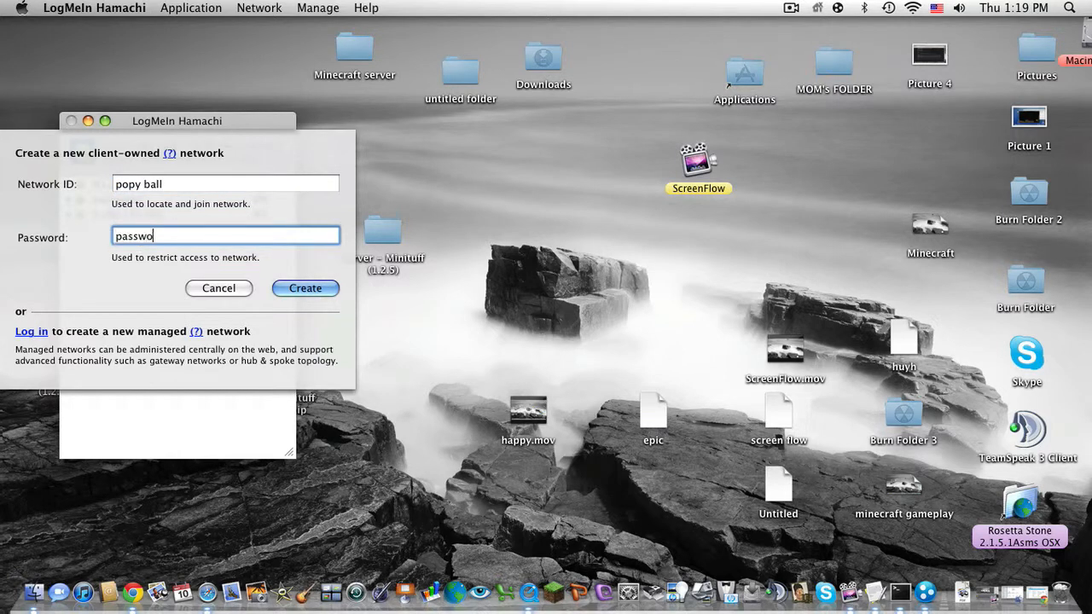
type("rd")
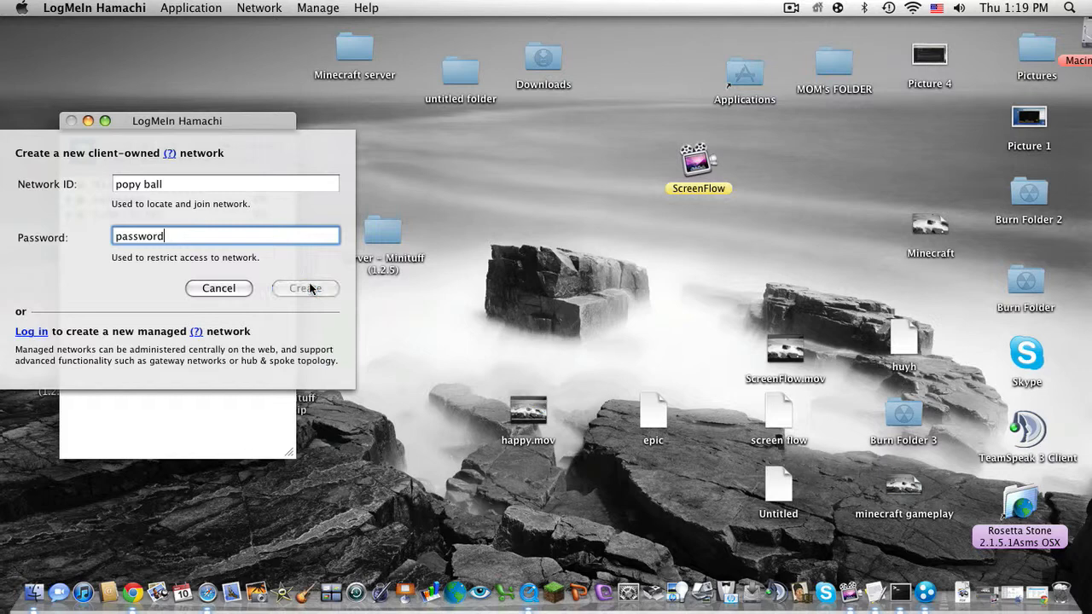
left_click(304, 287)
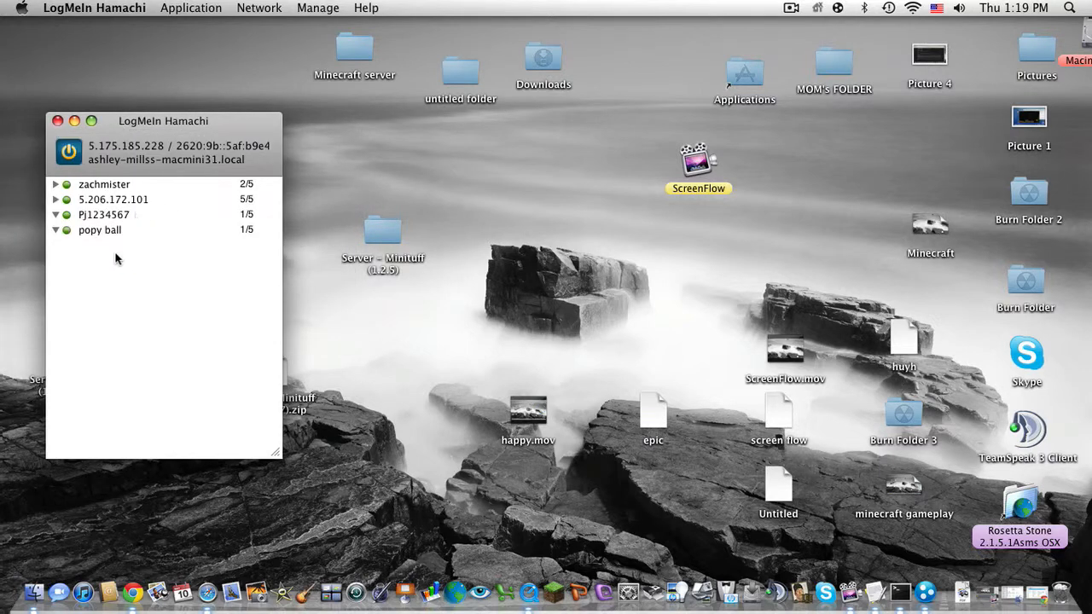
mouse_move(242, 127)
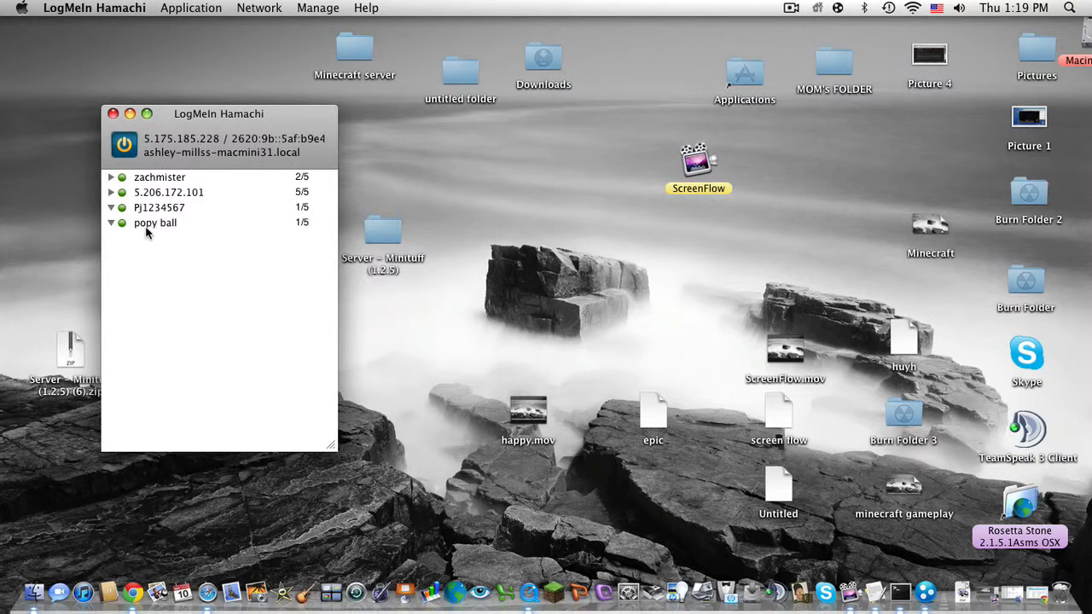
- In popy ball's Set Access settings, uncheck 'Require a password to join the network' and confirm
right_click(155, 222)
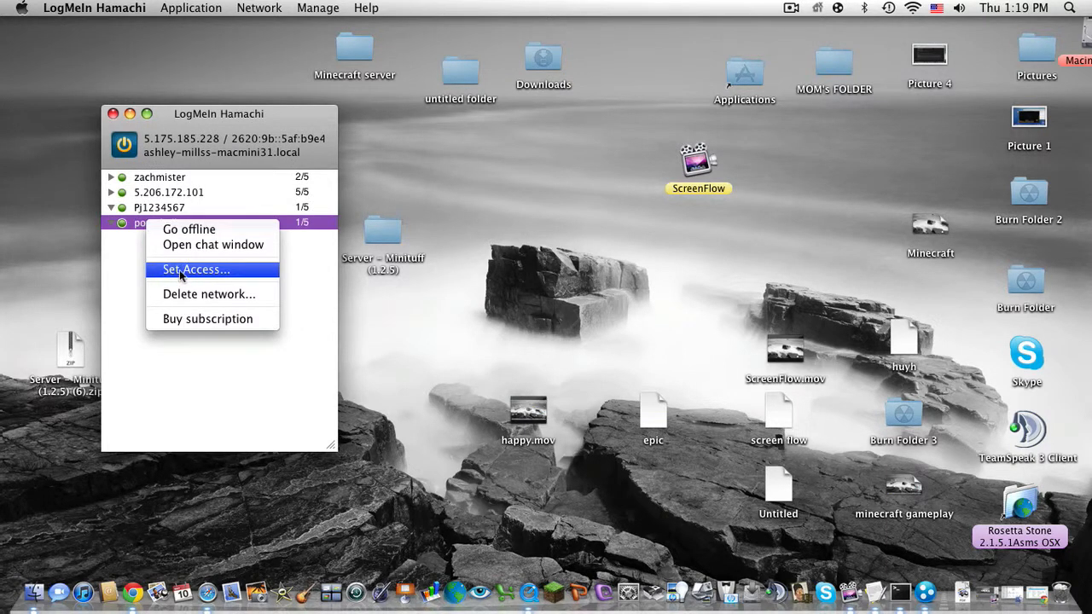
left_click(194, 269)
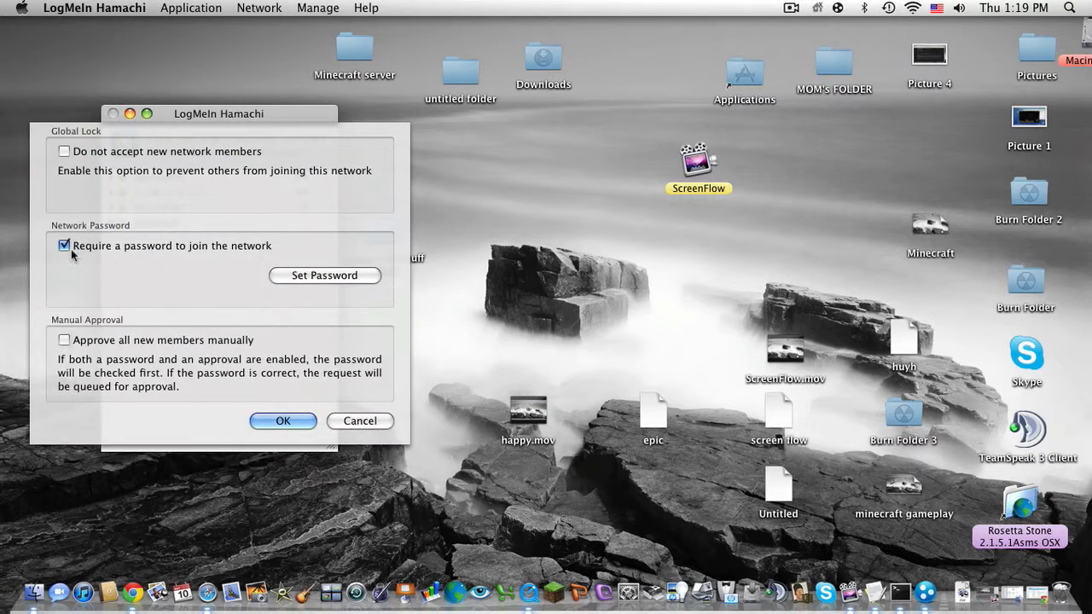
left_click(65, 246)
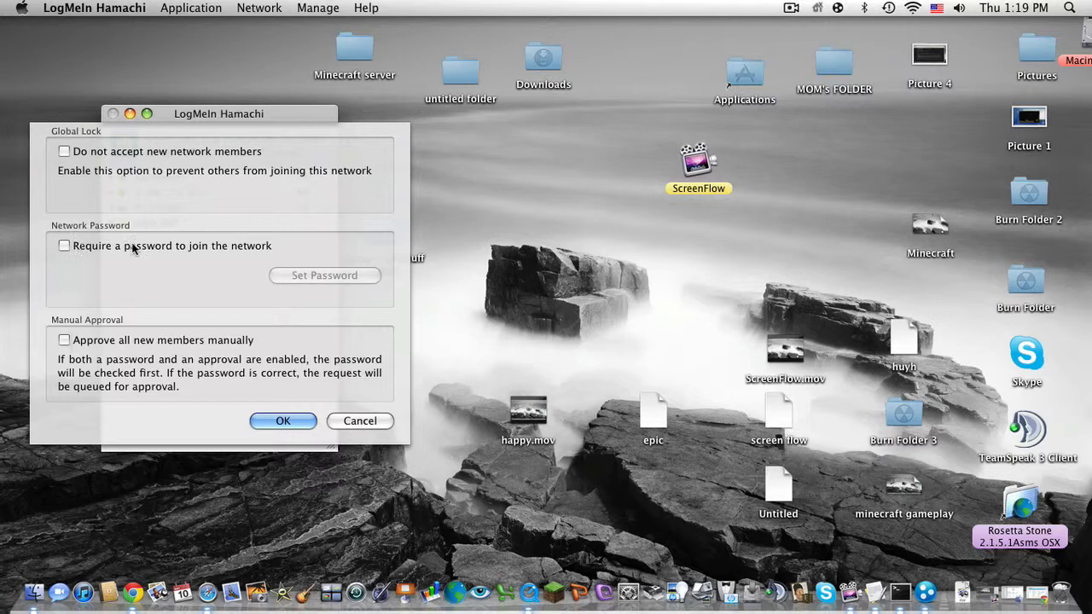
left_click(64, 246)
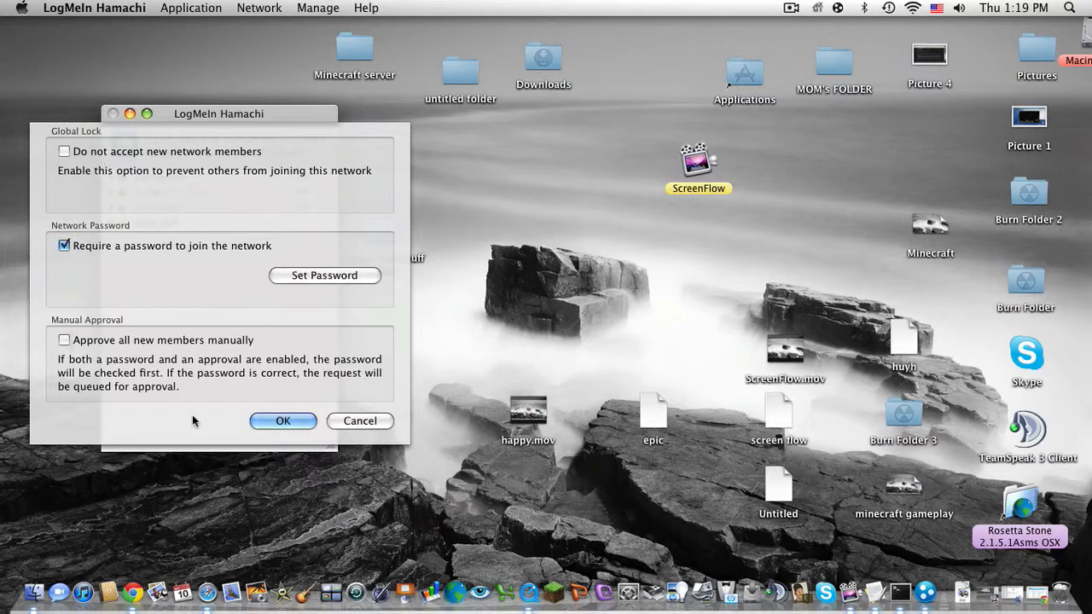
left_click(65, 246)
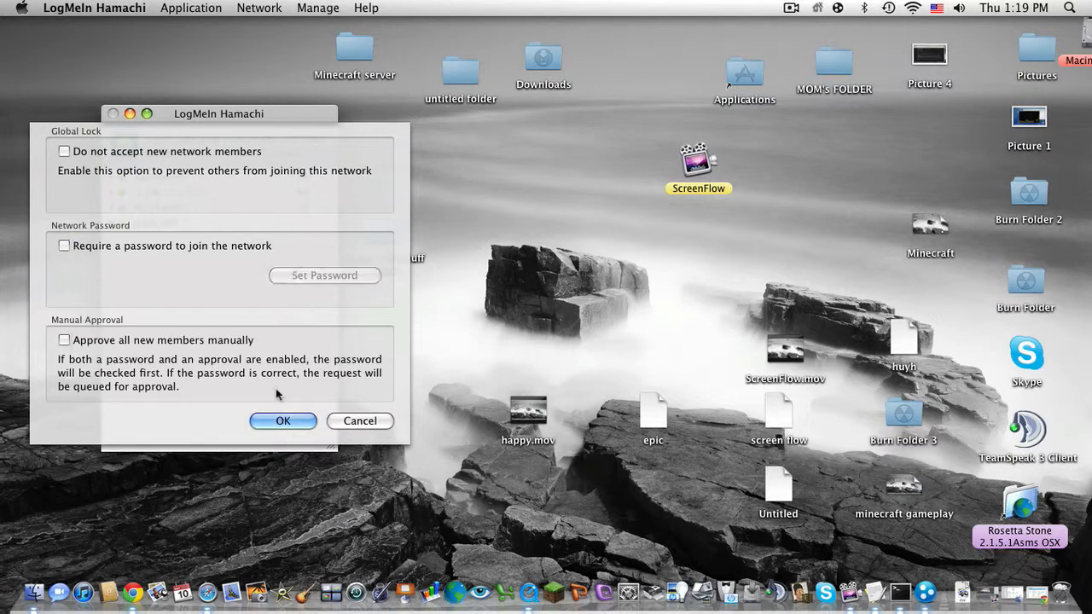
left_click(283, 420)
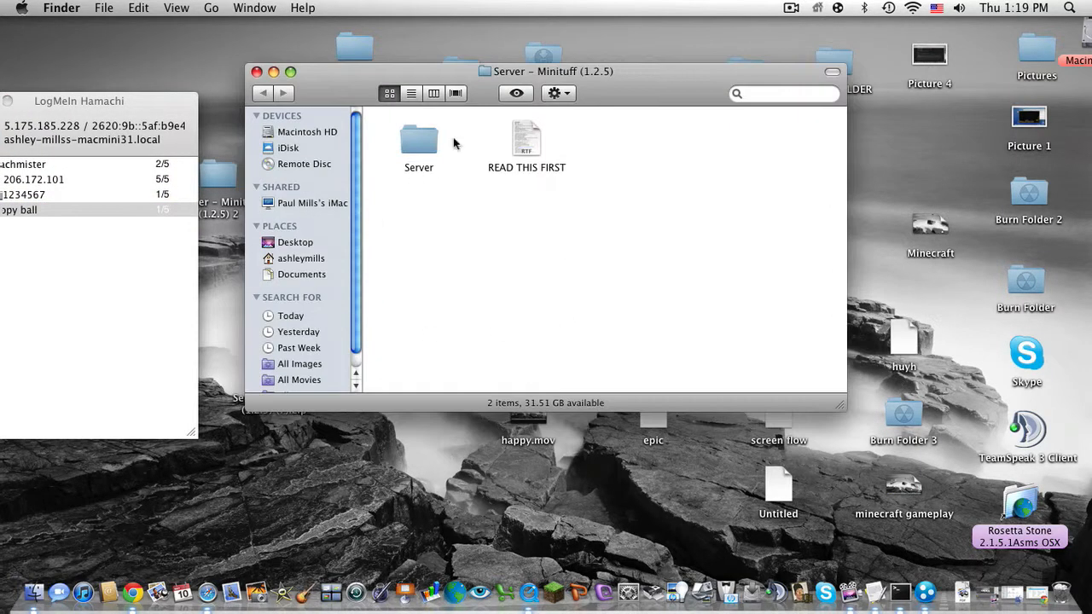
left_click(525, 140)
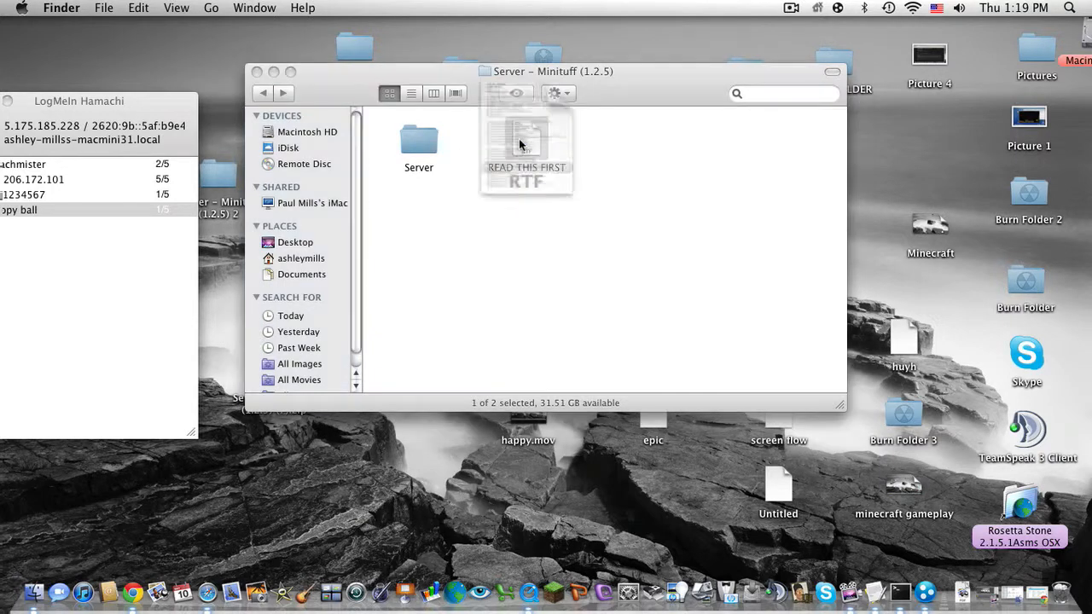
double_click(525, 140)
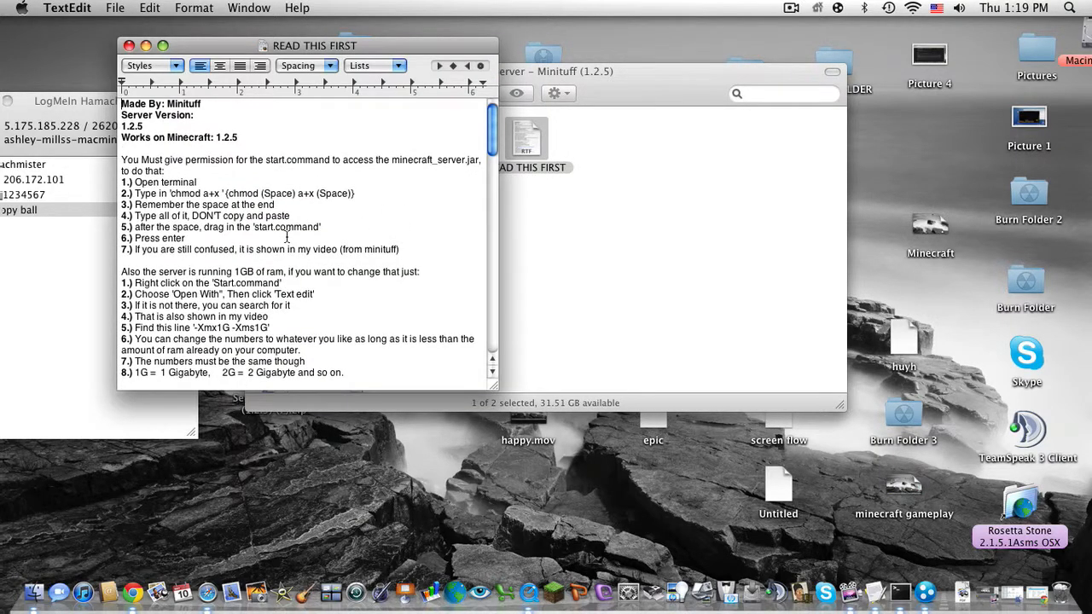
scroll("down", 3)
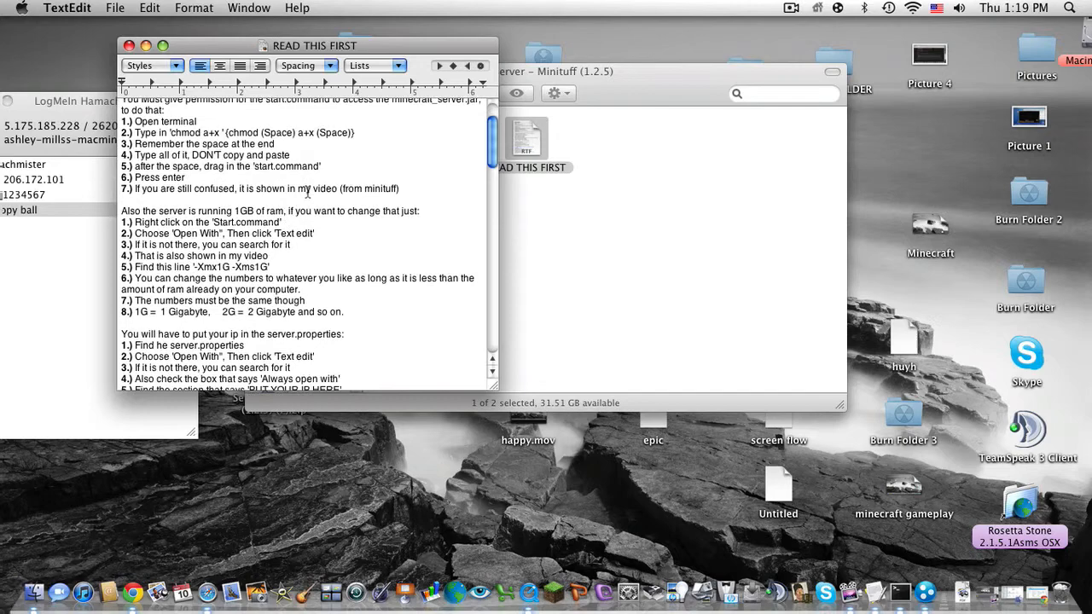
scroll("down", 3)
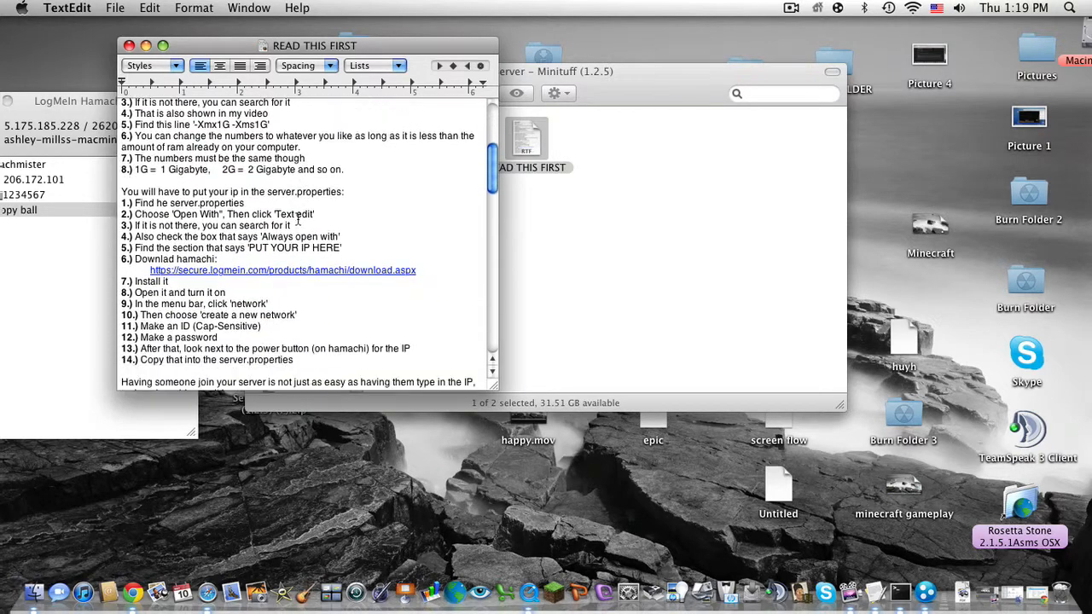
scroll("down", 3)
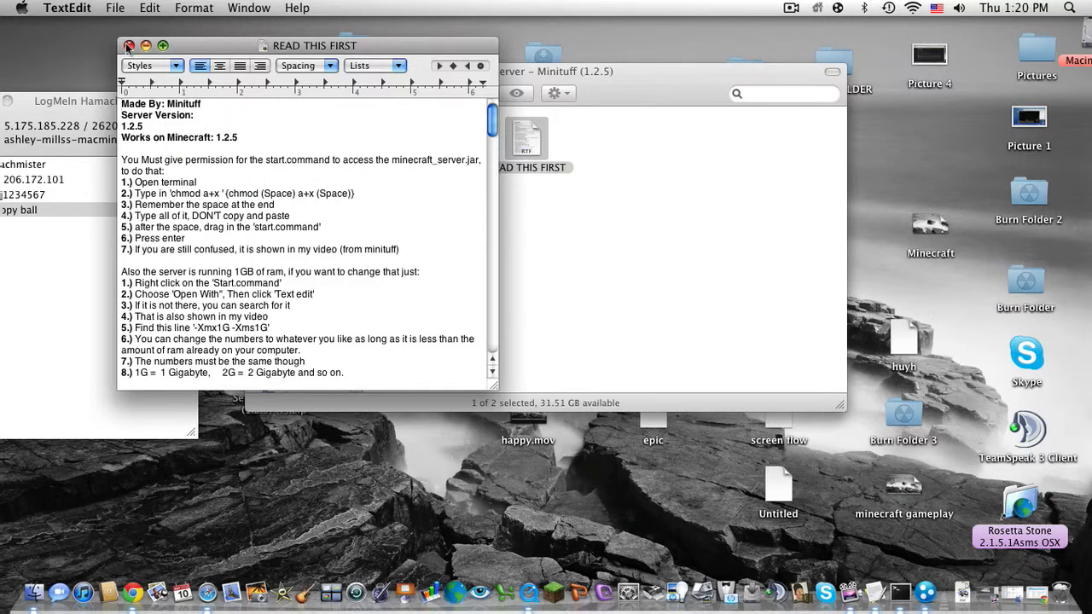
left_click(130, 44)
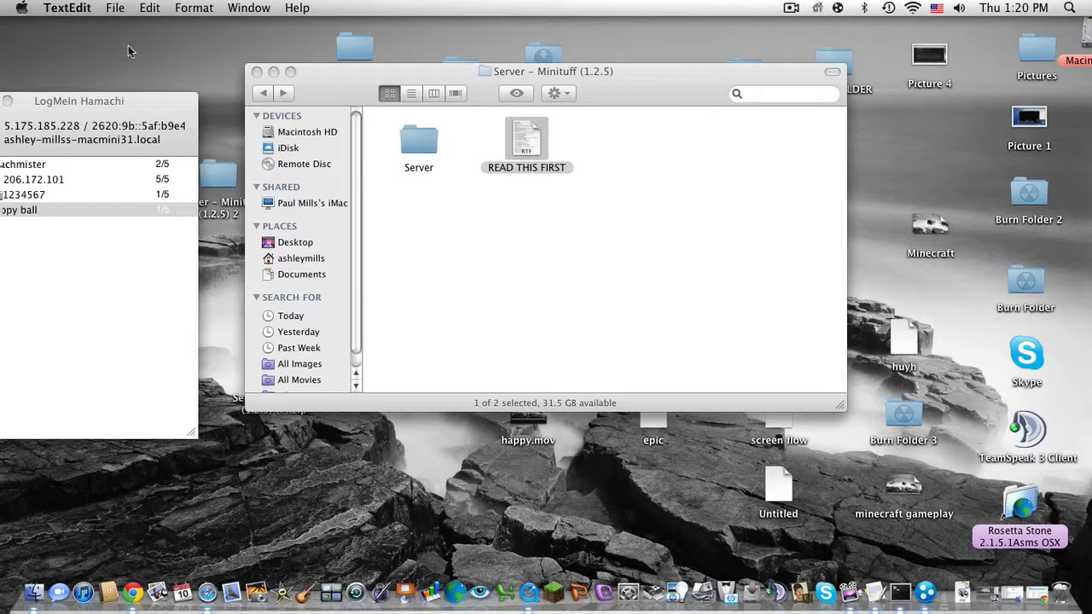
mouse_move(511, 143)
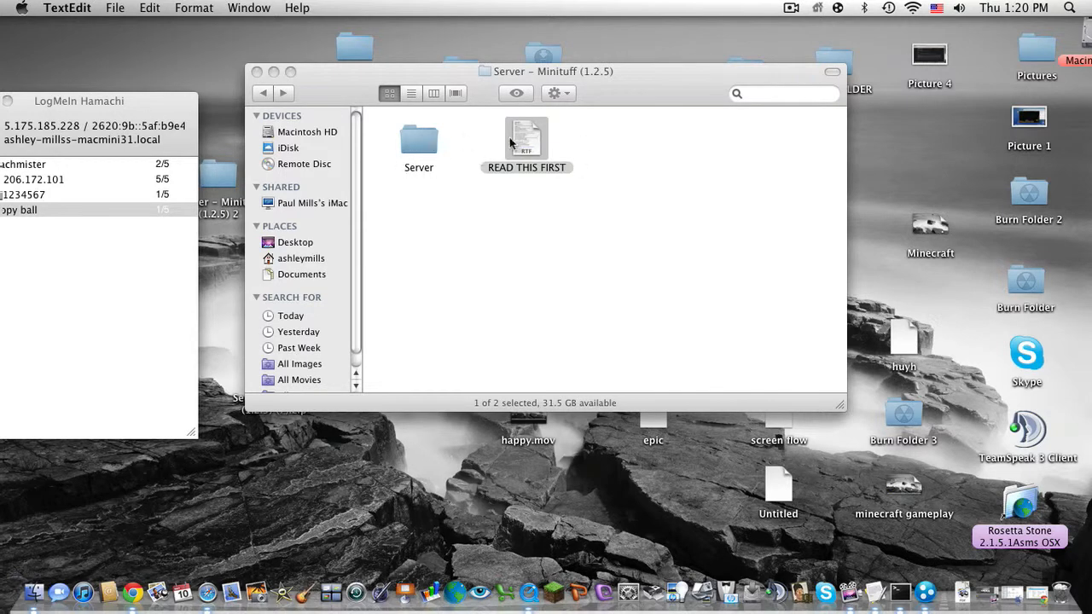
mouse_move(464, 150)
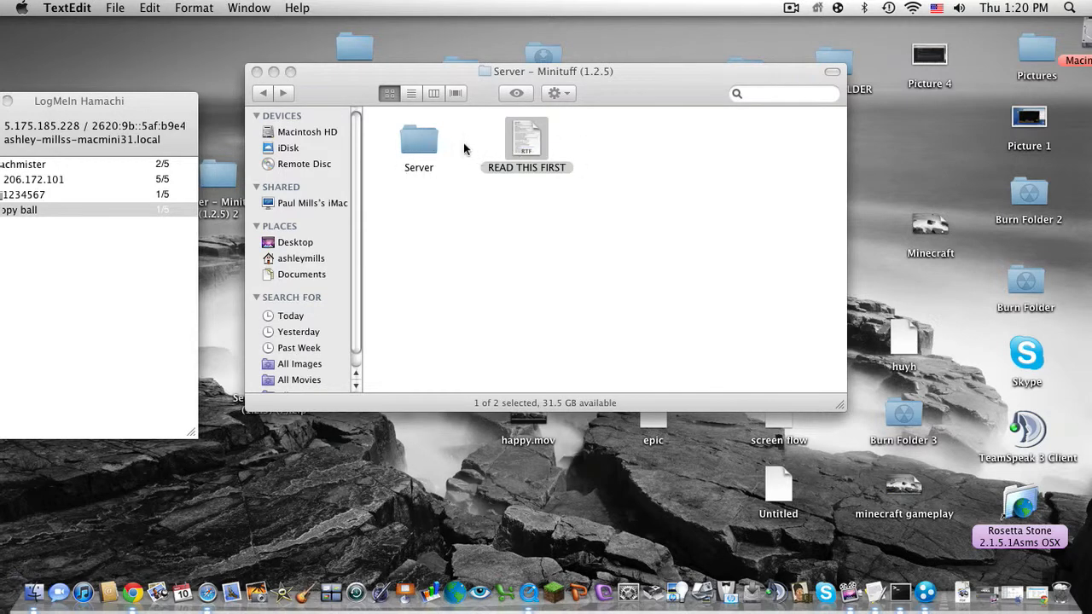
- Enter the Server folder and raise the Open With menu for server.properties
left_click(418, 140)
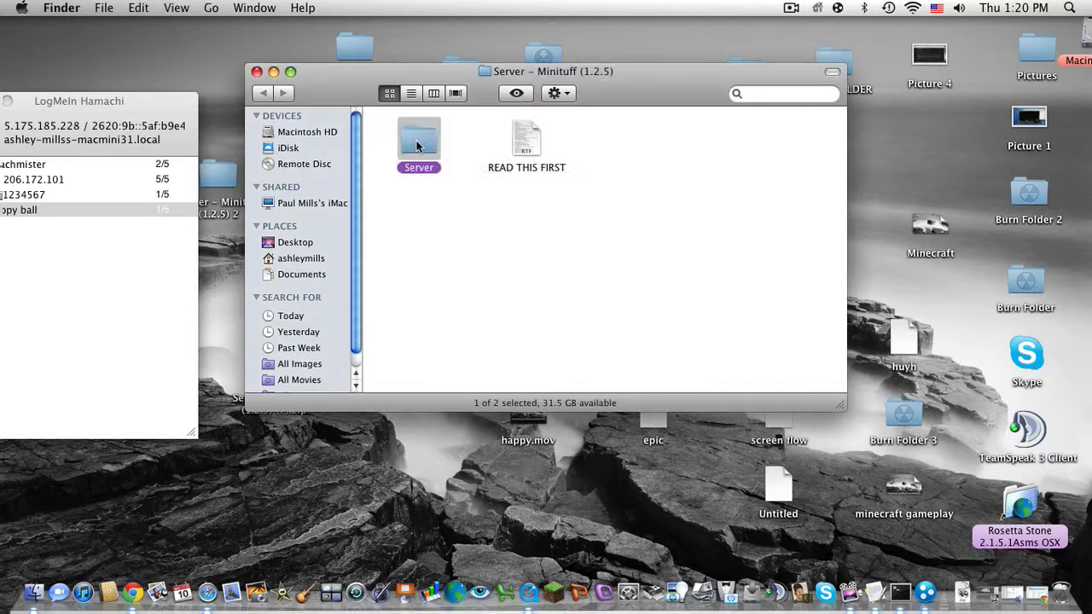
double_click(420, 140)
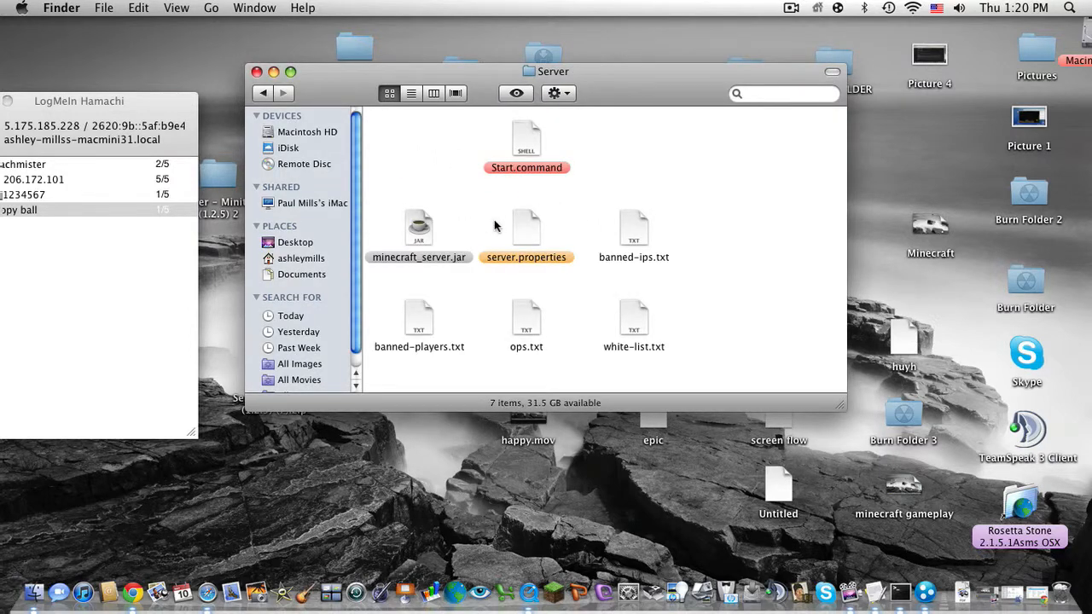
mouse_move(525, 228)
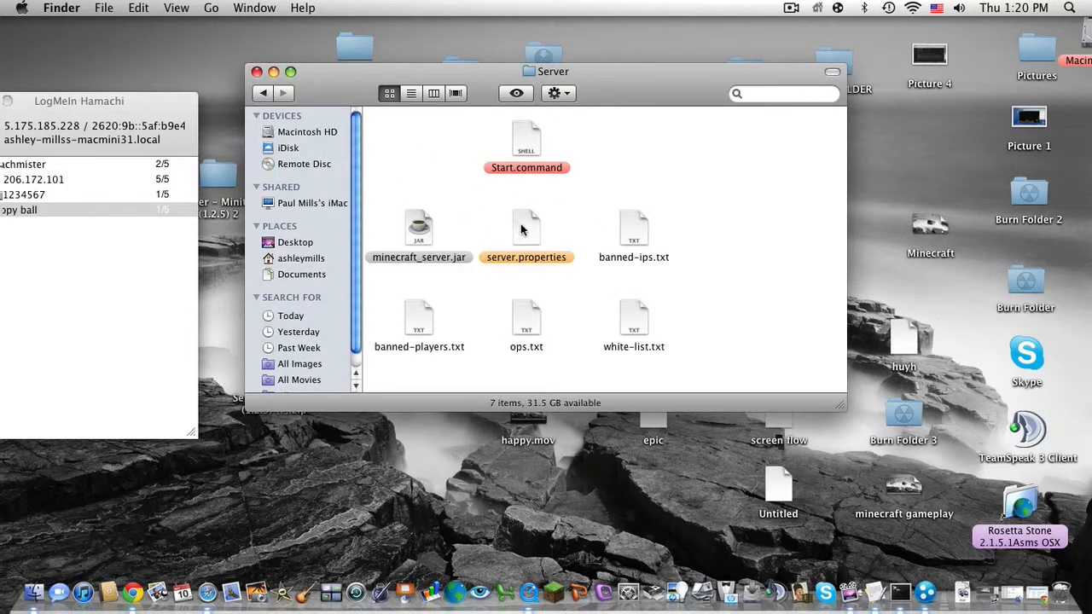
right_click(525, 229)
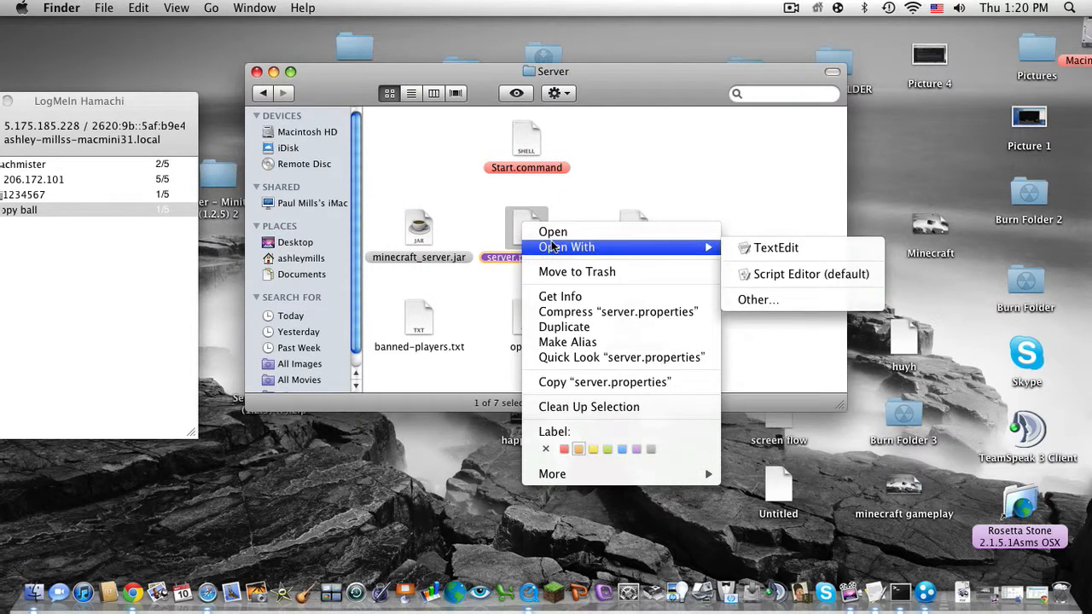
mouse_move(776, 248)
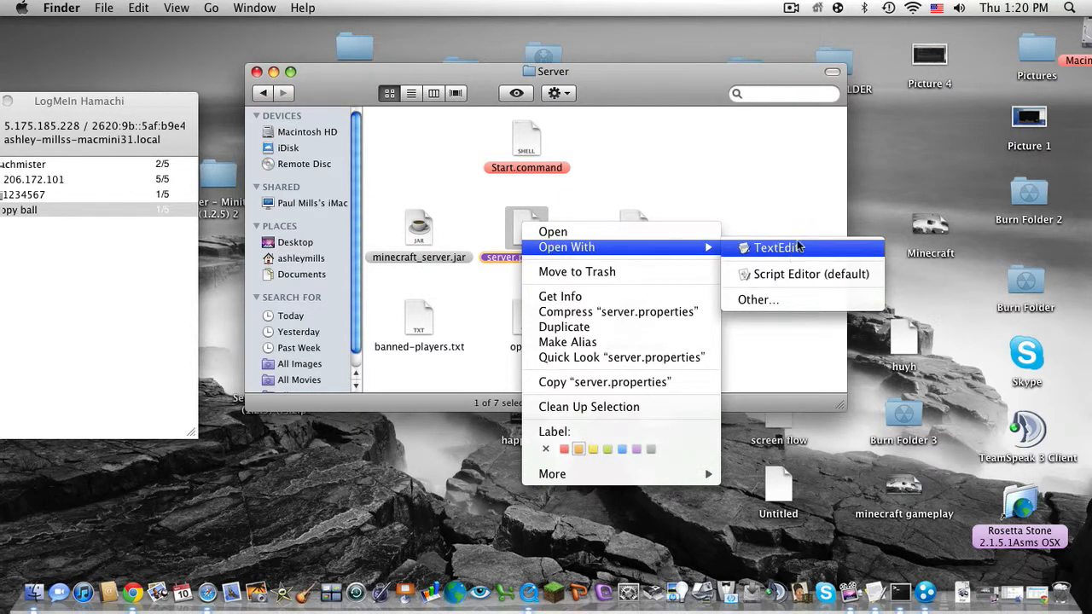
mouse_move(810, 271)
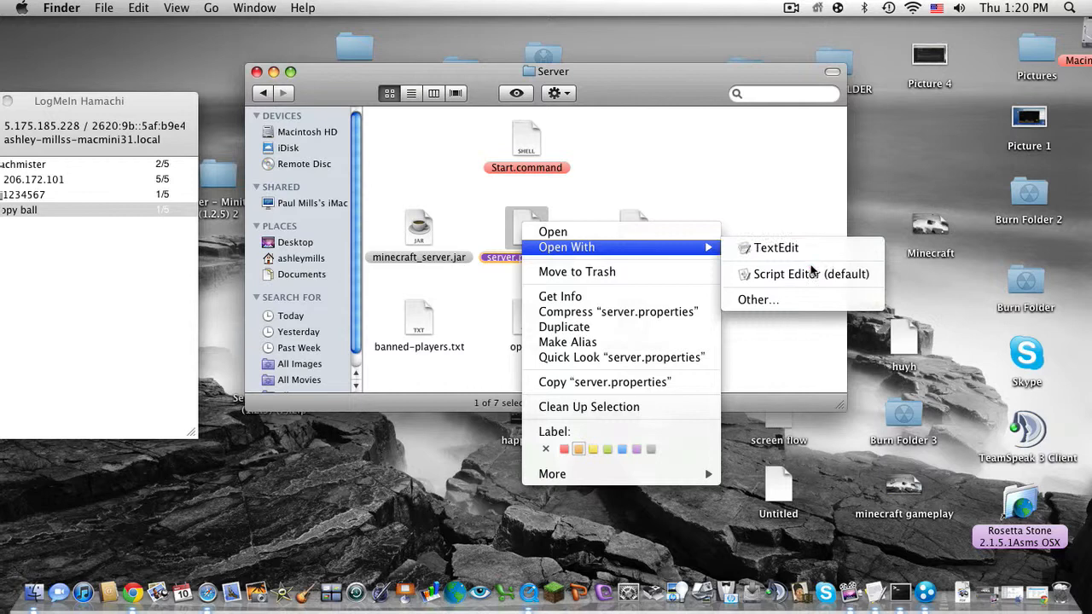
- Choose TextEdit in the Choose Application dialog to open server.properties
left_click(757, 300)
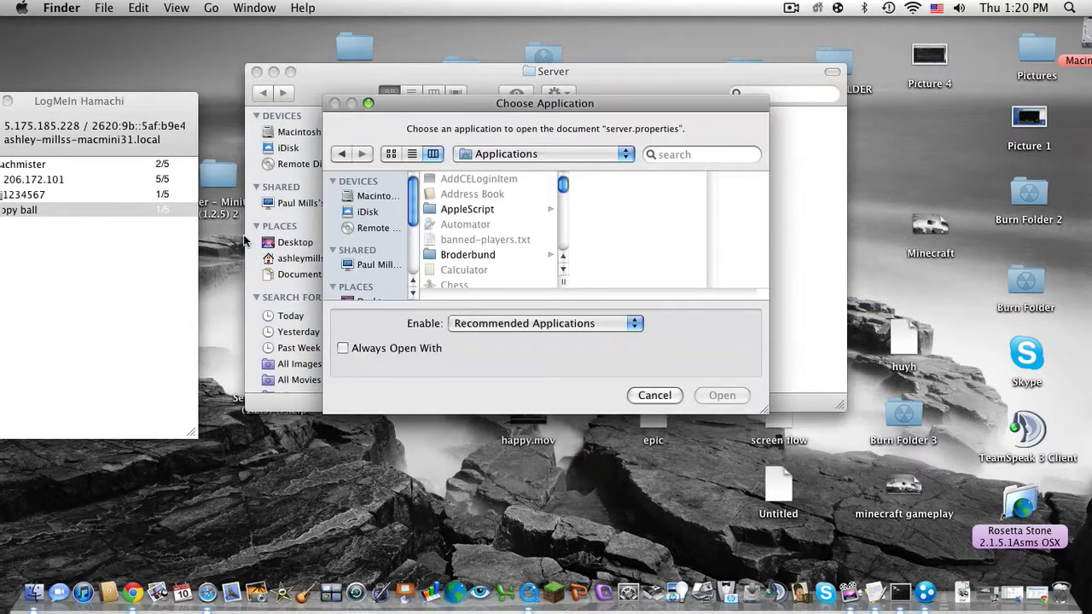
type("text edit")
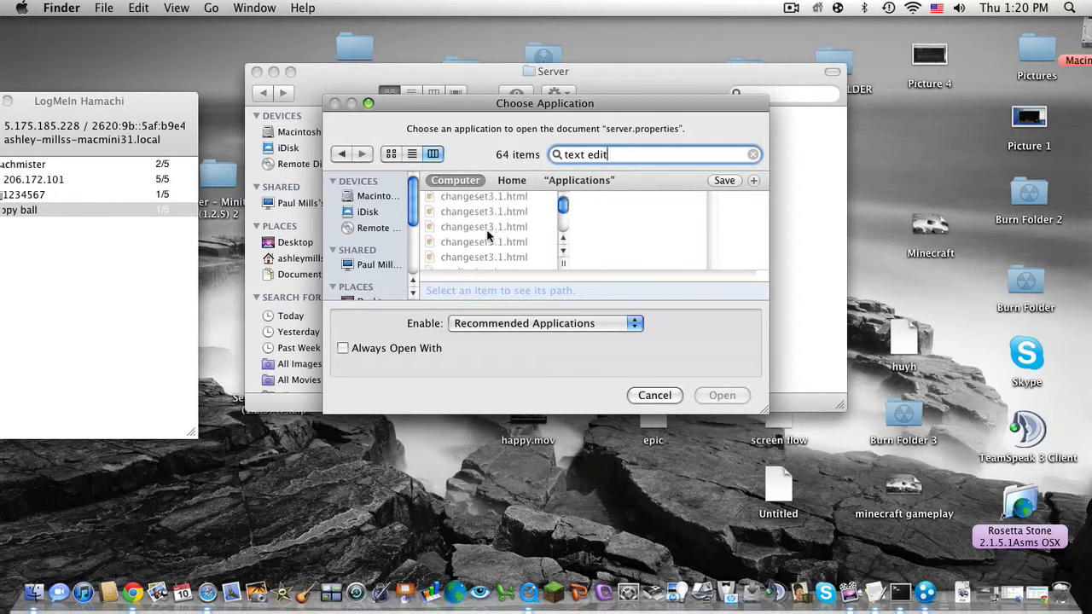
scroll("down", 3)
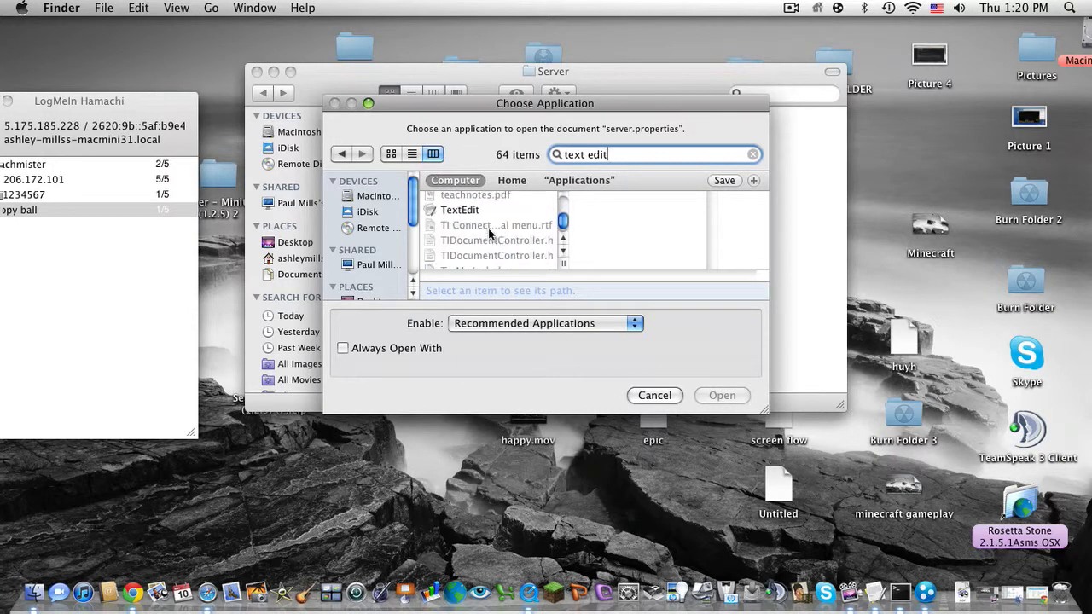
left_click(461, 210)
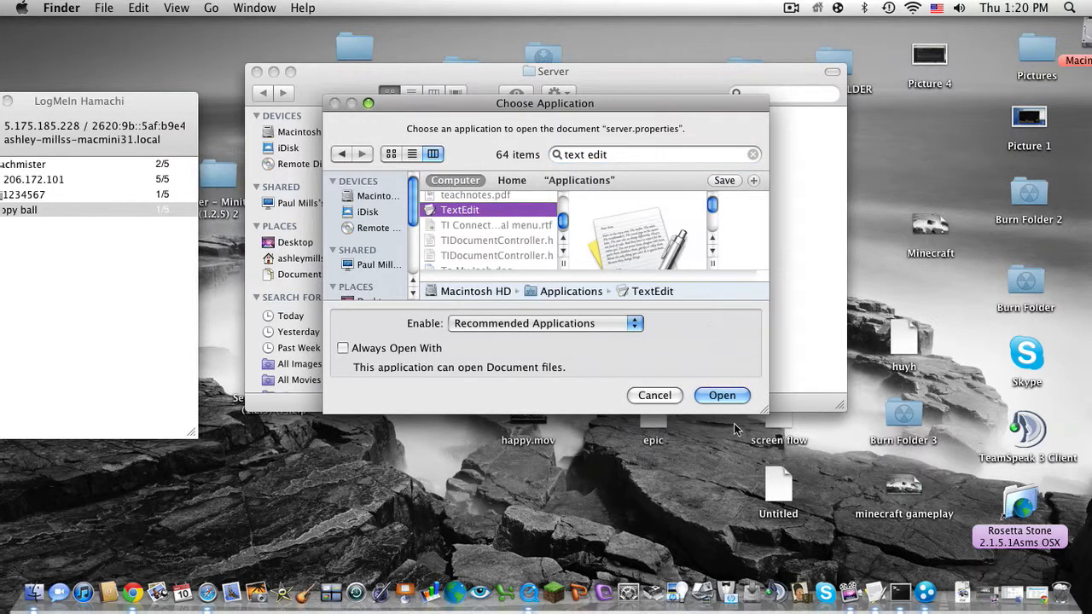
mouse_move(722, 396)
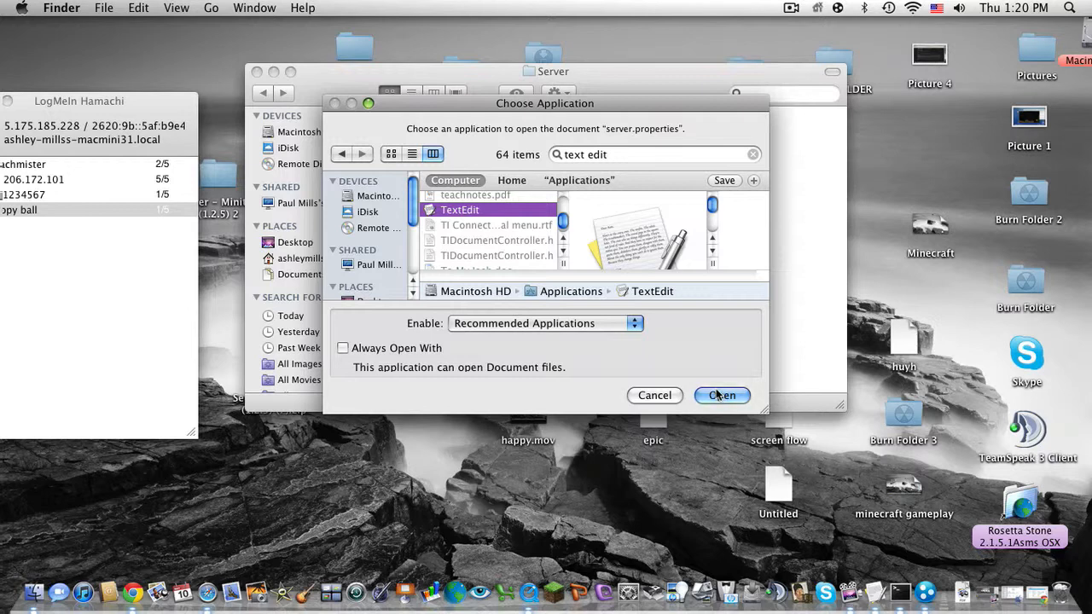
left_click(722, 395)
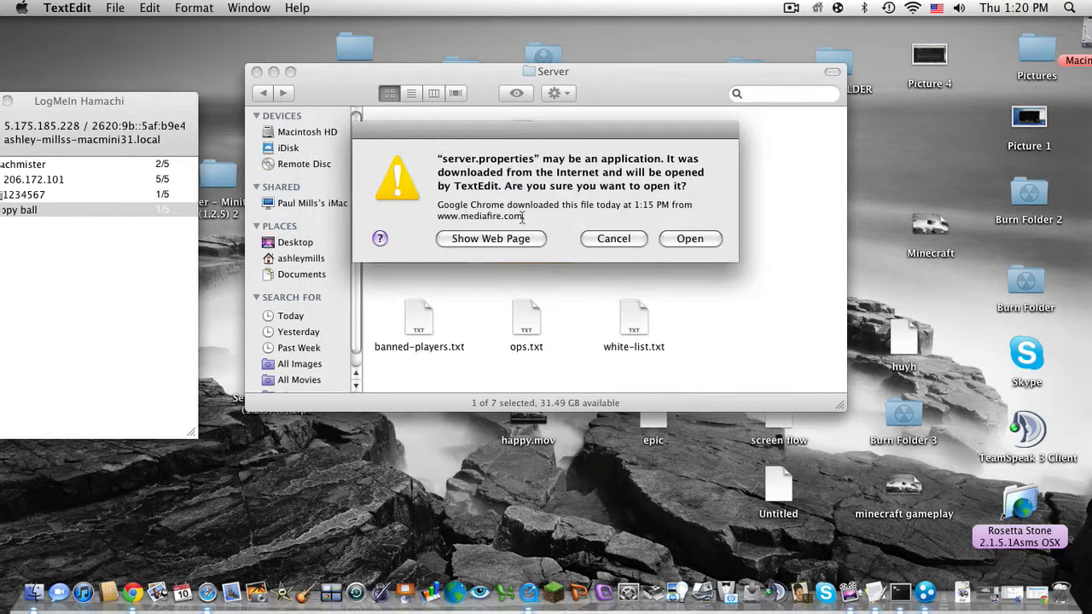
- Confirm opening the file and enter server-ip=5.175.185.228
left_click(689, 239)
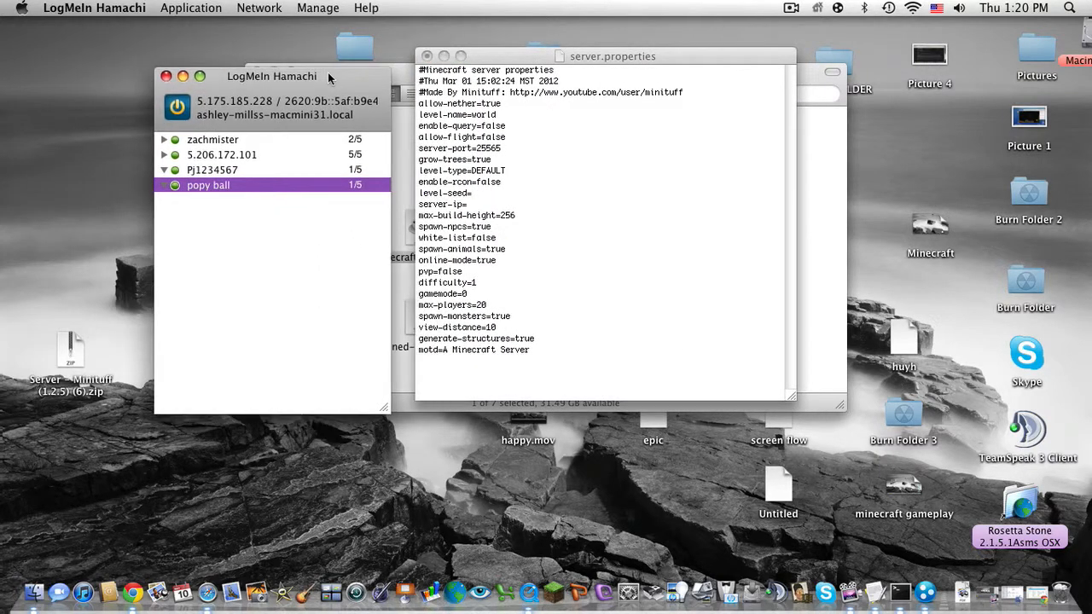
mouse_move(202, 109)
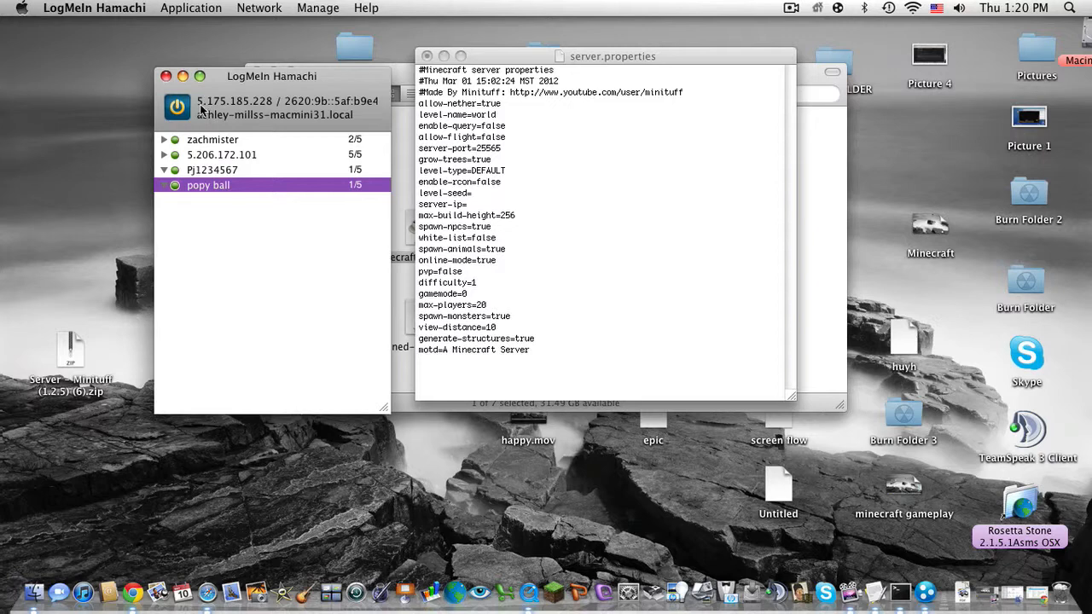
mouse_move(247, 109)
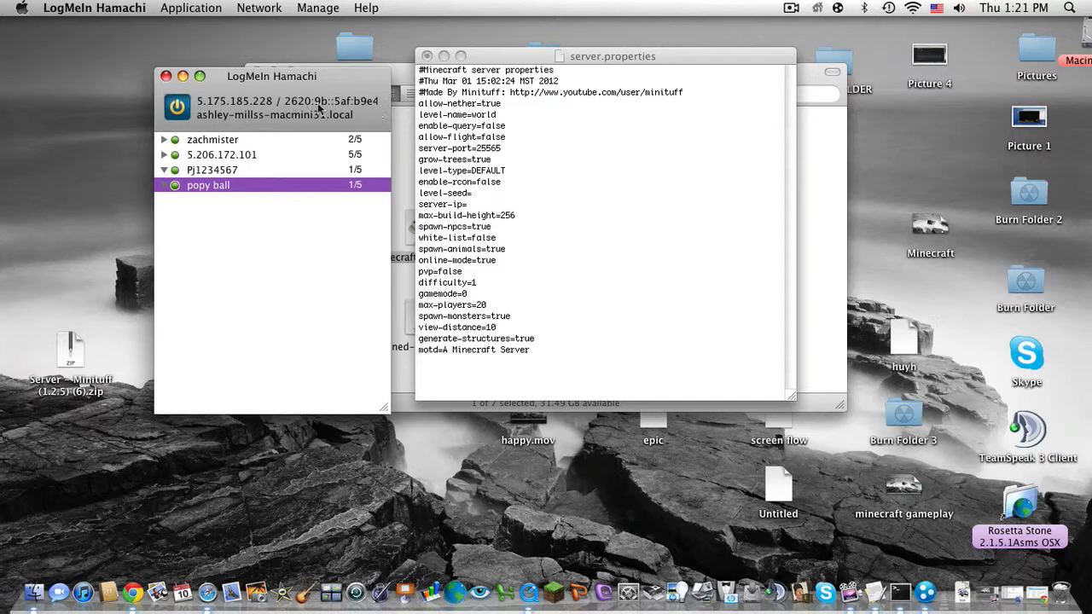
mouse_move(281, 106)
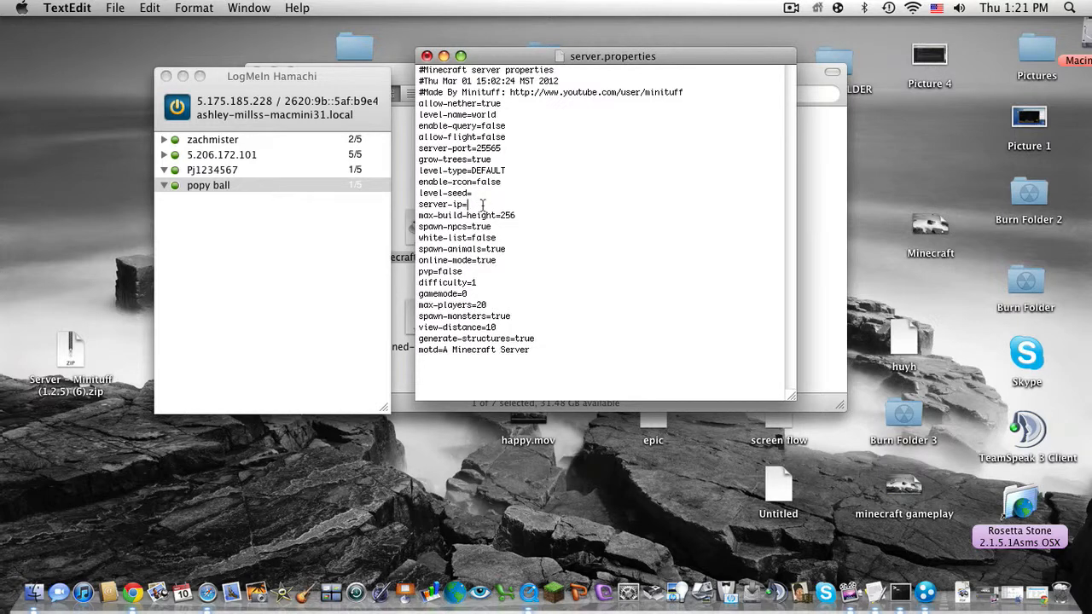
type("5.175")
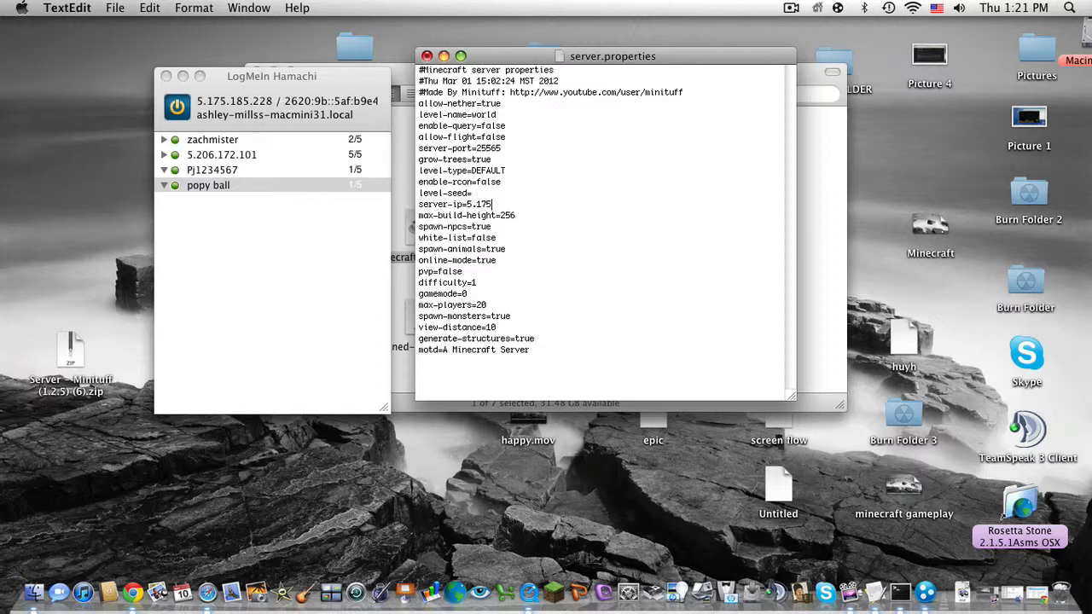
type(".")
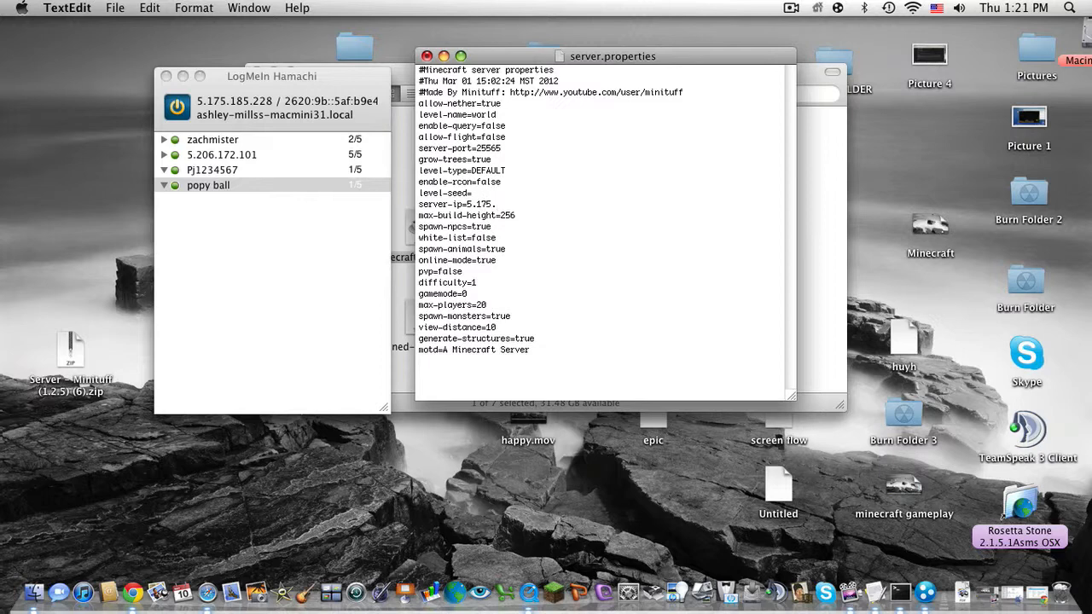
type("185")
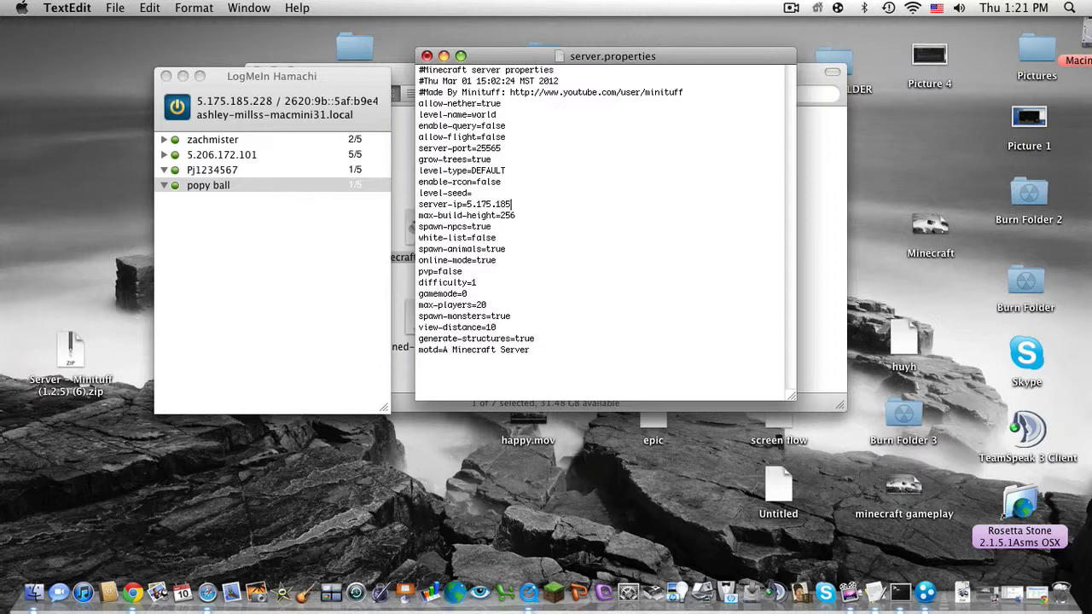
type(".22")
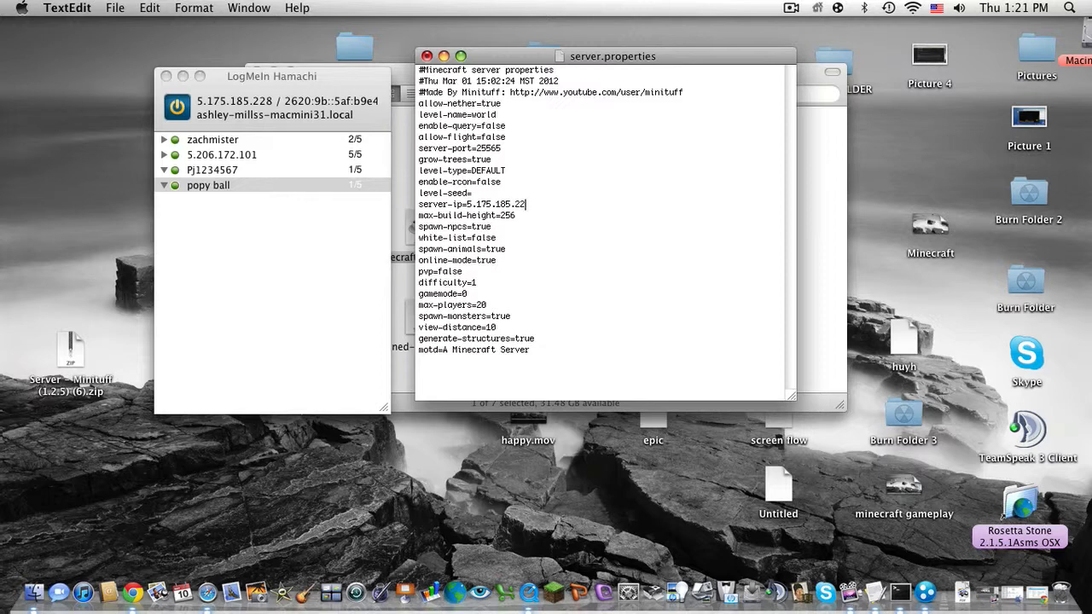
type("8")
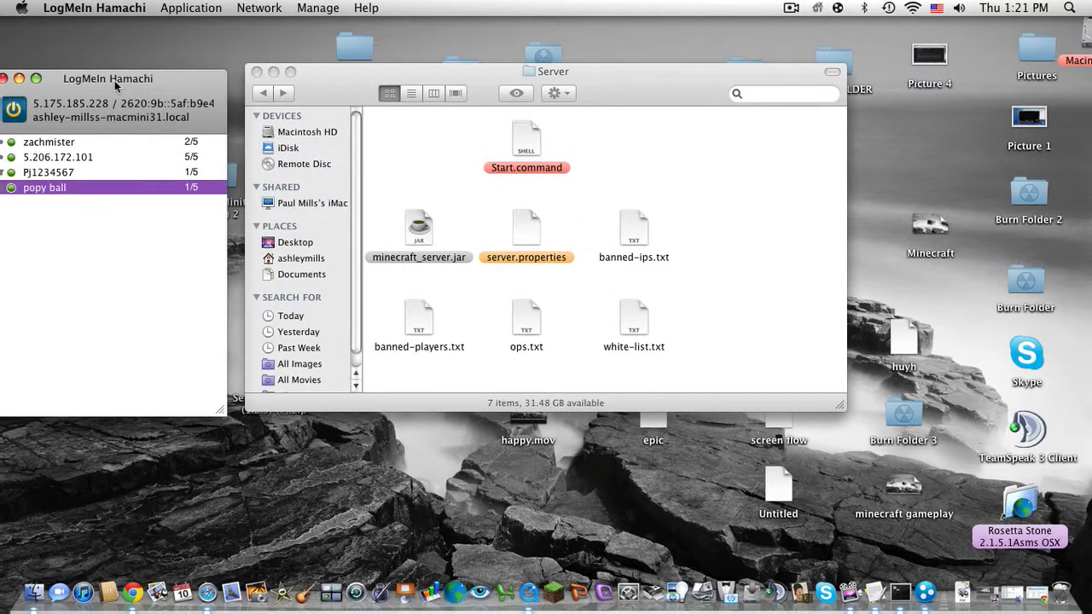
- Launch Terminal through a Spotlight search for 'ter'
left_click(526, 145)
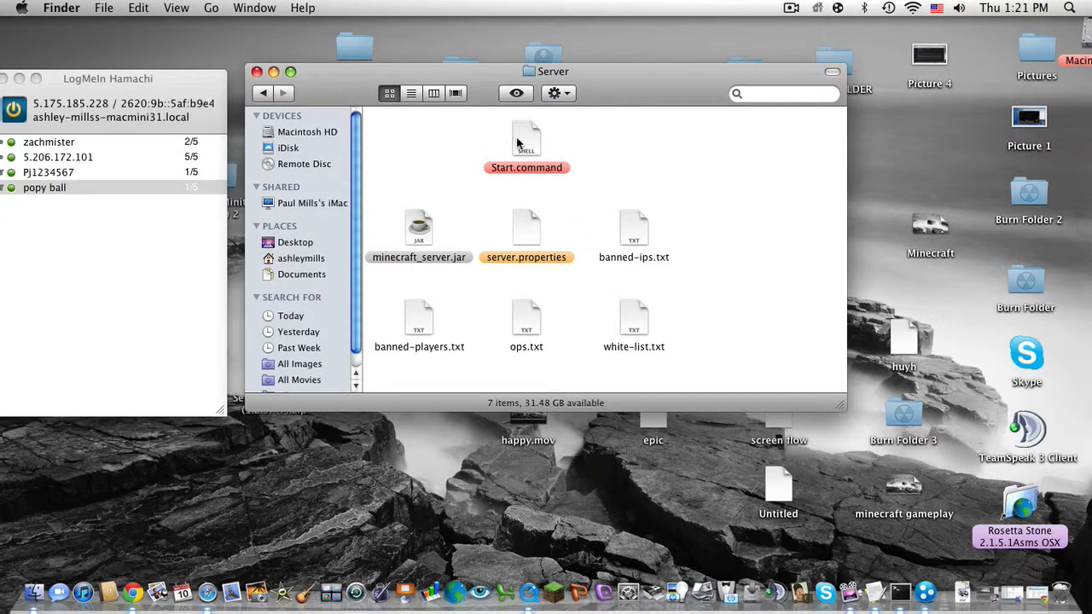
mouse_move(416, 118)
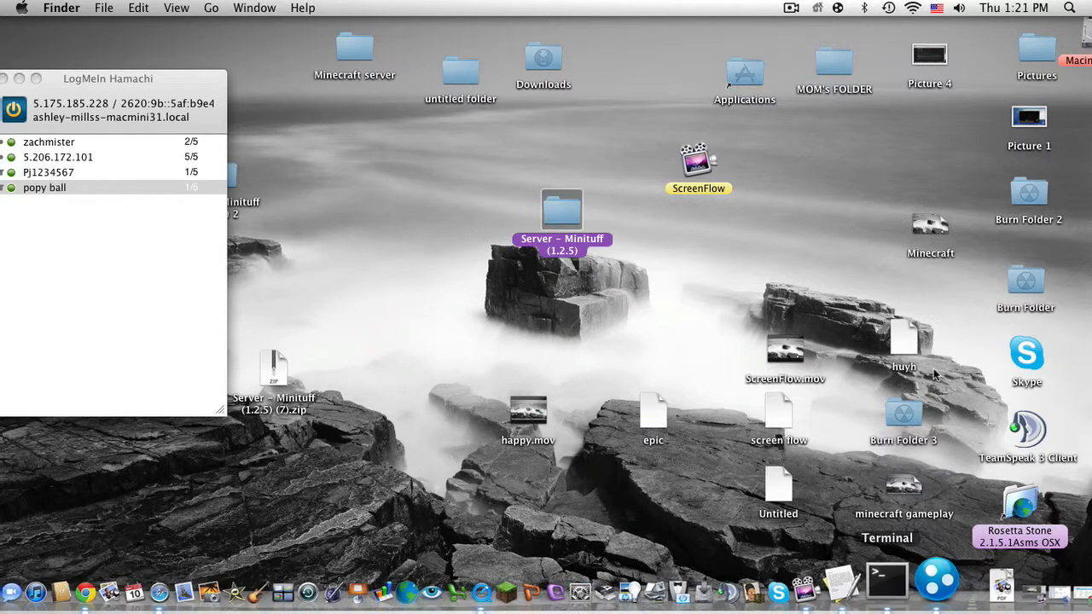
left_click(1068, 7)
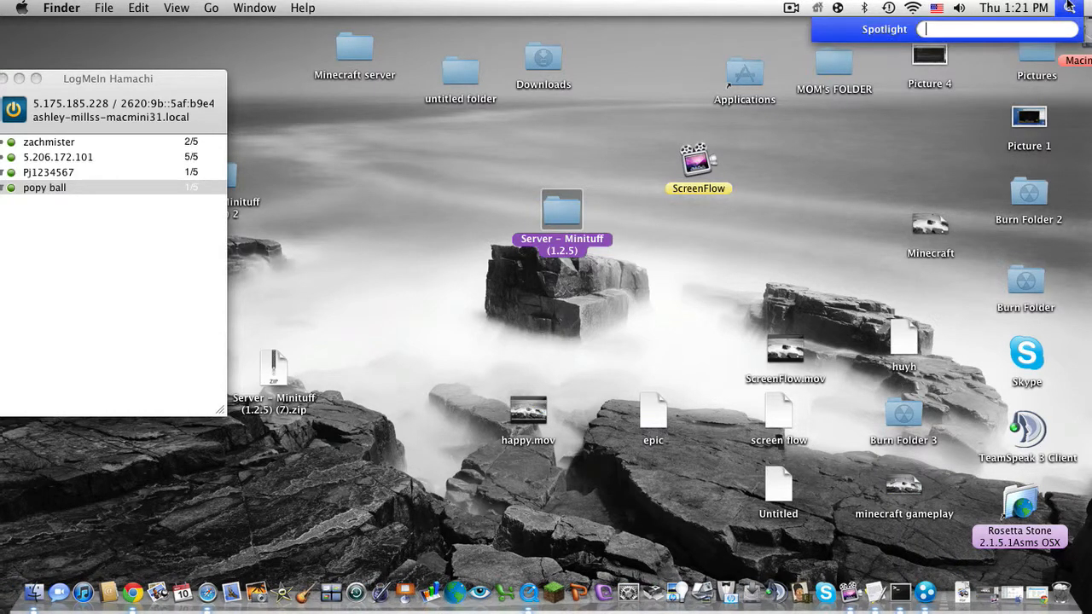
type("tem")
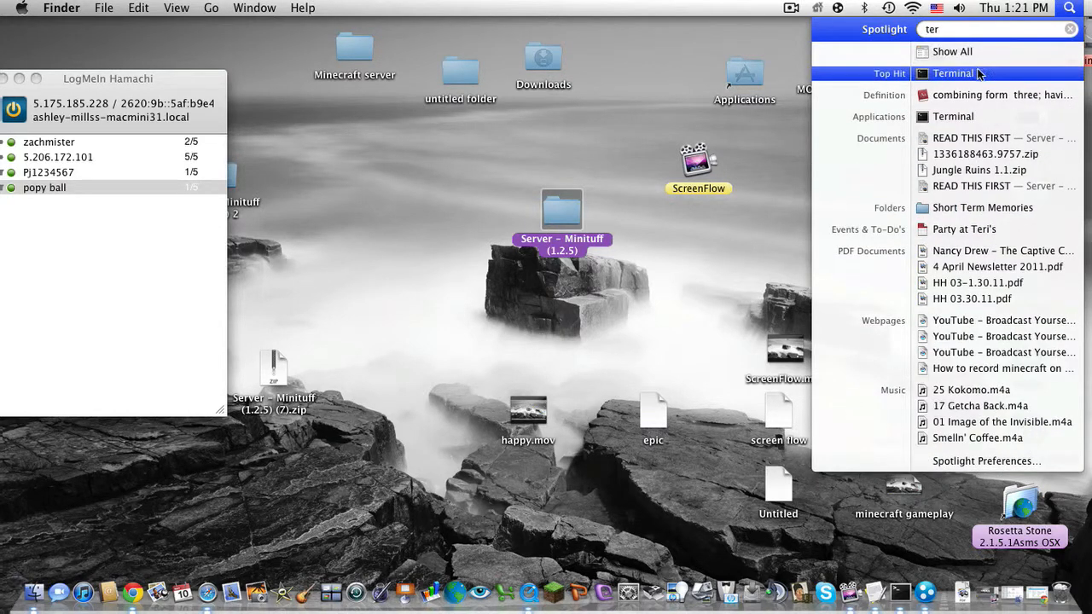
left_click(952, 71)
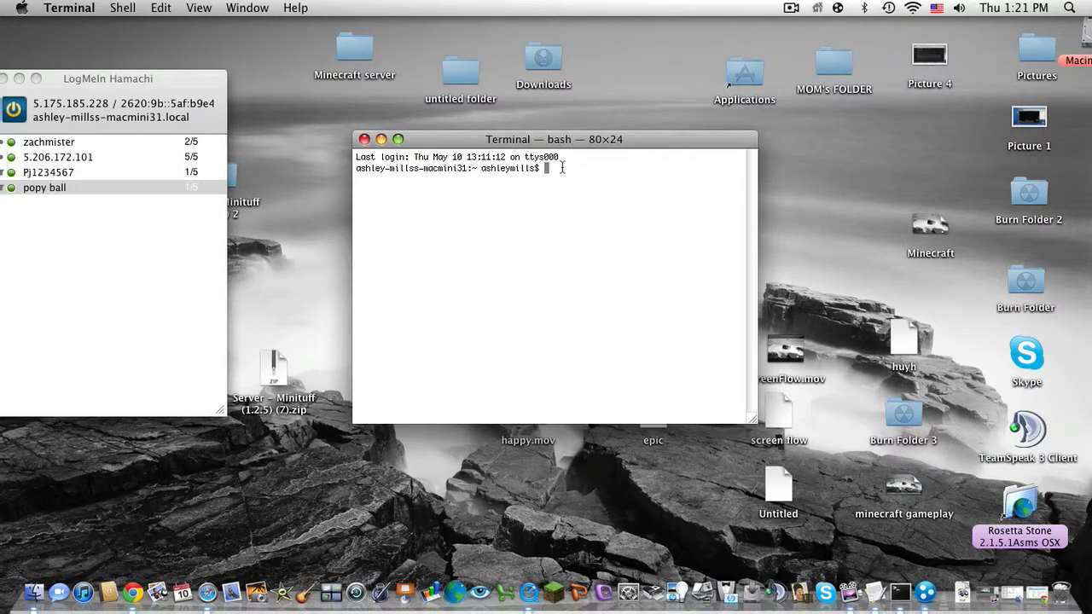
mouse_move(301, 130)
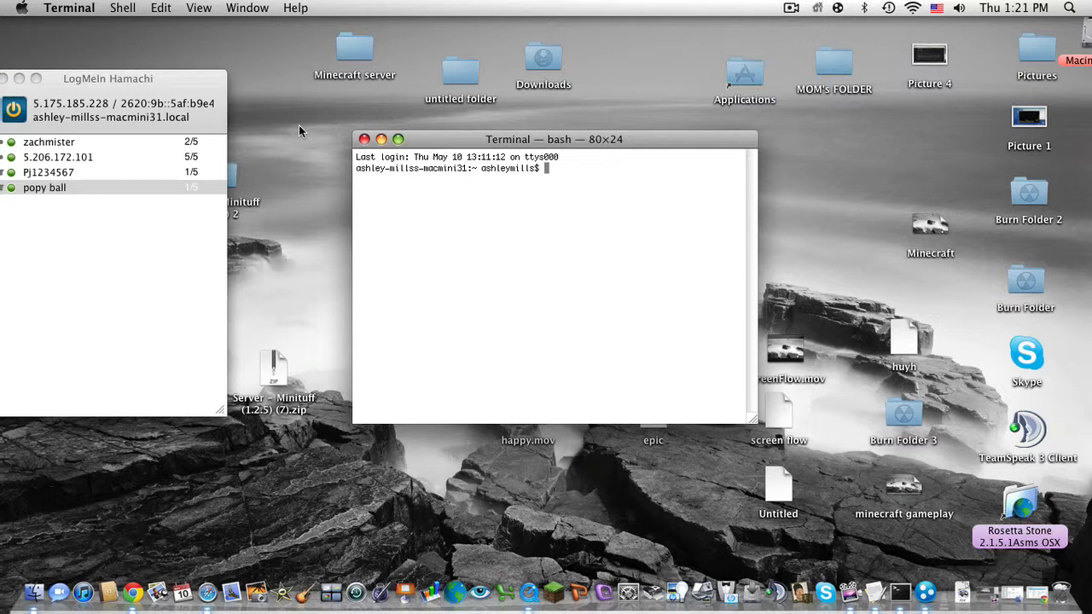
- Build 'chmod a+x' in Terminal and drag Start.command from the Server folder onto it as the path
type("c")
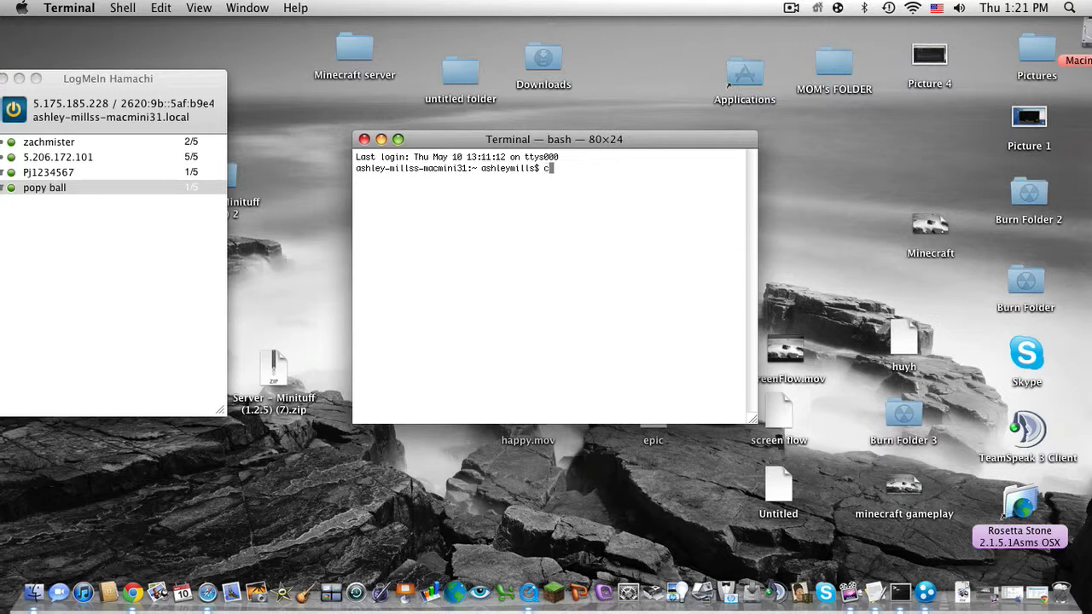
type("hmod")
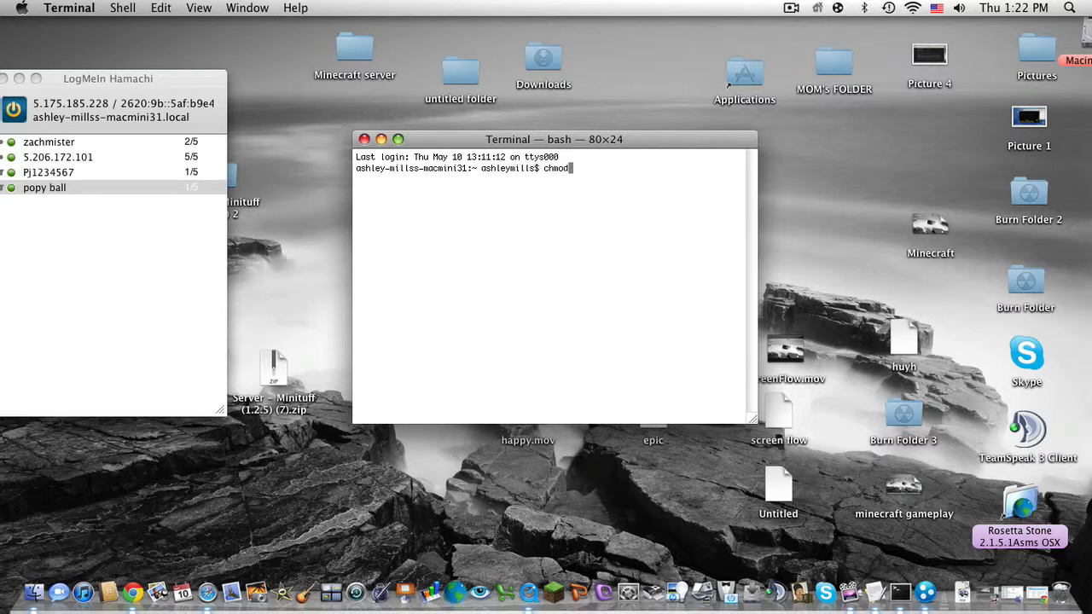
type("a")
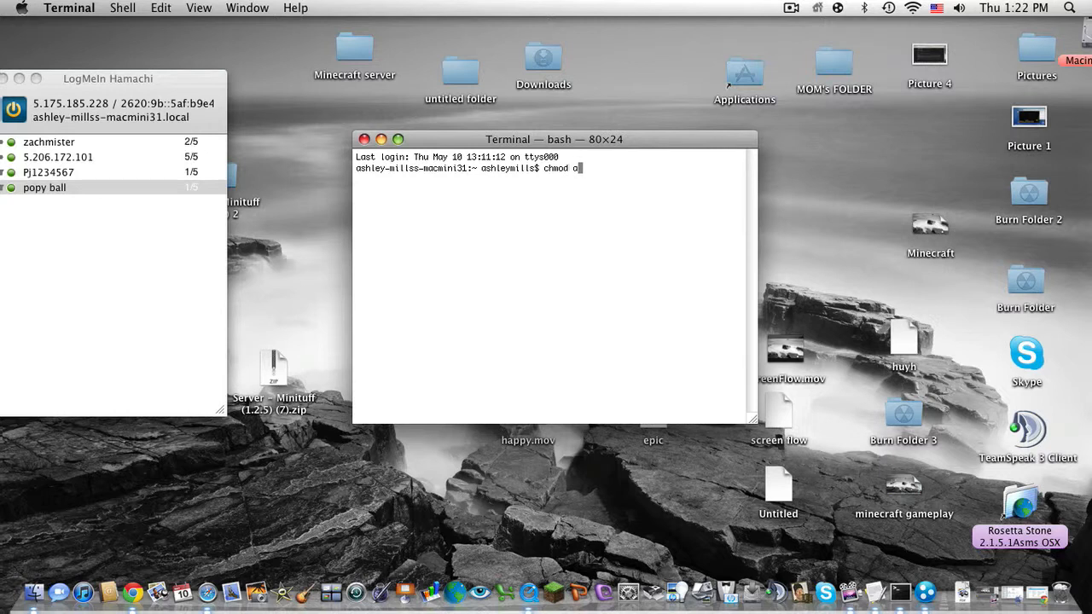
type("+x")
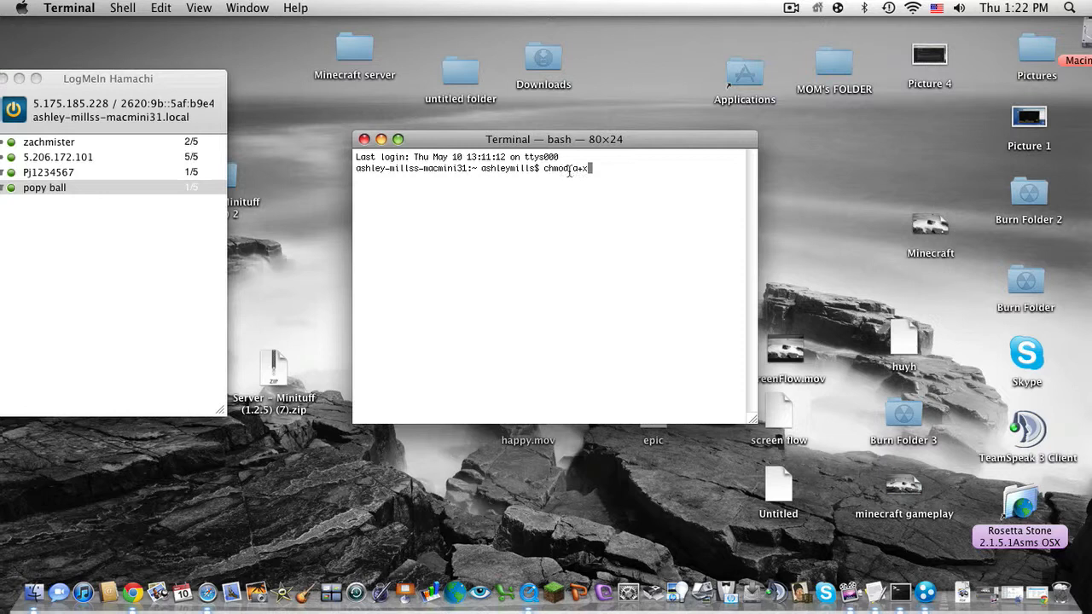
type("\" \"")
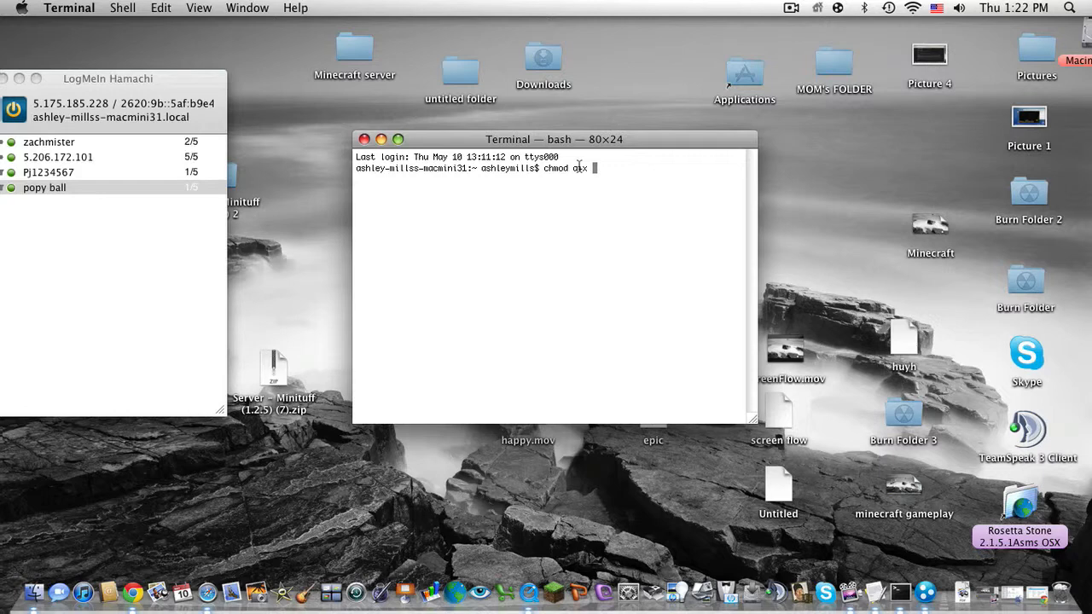
type("+x")
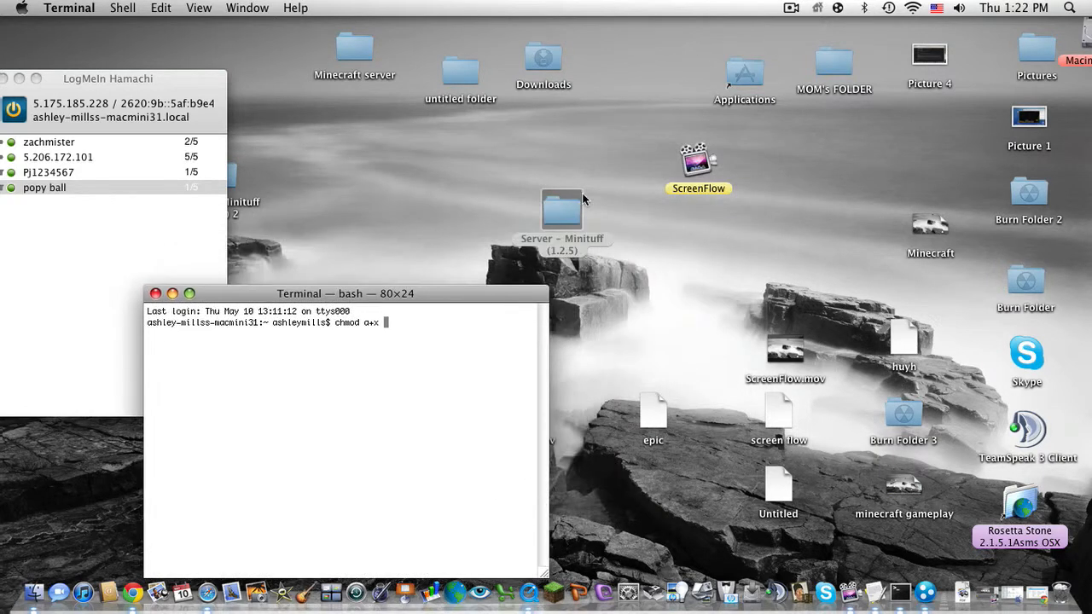
double_click(561, 213)
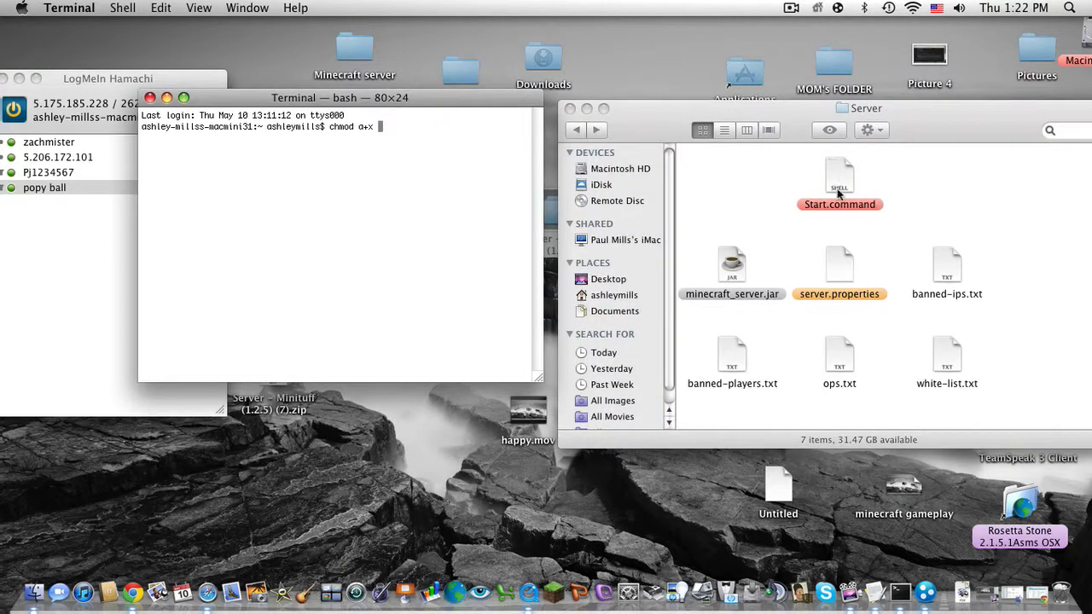
left_click_drag(839, 179, 382, 151)
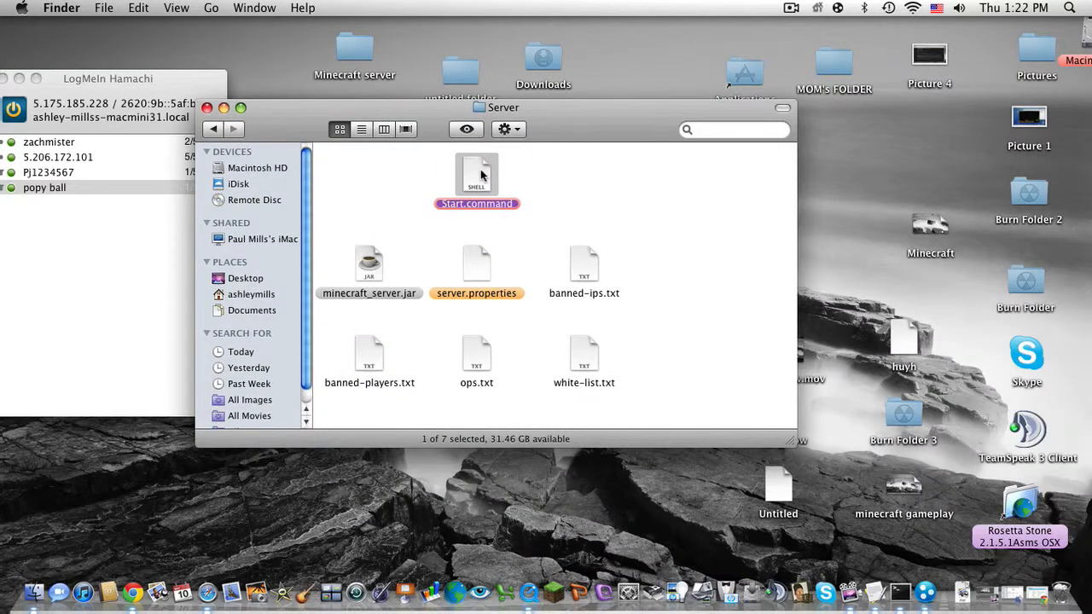
- Run Start.command from the Server folder, confirming the downloaded-script warning
double_click(477, 179)
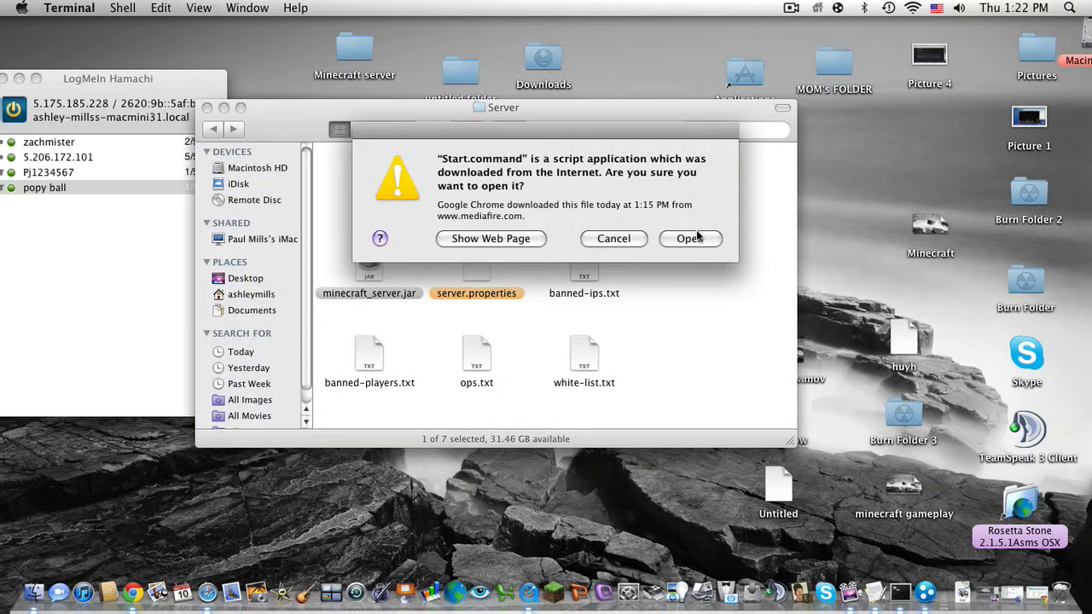
left_click(689, 239)
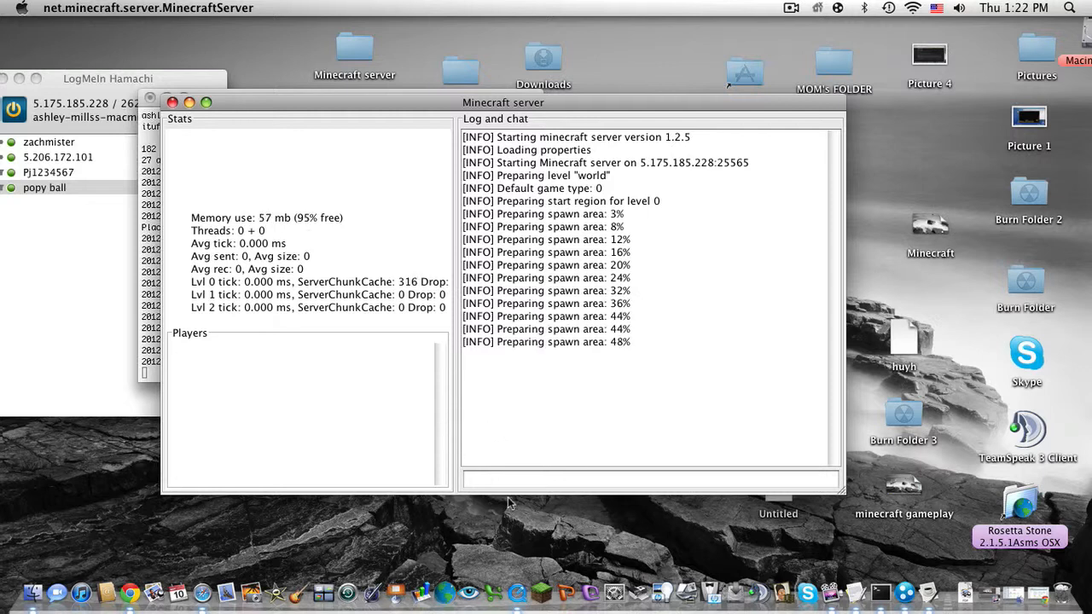
- Send 'stop' in the server console so the server shuts down after generating the world folder
left_click(648, 477)
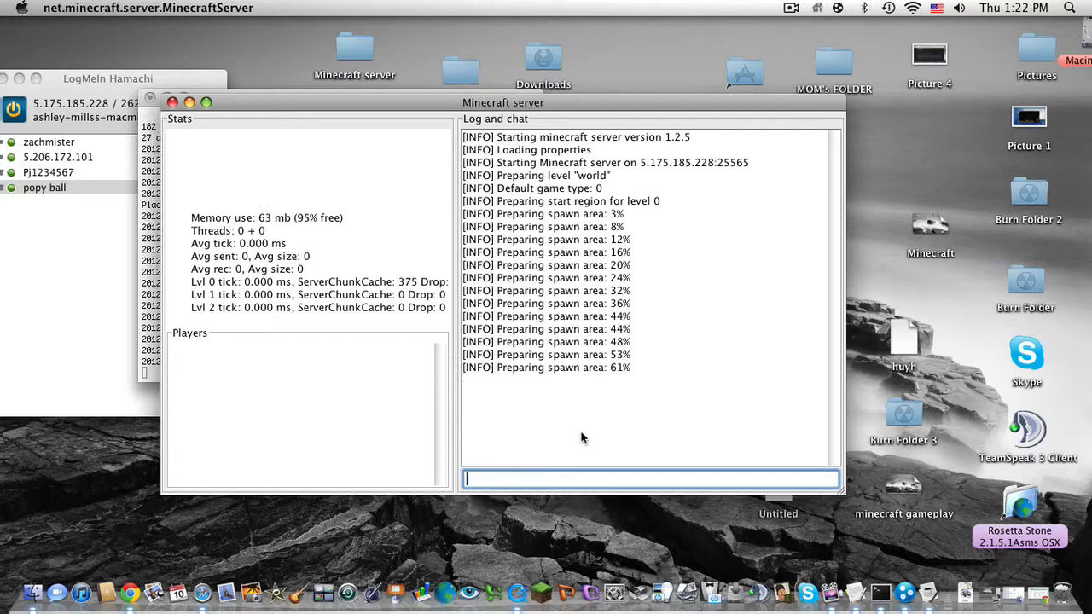
type("stop")
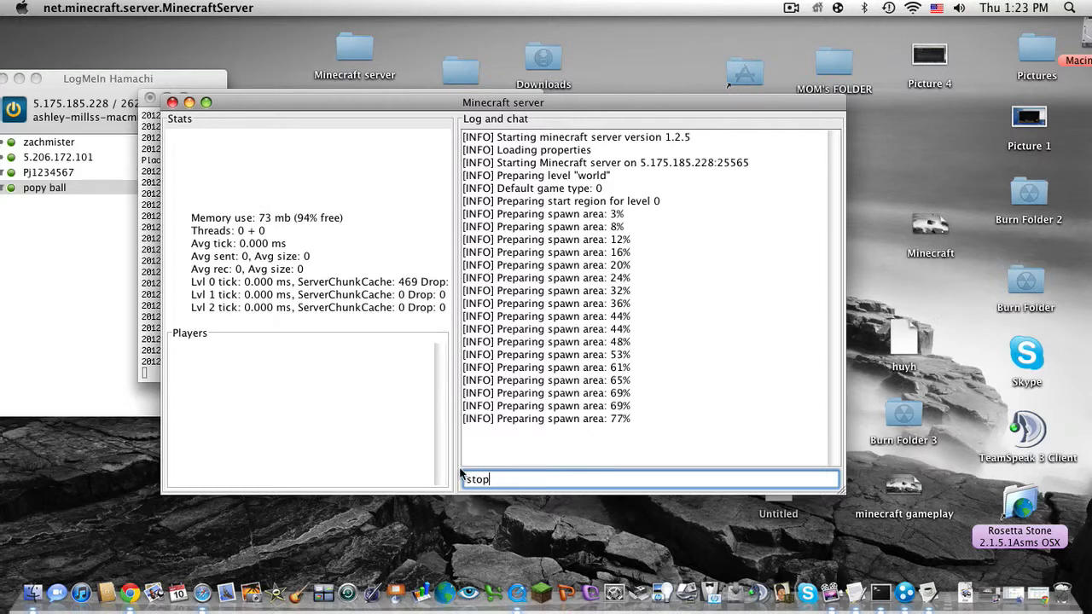
key("Return")
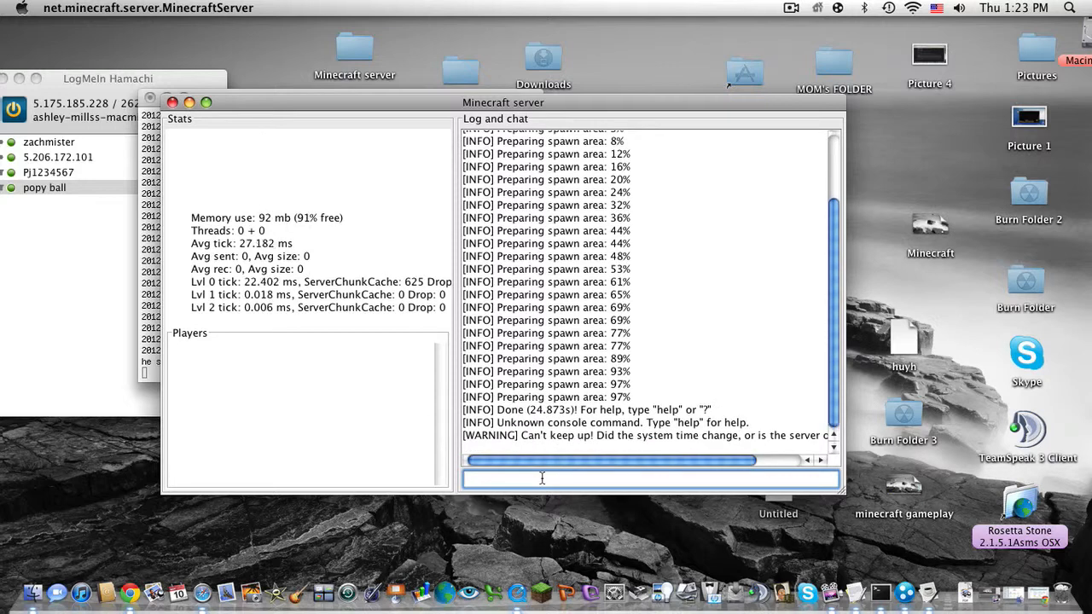
type("h")
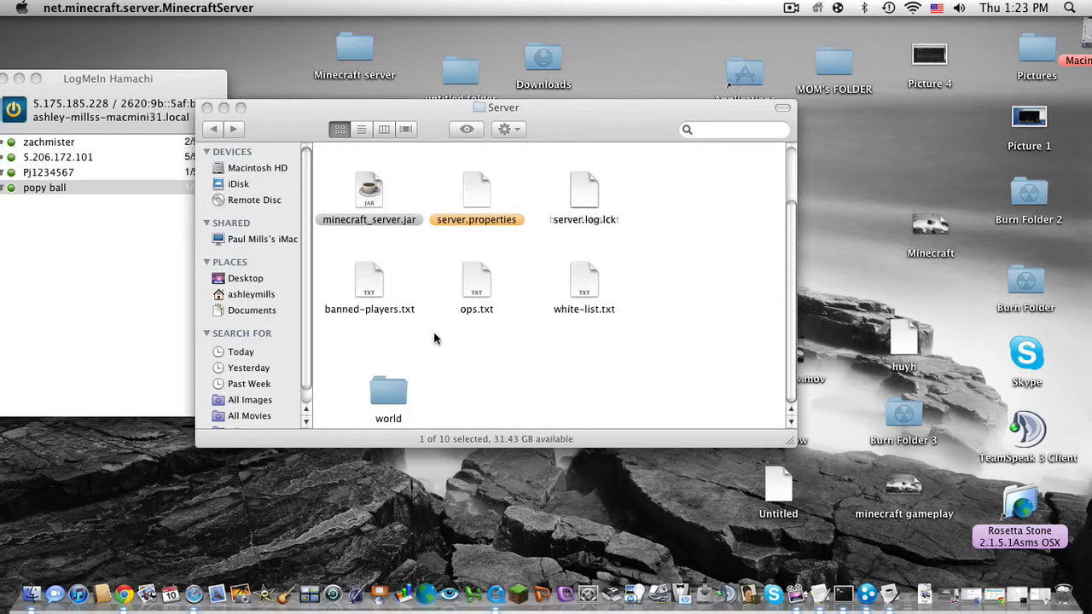
mouse_move(498, 333)
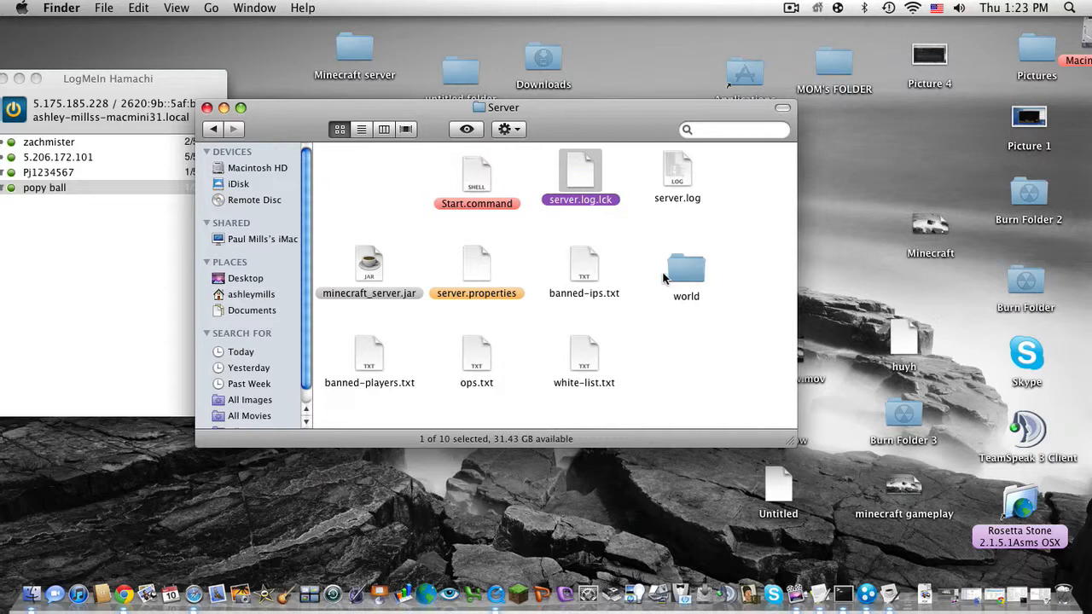
- Browse into the world folder, return to the server files, and open ops.txt in TextEdit
double_click(685, 269)
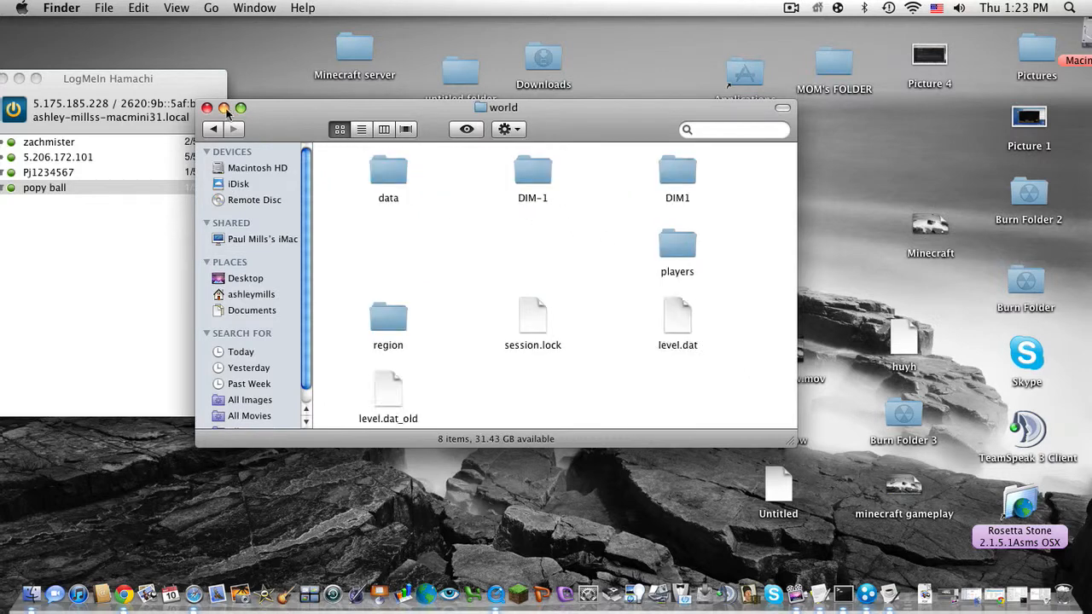
left_click(214, 130)
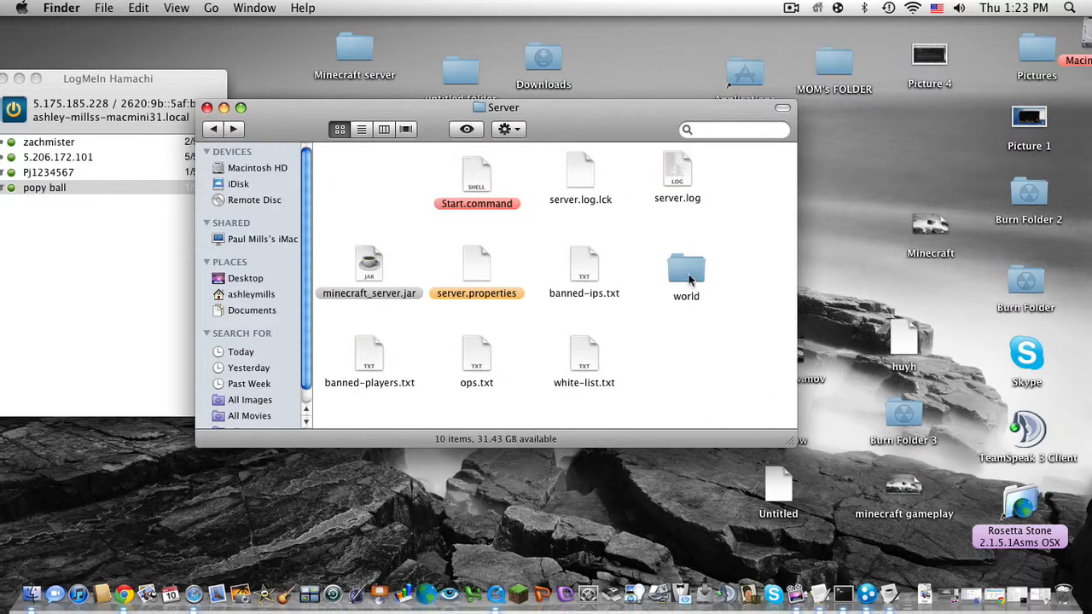
left_click(685, 272)
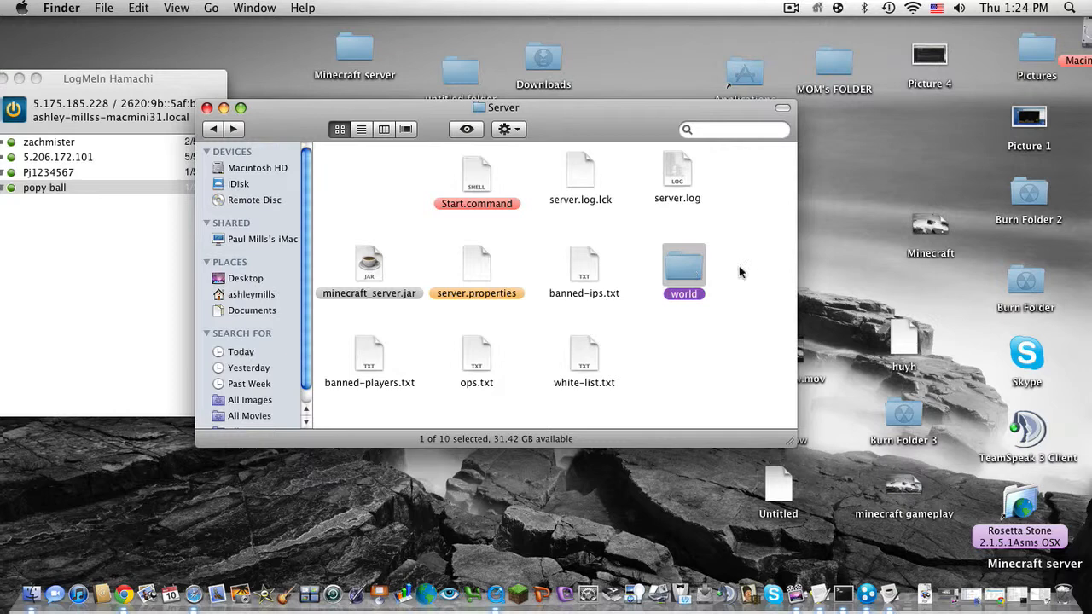
mouse_move(661, 333)
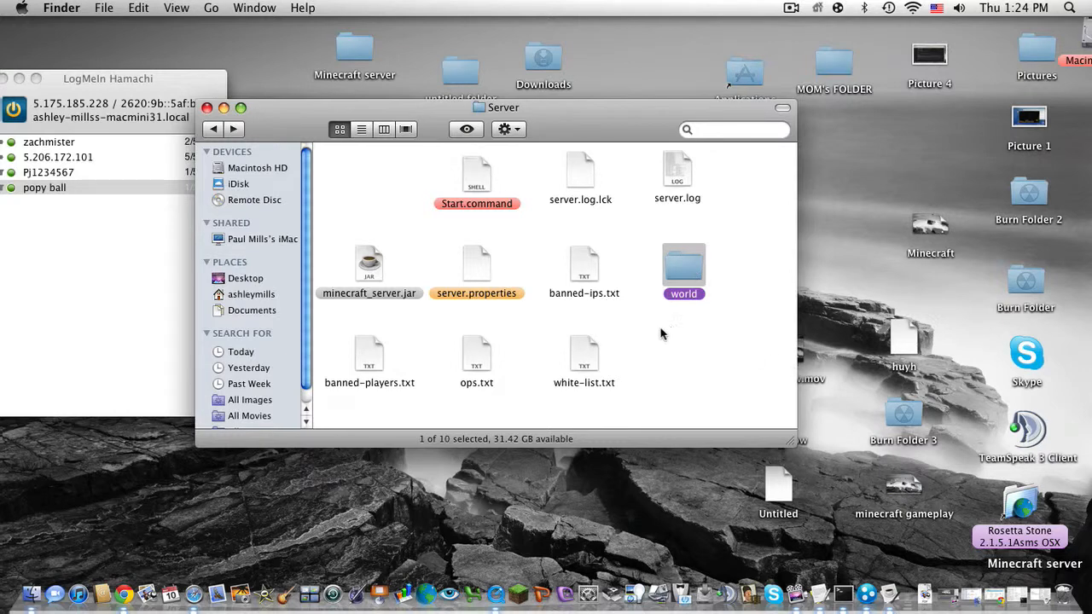
mouse_move(597, 311)
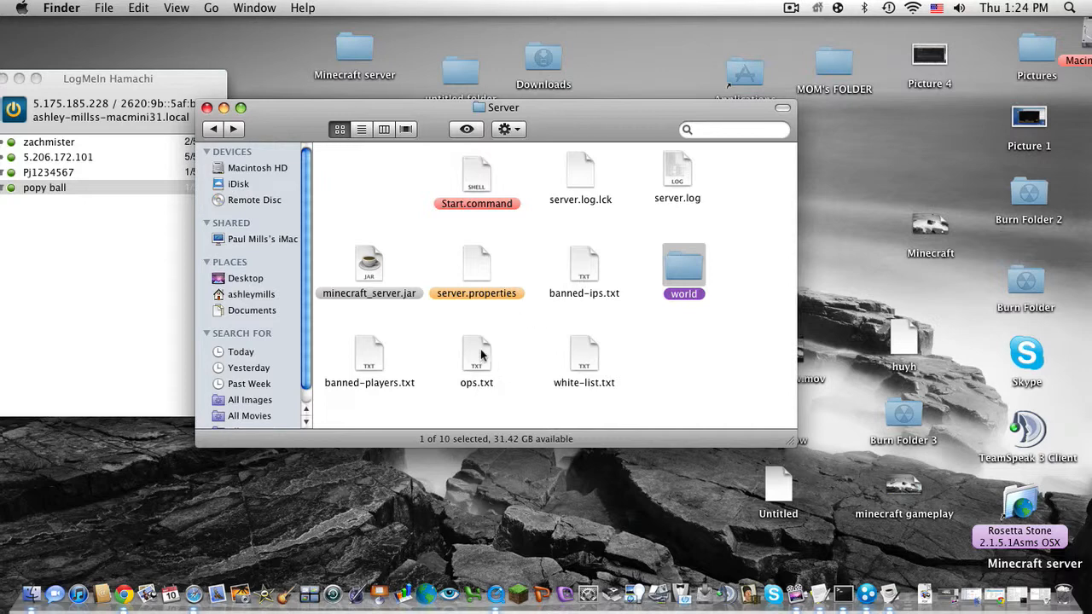
double_click(476, 357)
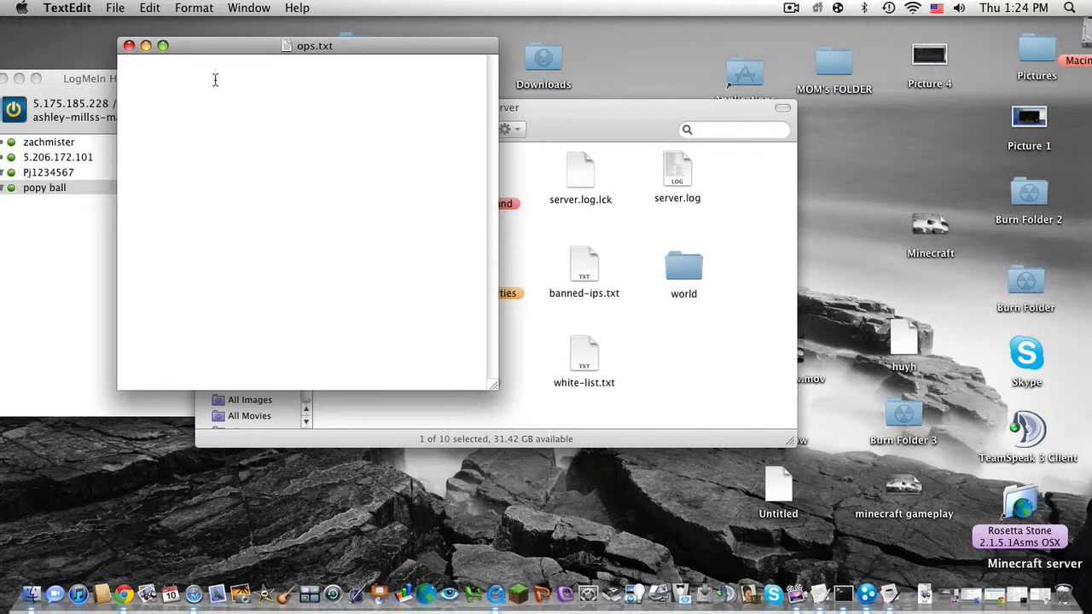
- Enter trial names 'Zachmi' and 'ahsgiuahg' in ops.txt, then close it choosing Don't Save
type("Zachmister15")
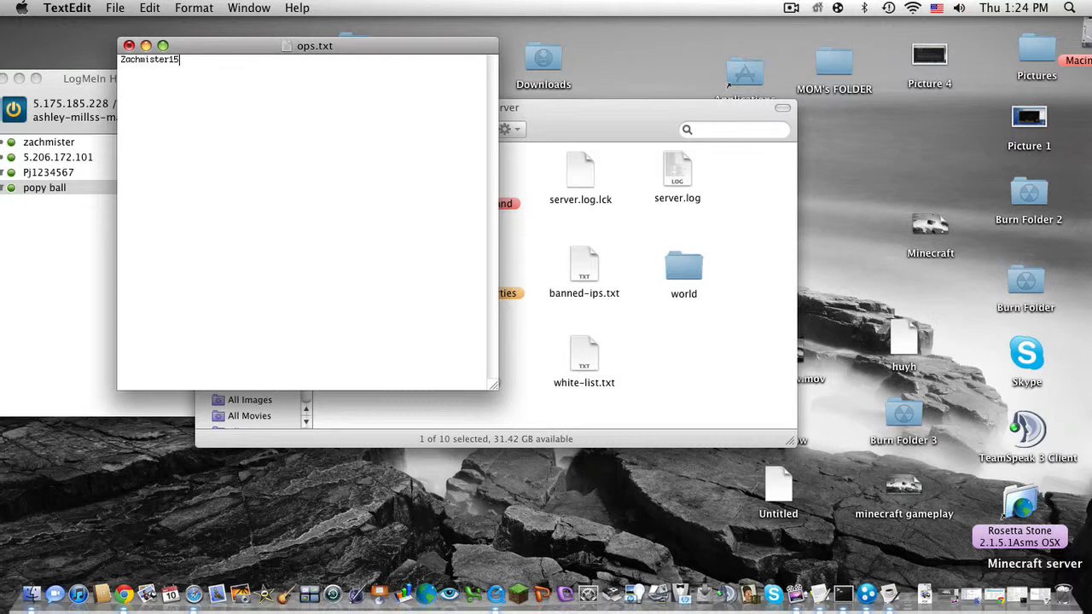
key("backspace")
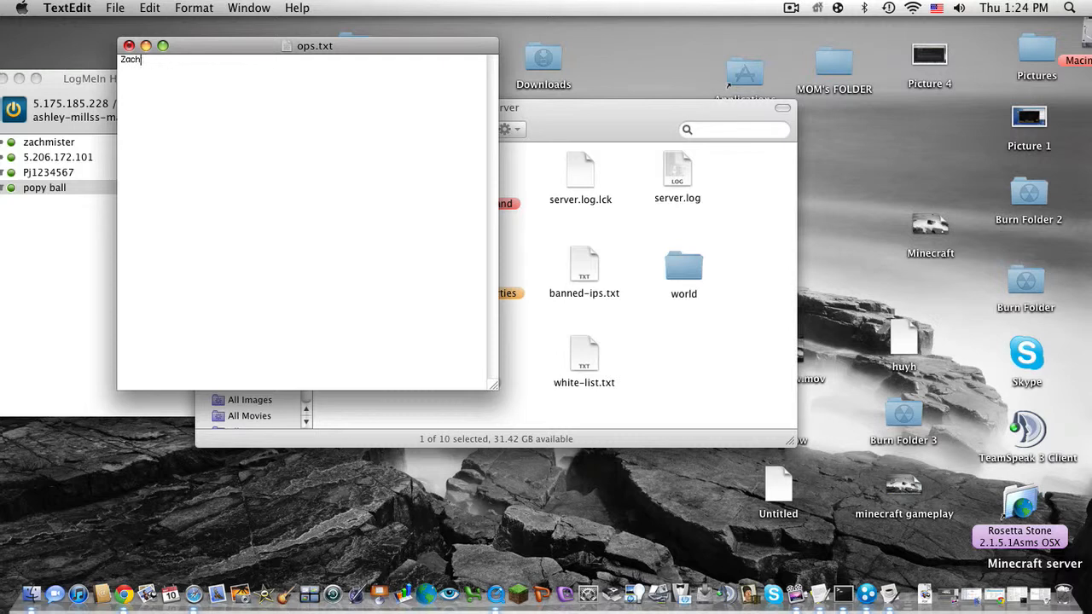
type("ahsgiuahg")
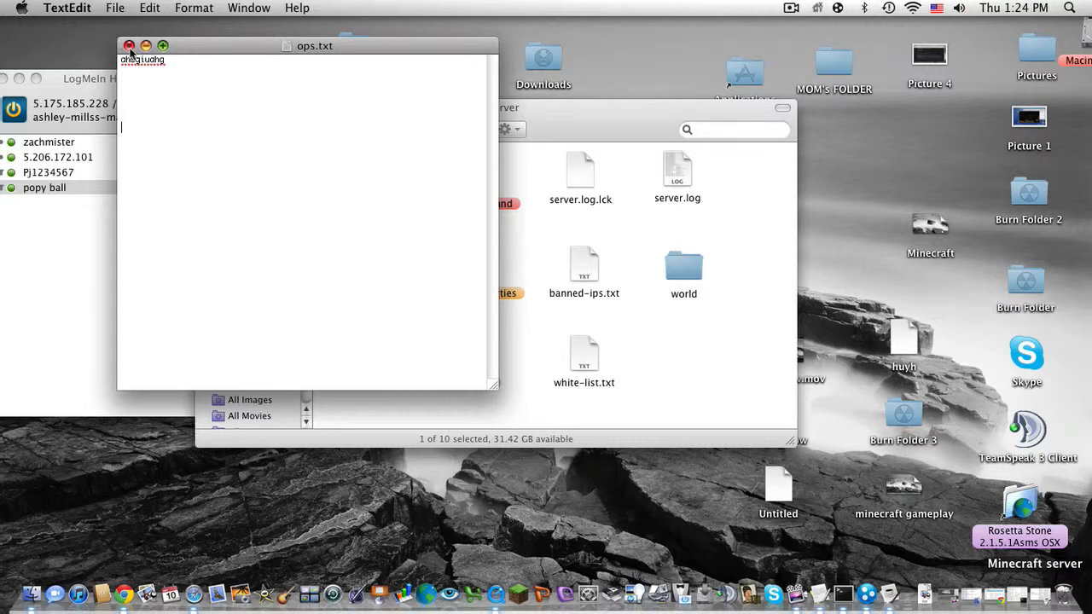
left_click(129, 45)
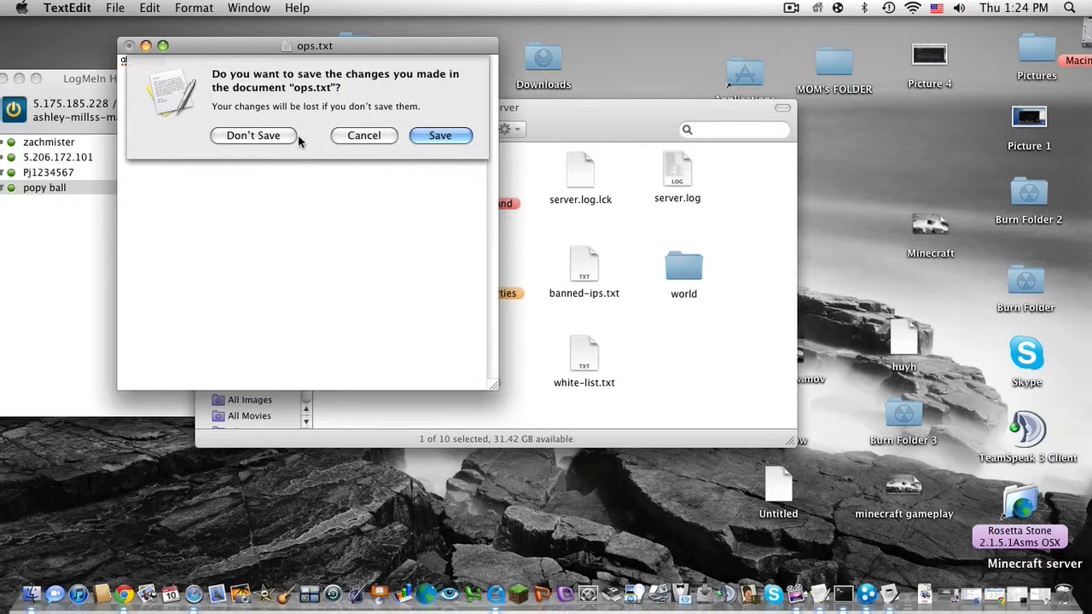
left_click(253, 135)
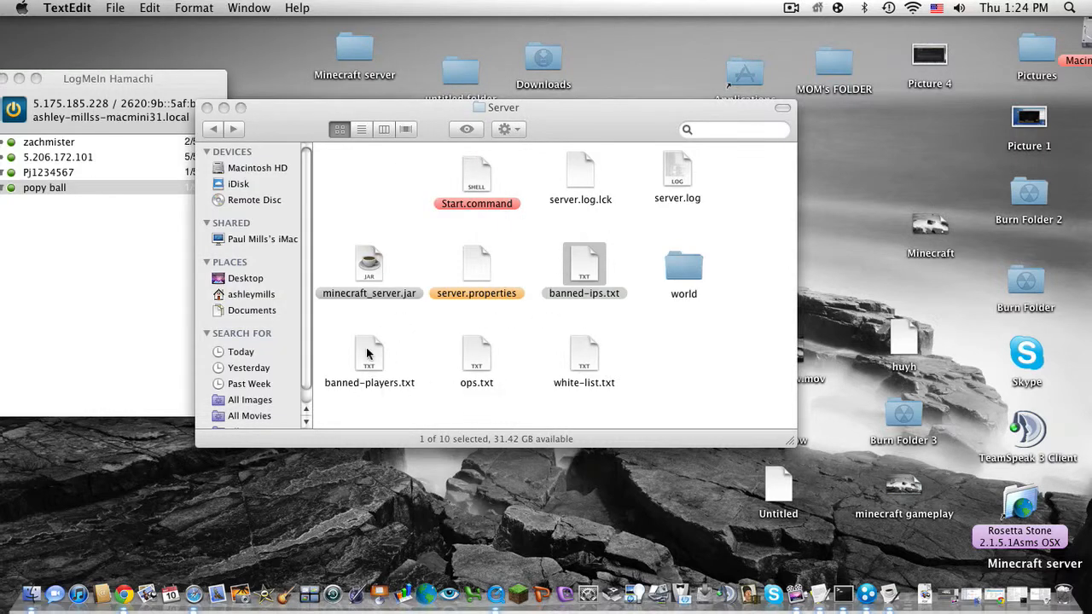
mouse_move(556, 337)
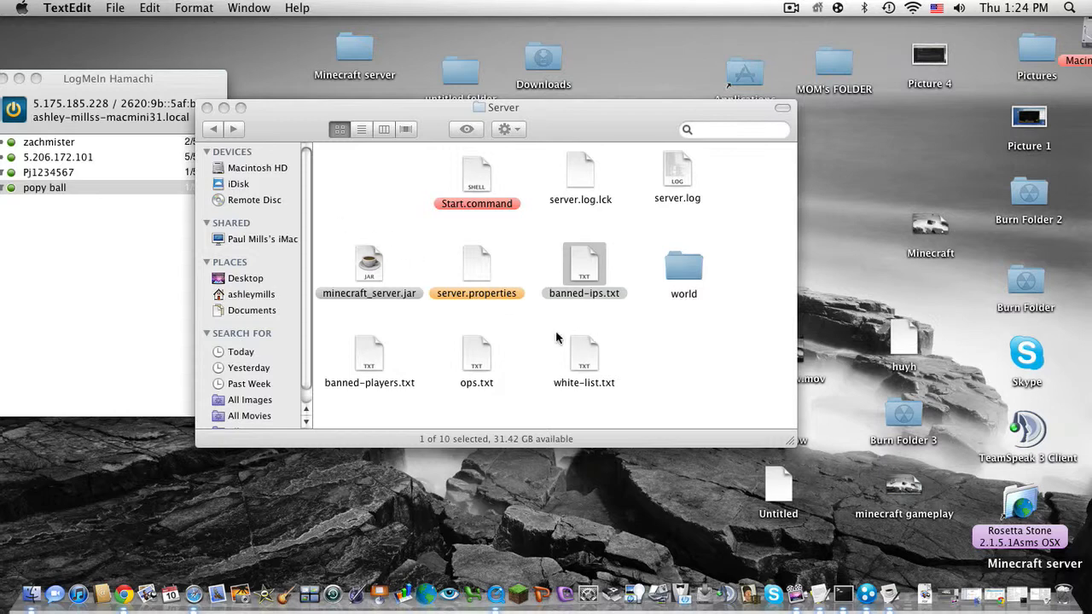
double_click(584, 353)
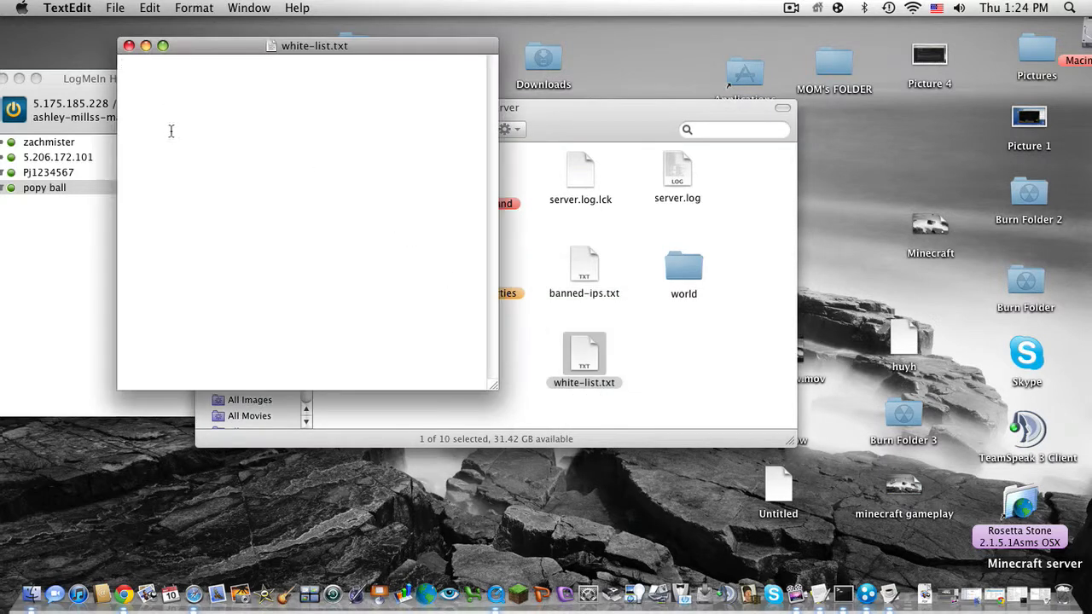
mouse_move(224, 111)
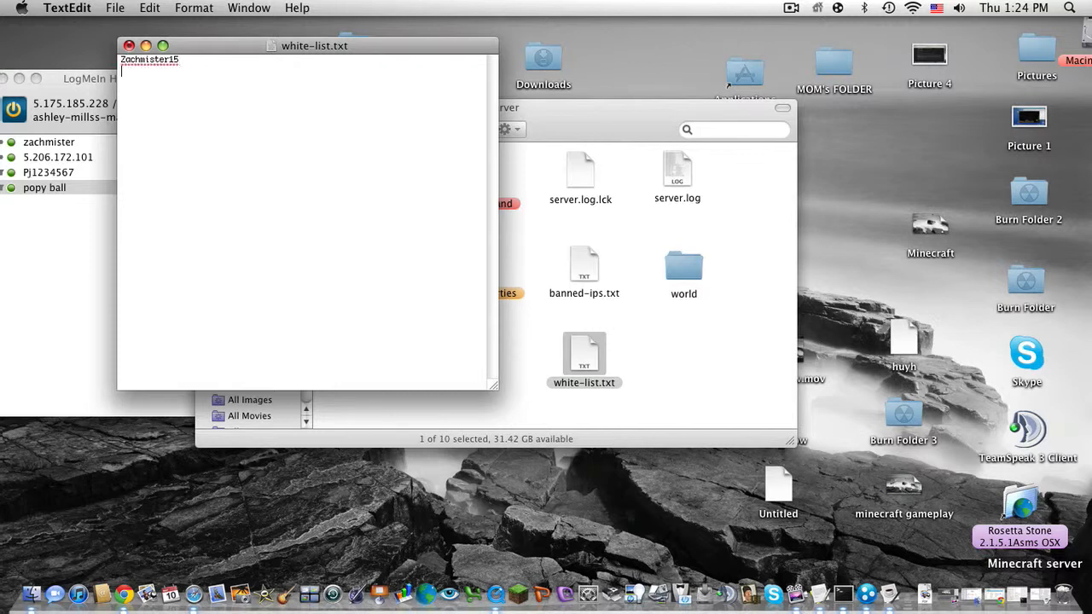
type("stur")
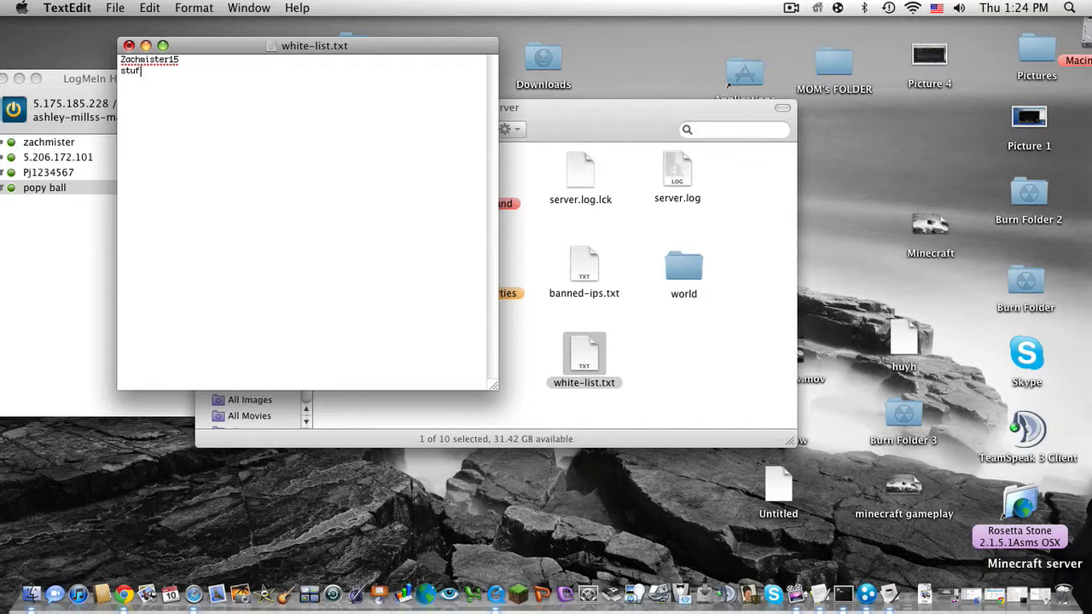
type("fwell")
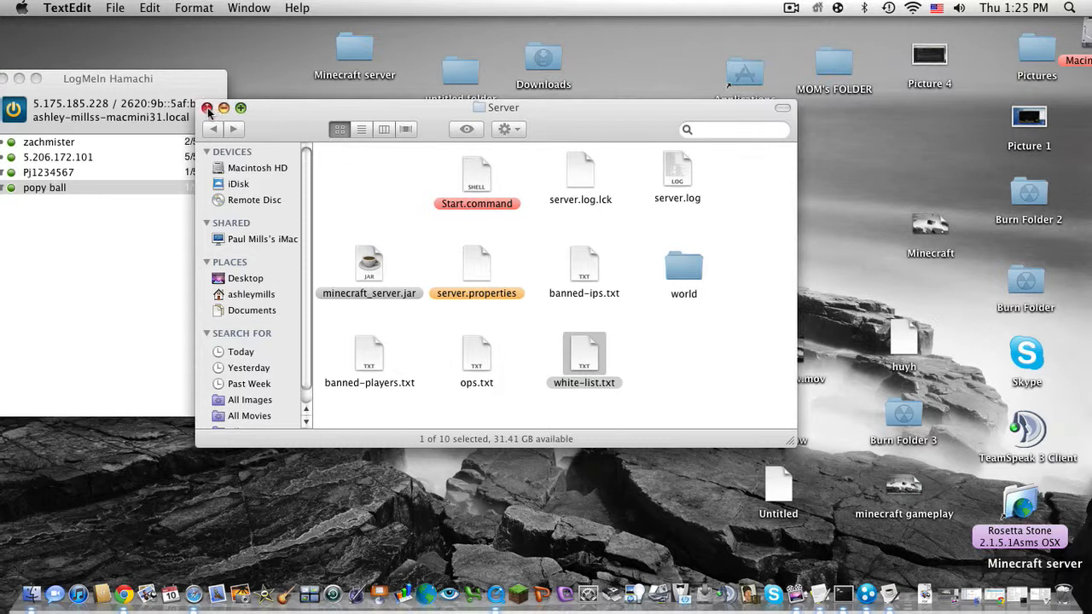
mouse_move(394, 191)
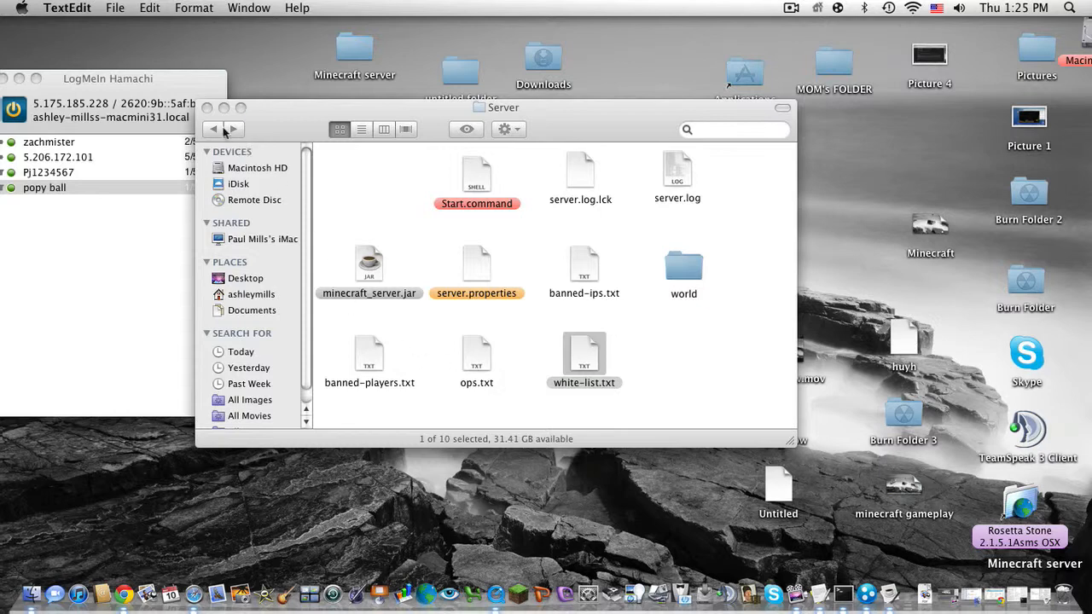
- Enter 'zachmister' in ops.txt and save the change when closing
left_click(476, 351)
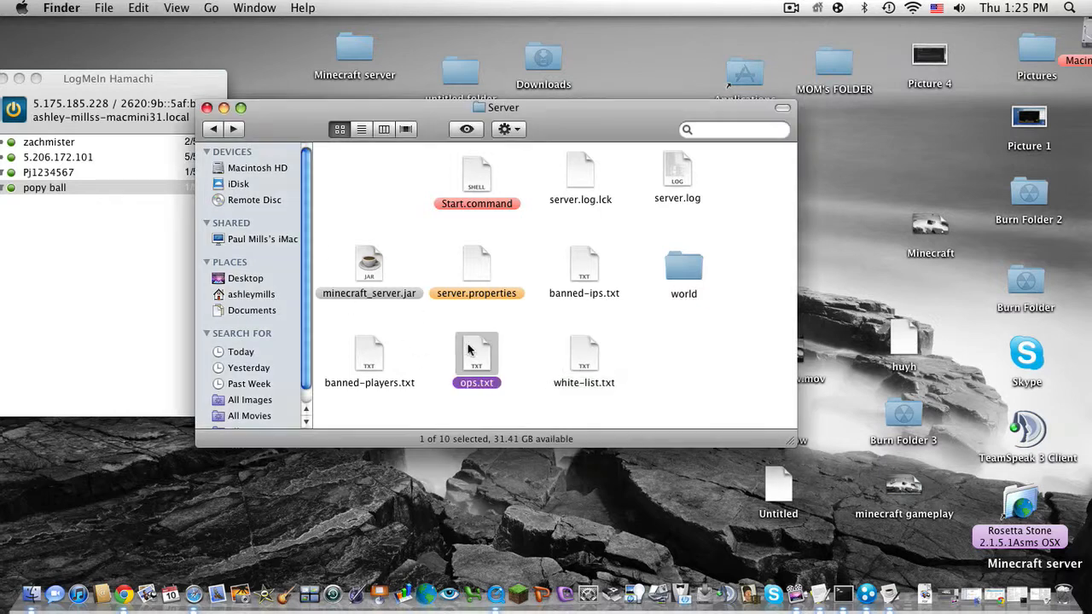
double_click(476, 353)
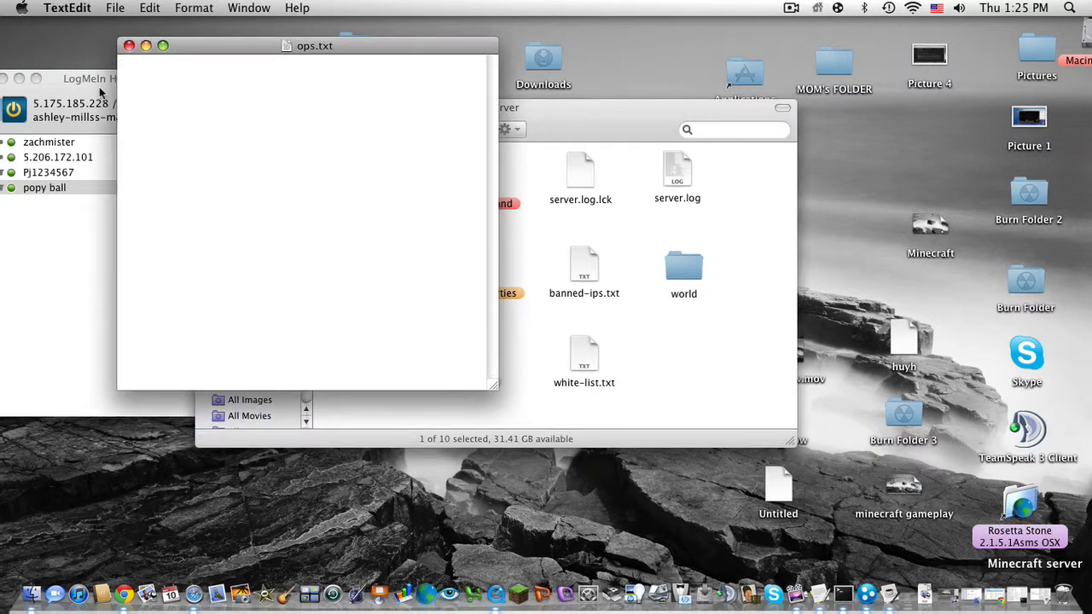
type("zachmister")
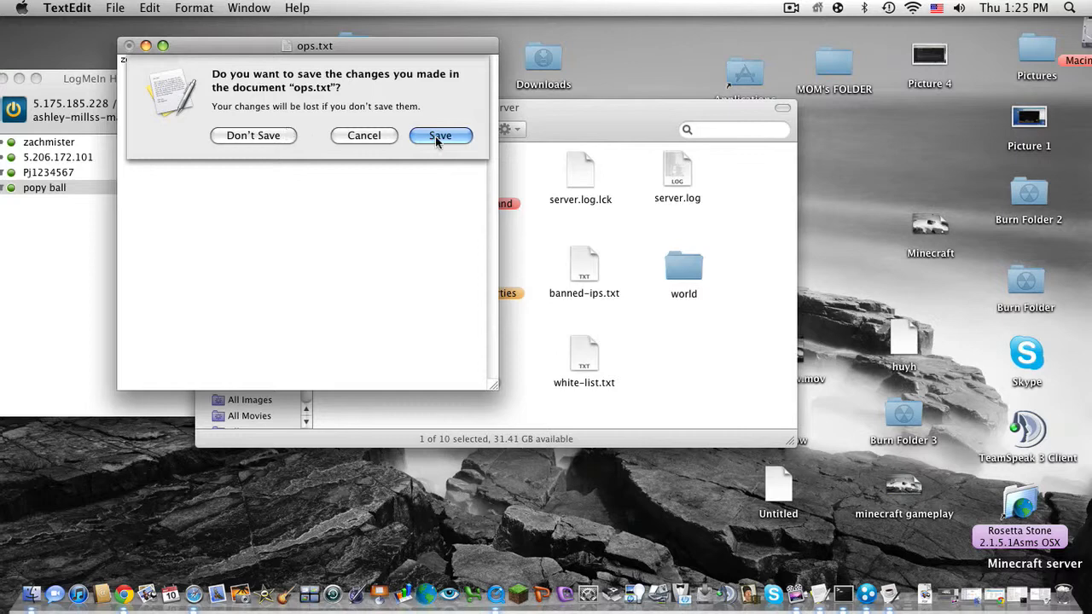
left_click(440, 136)
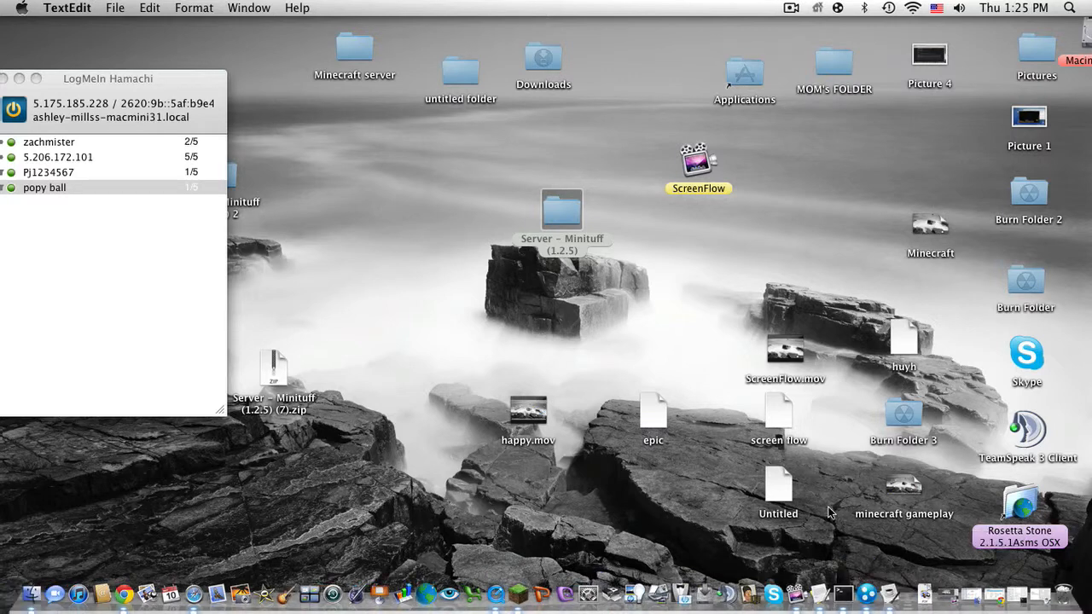
mouse_move(589, 440)
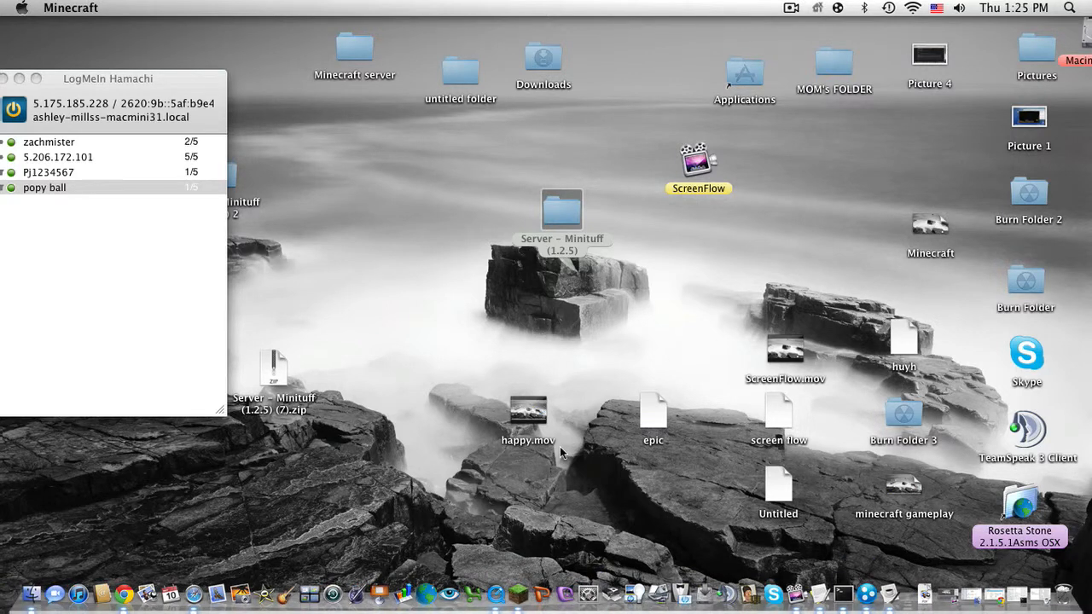
mouse_move(245, 474)
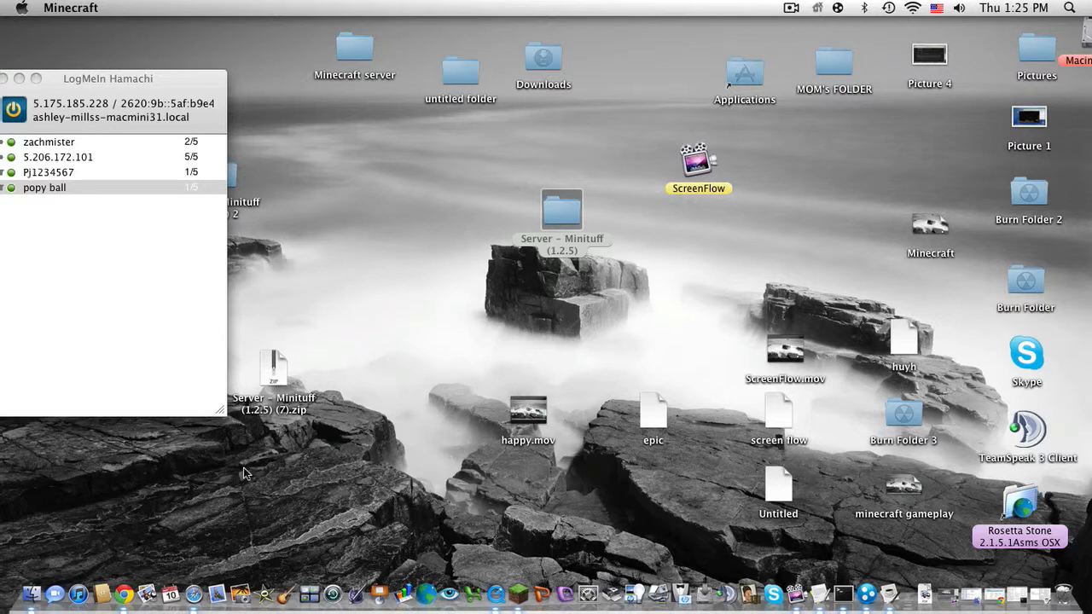
mouse_move(339, 502)
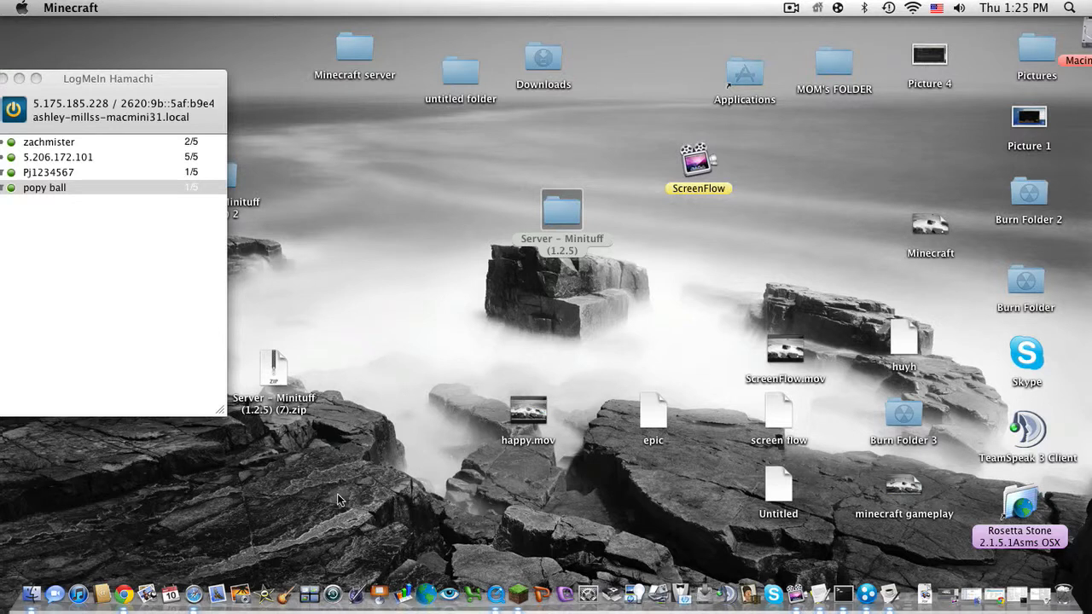
mouse_move(457, 477)
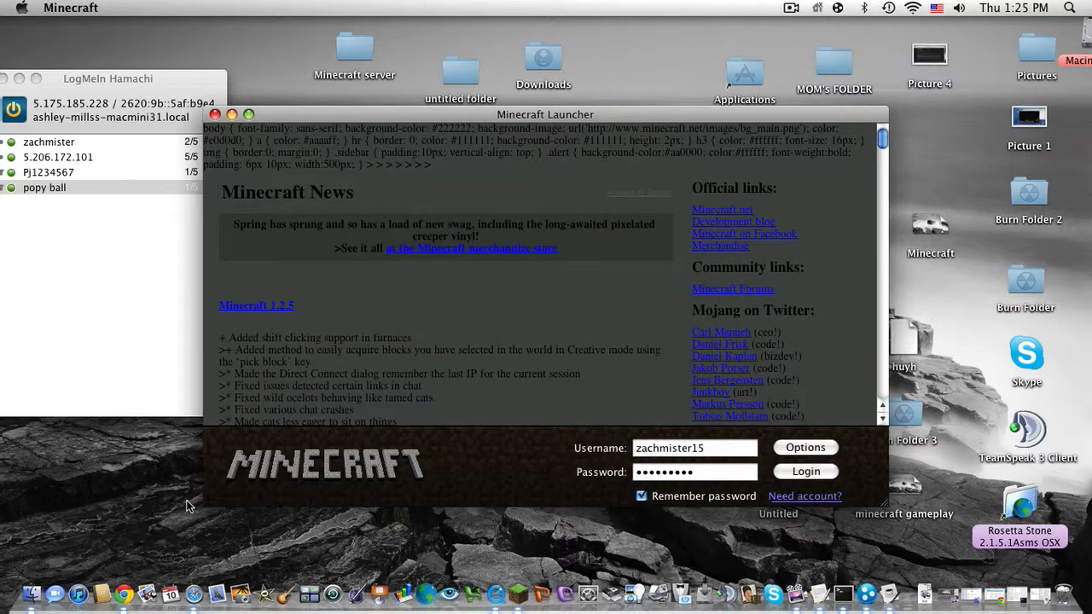
- Log in from the Minecraft Launcher as zachmister15 to reach the title menu
left_click(805, 471)
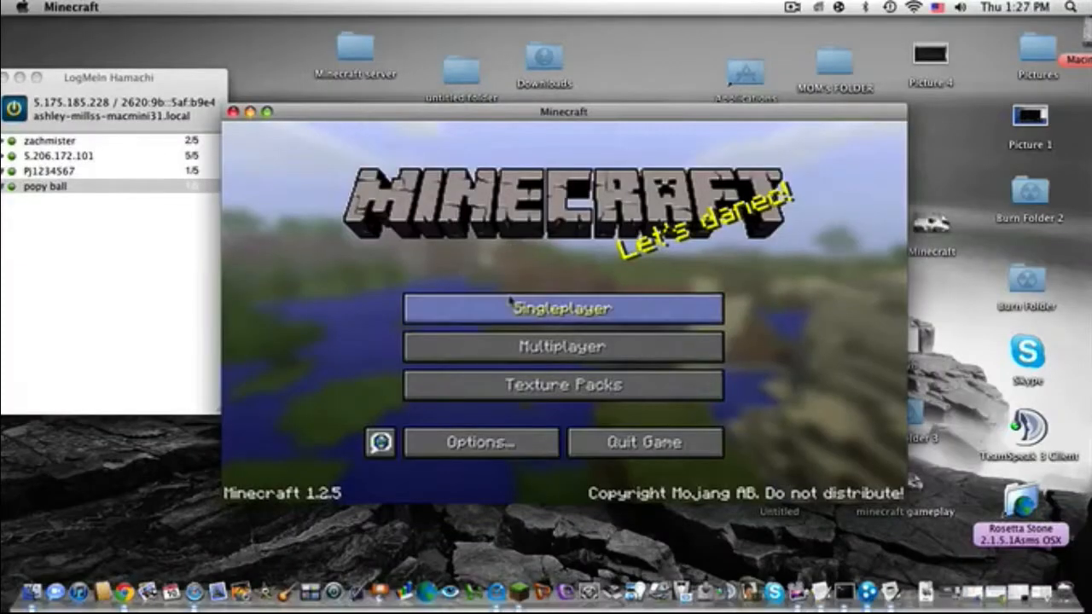
mouse_move(563, 346)
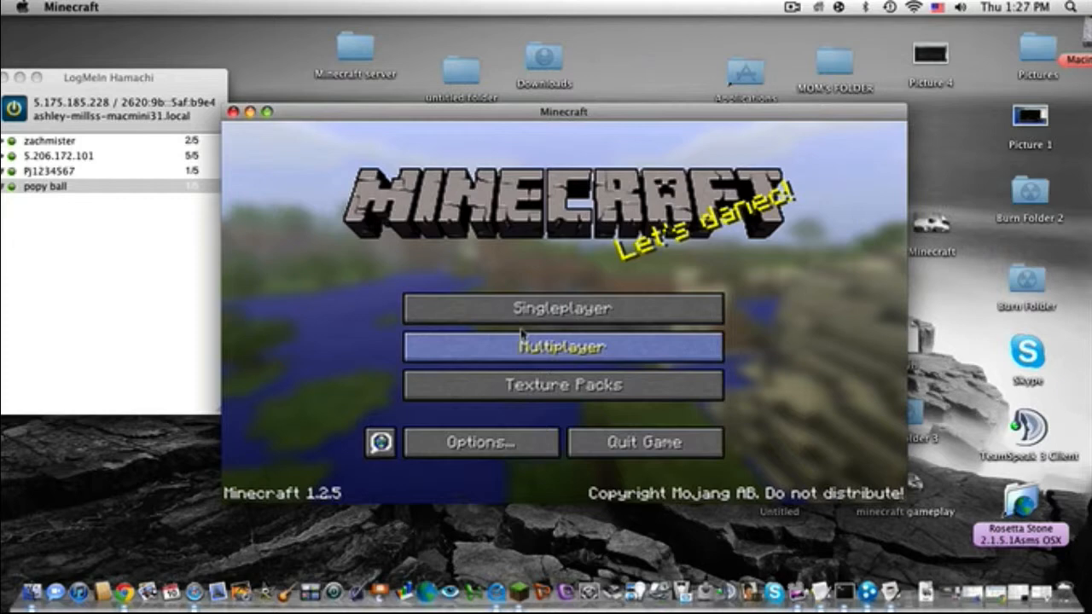
- From Multiplayer, cancel Add server and choose Direct Connect instead
left_click(561, 347)
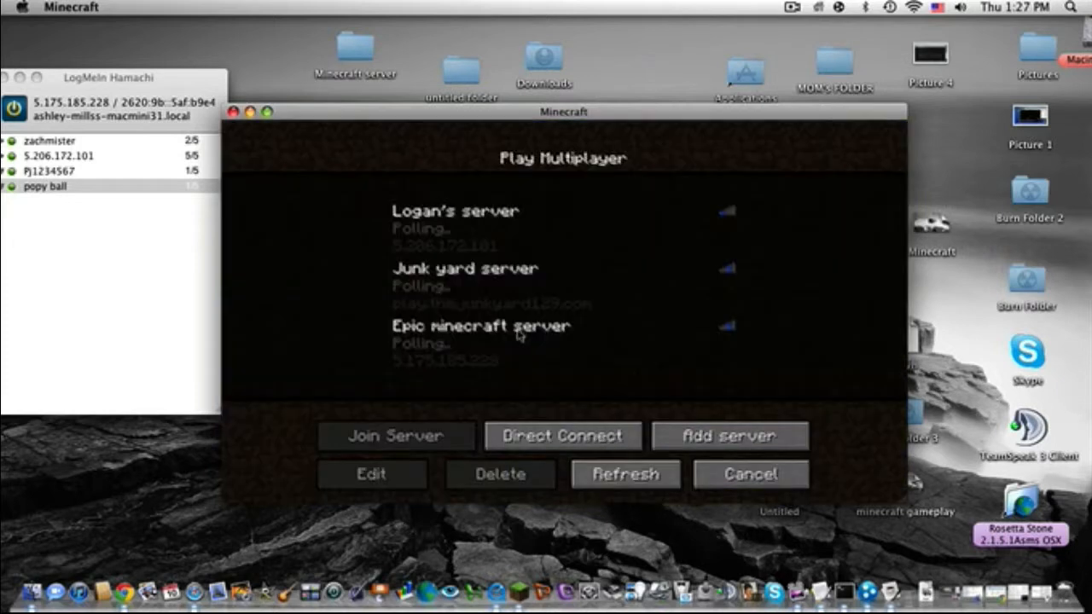
left_click(372, 474)
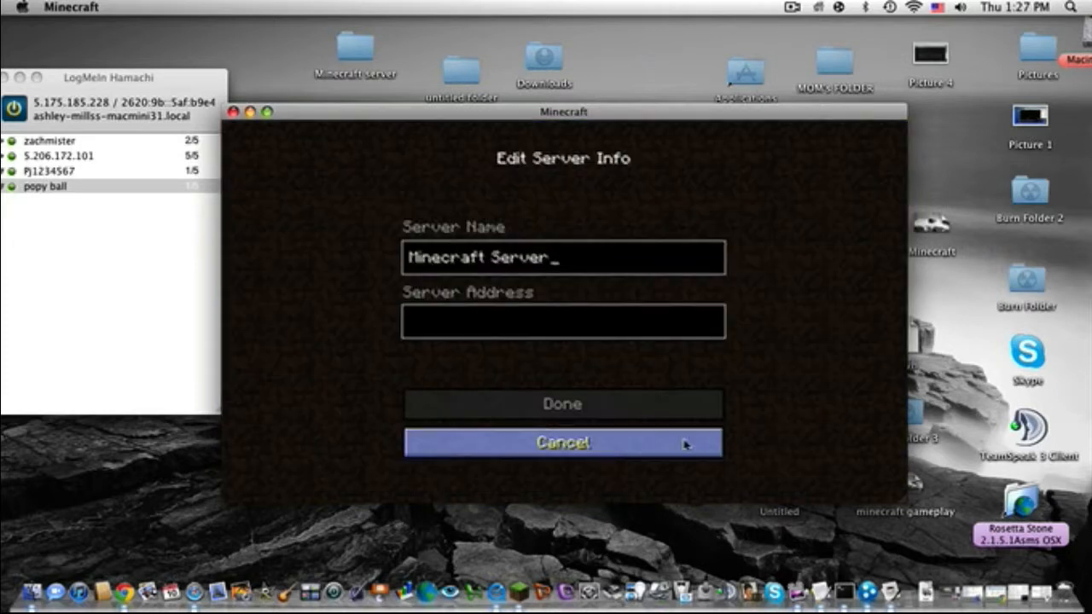
left_click(563, 441)
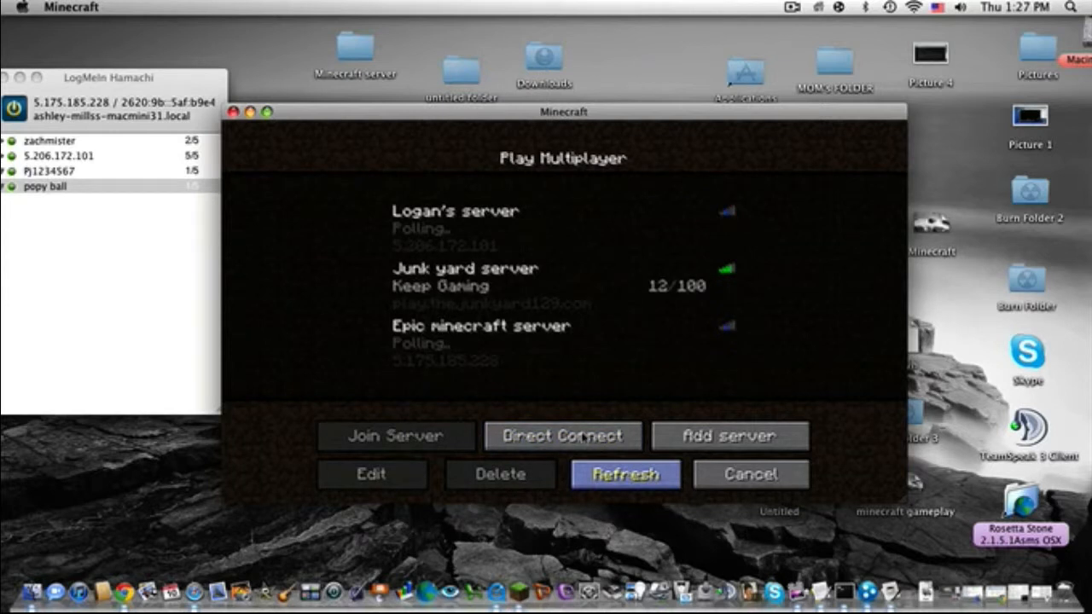
mouse_move(563, 437)
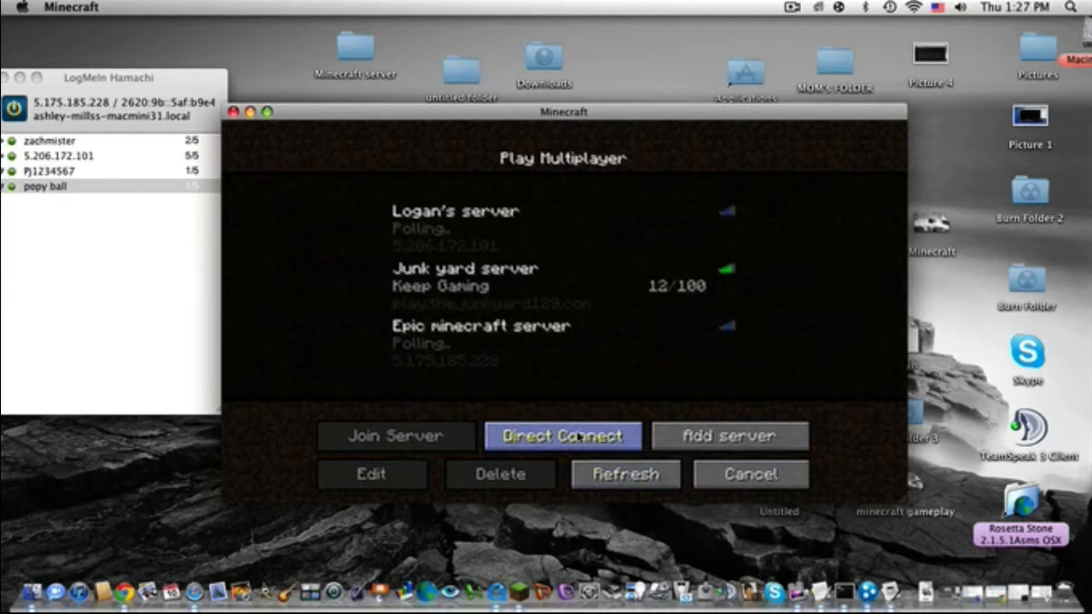
left_click(563, 437)
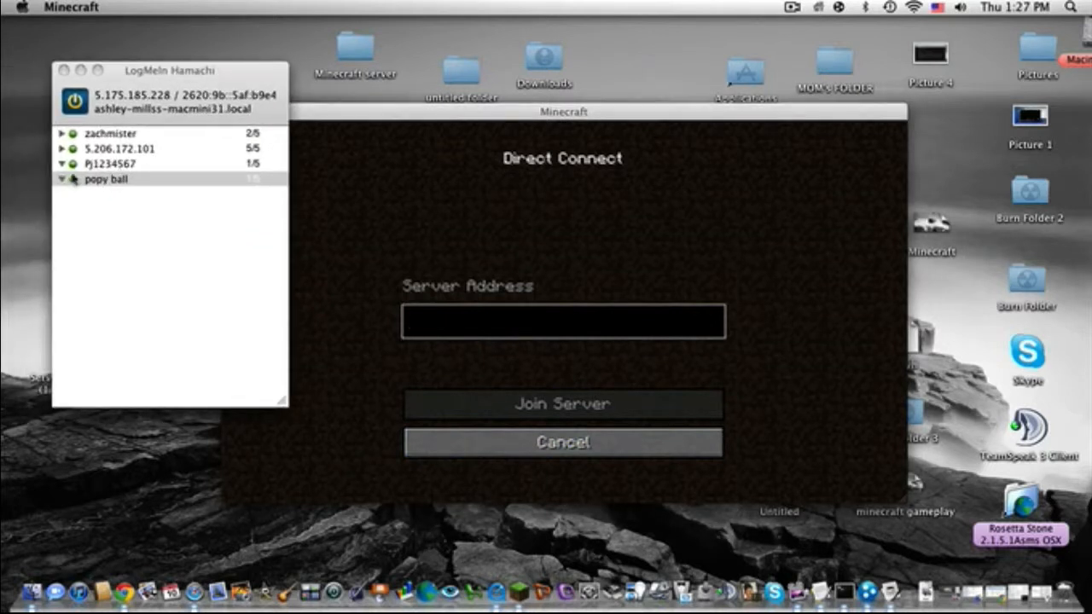
- Enter the Hamachi address 5.175.185.228 and join the server
left_click(106, 179)
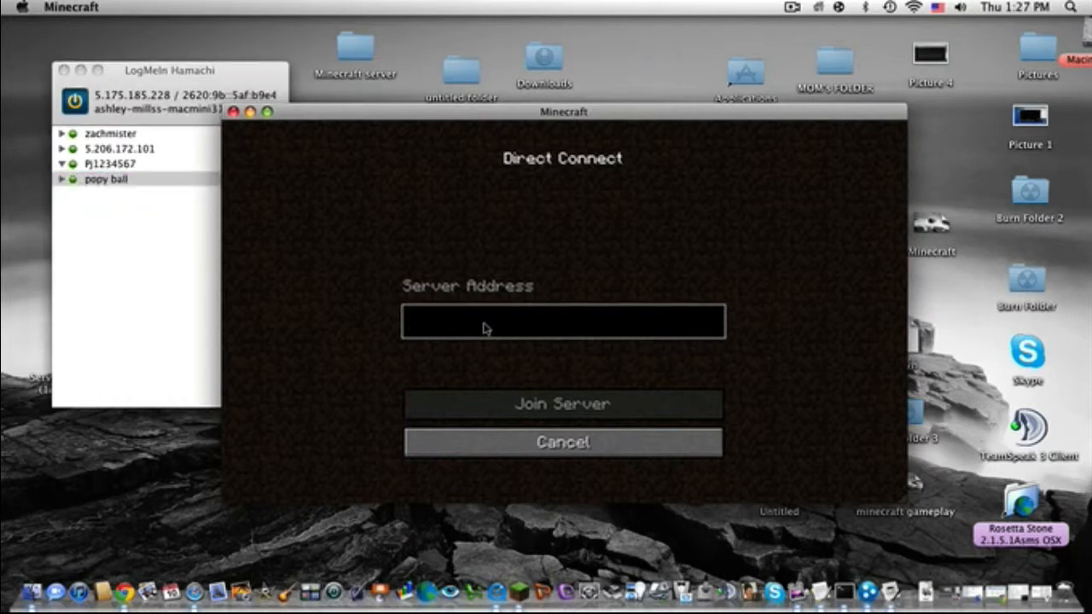
mouse_move(444, 339)
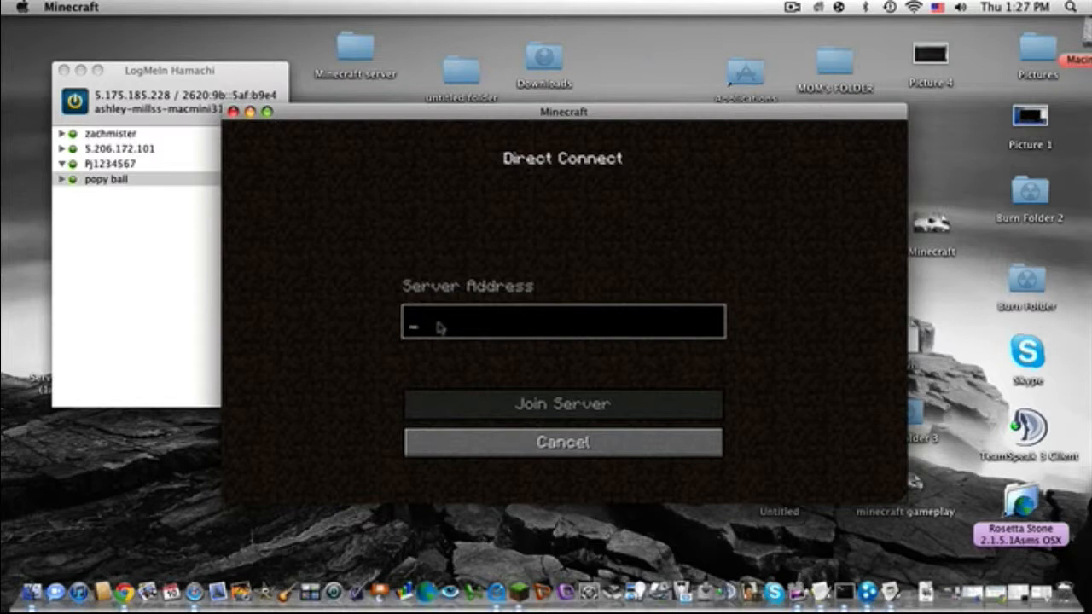
type("5.")
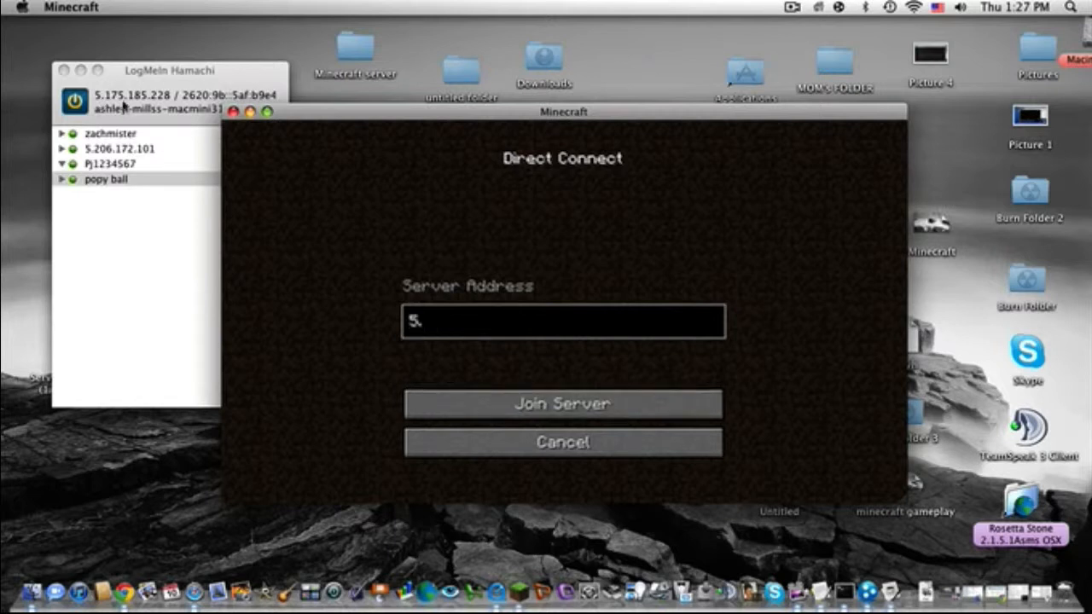
mouse_move(384, 163)
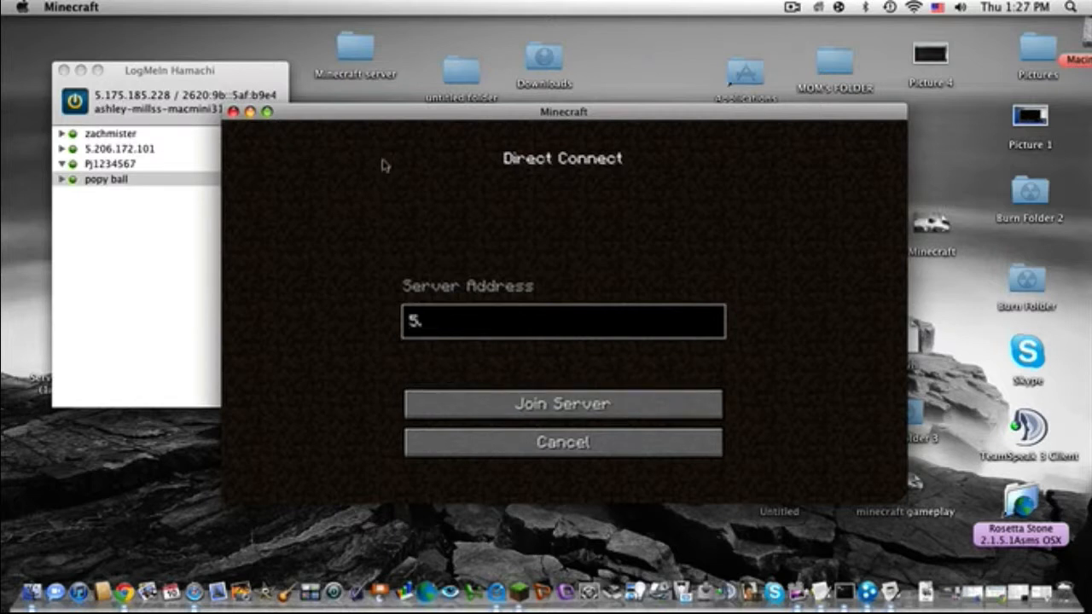
type(".175")
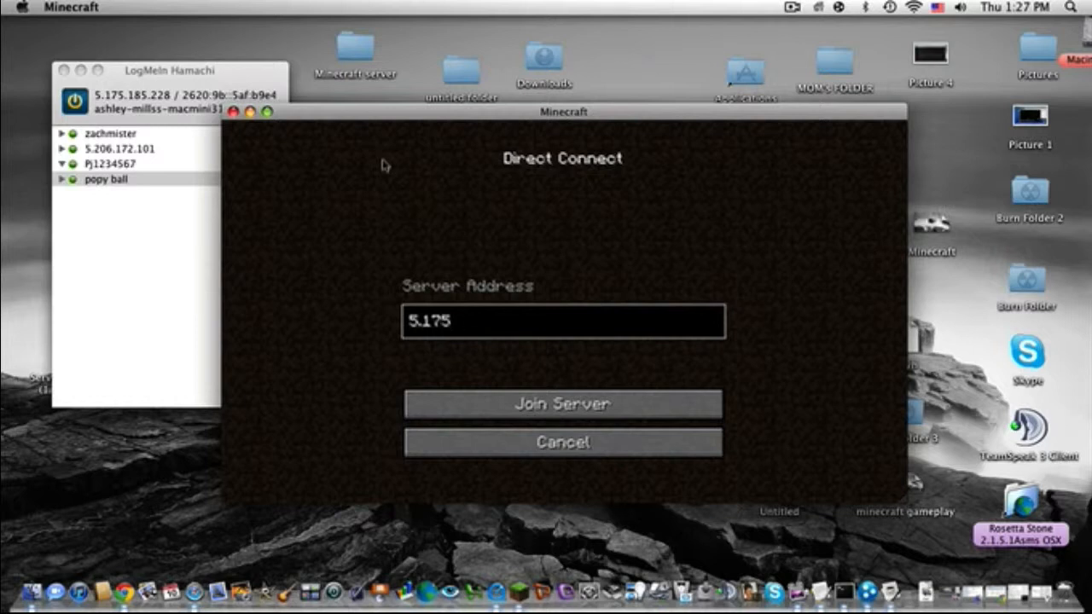
type(".185")
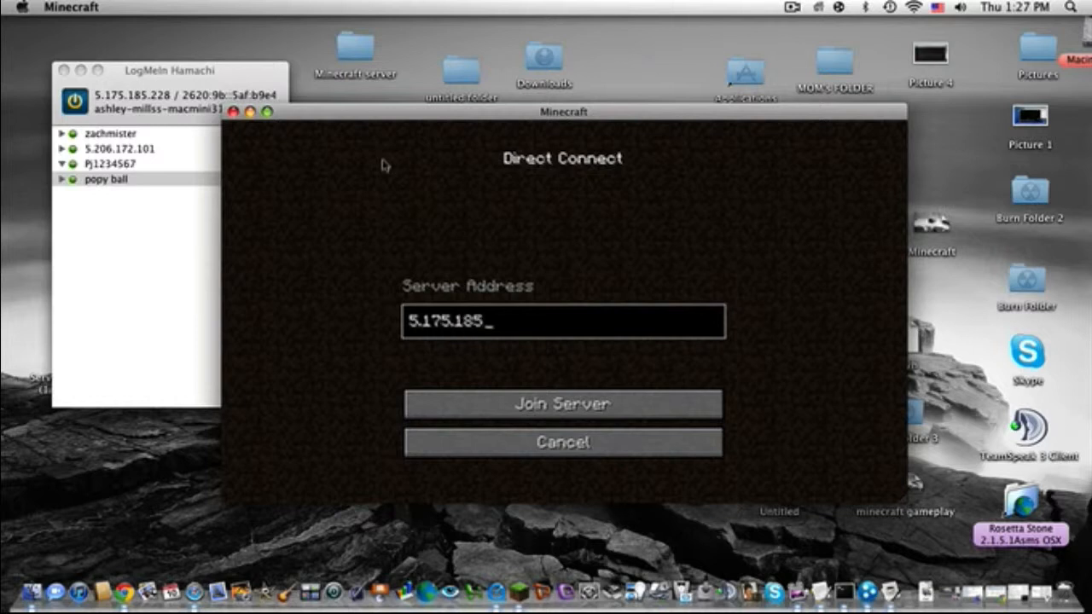
type("228")
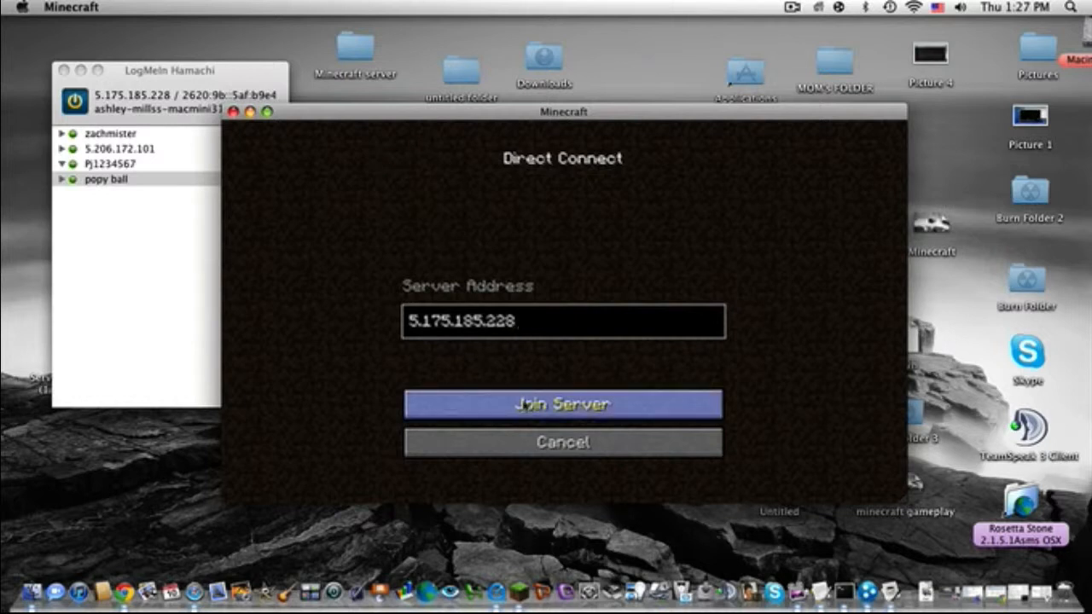
left_click(562, 403)
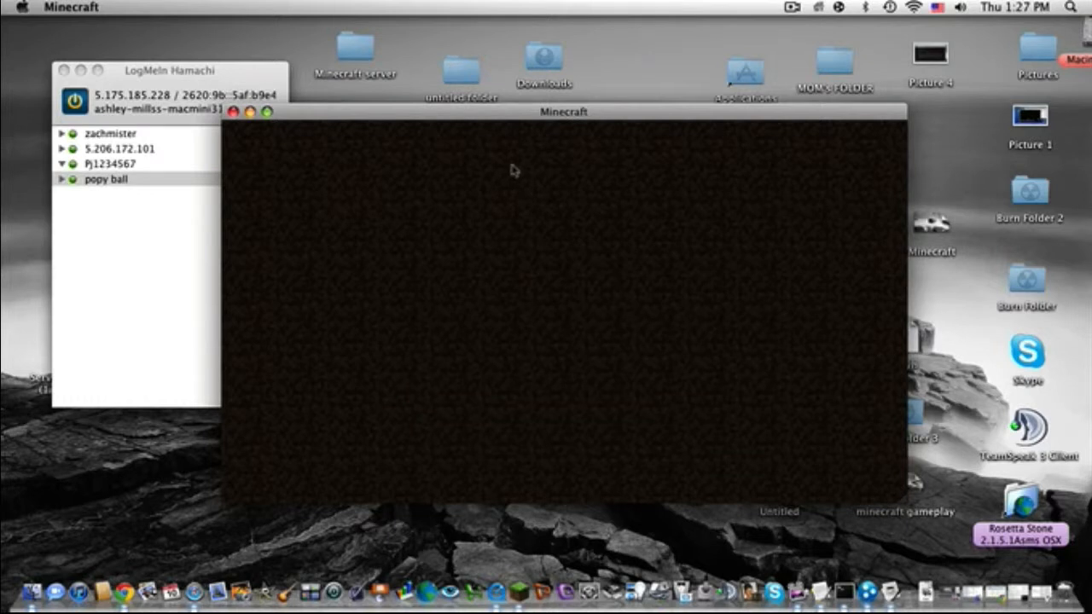
mouse_move(549, 116)
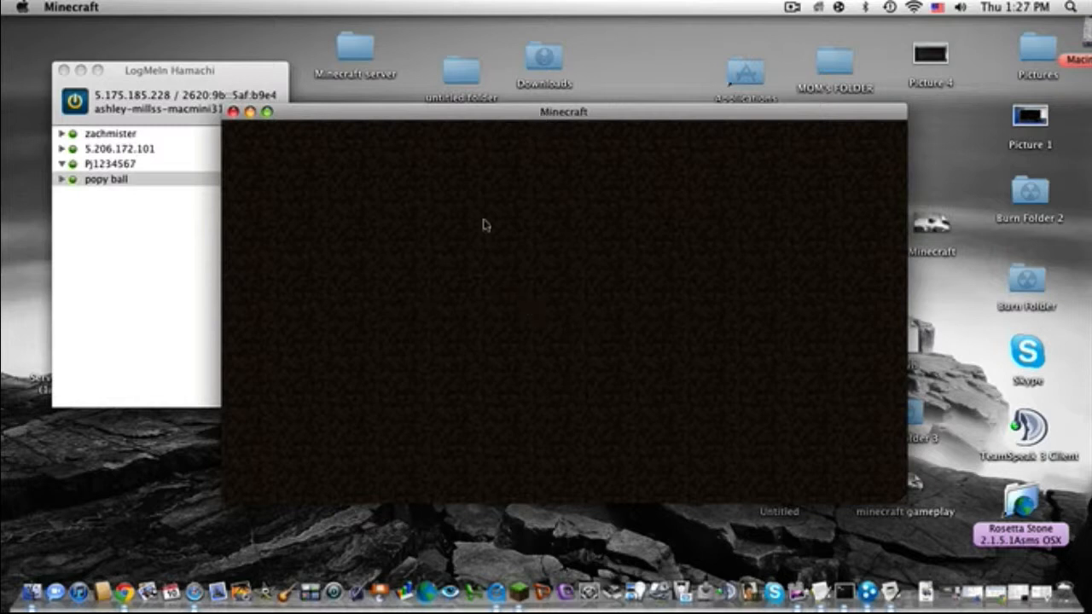
mouse_move(235, 128)
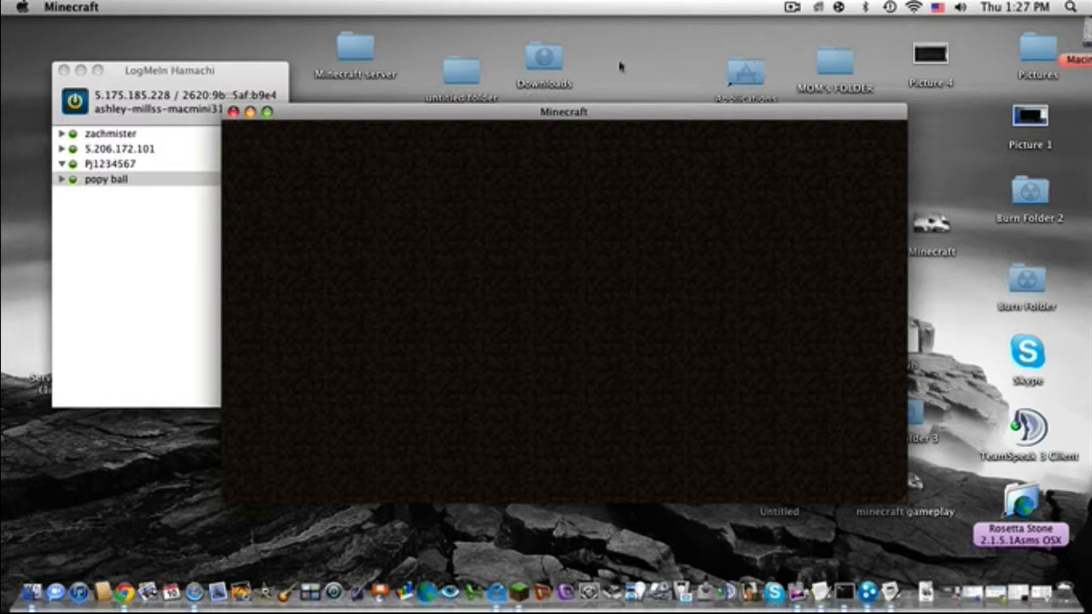
mouse_move(256, 198)
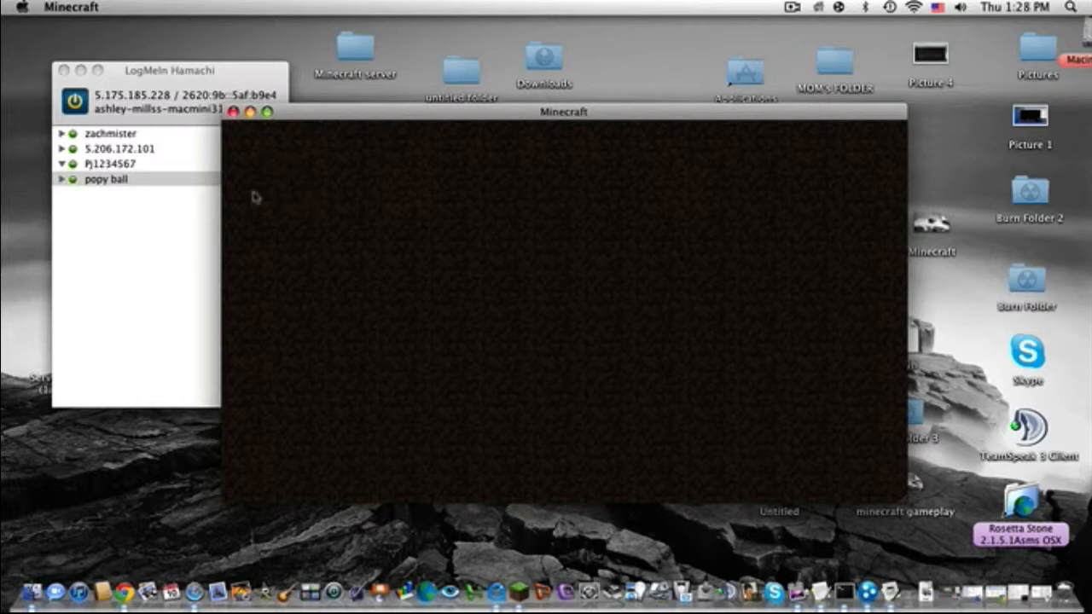
mouse_move(614, 358)
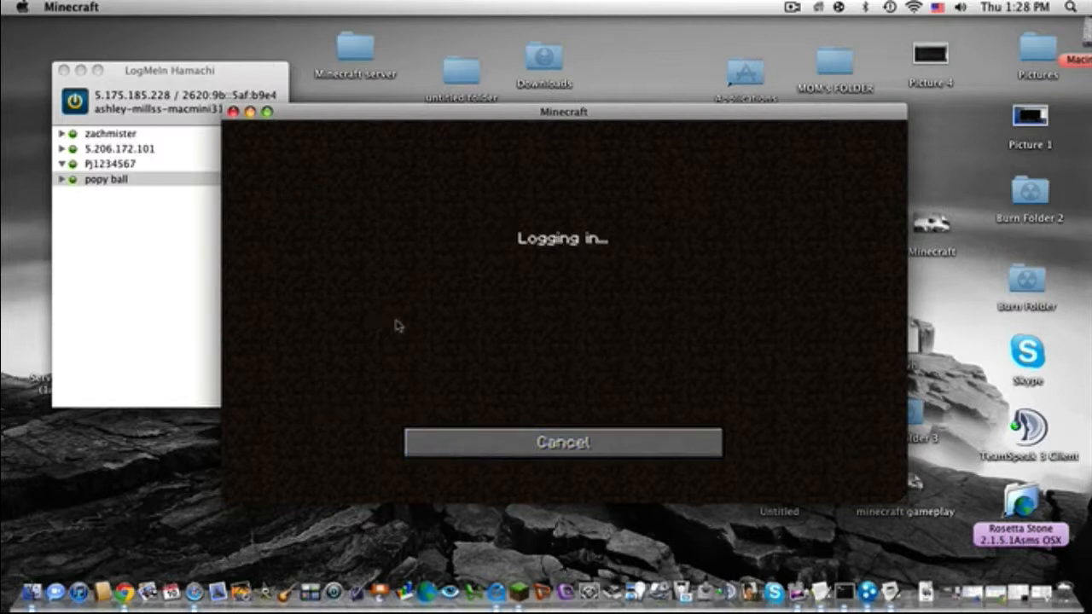
mouse_move(423, 328)
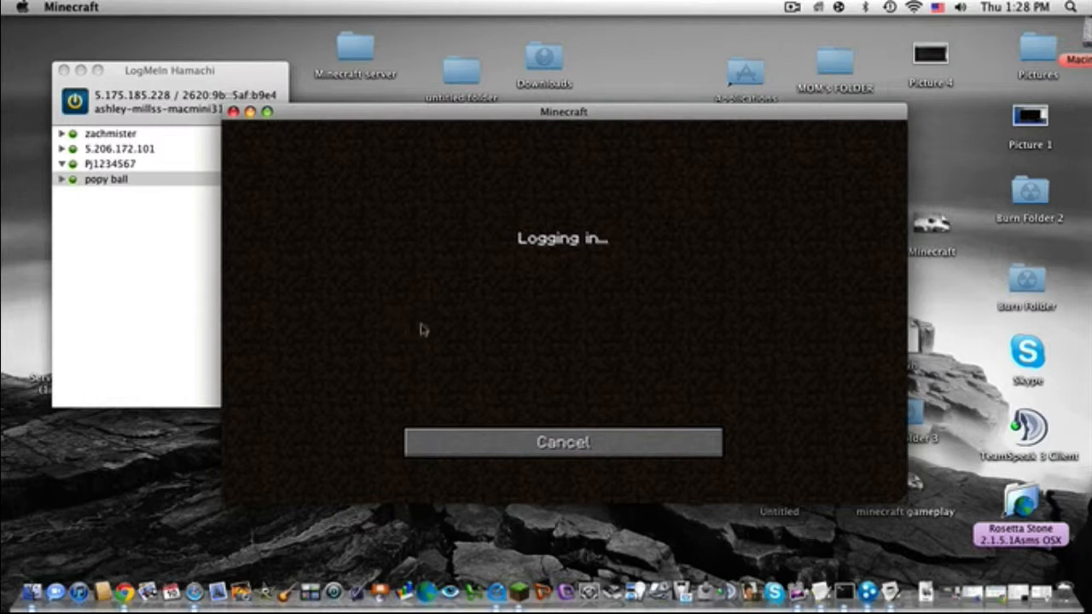
mouse_move(498, 372)
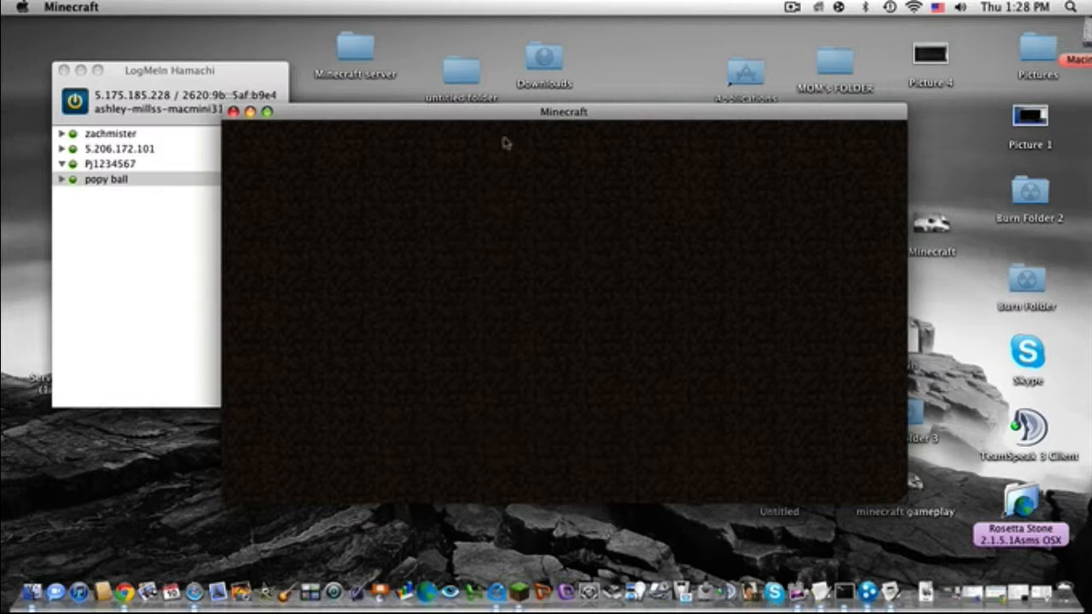
mouse_move(520, 128)
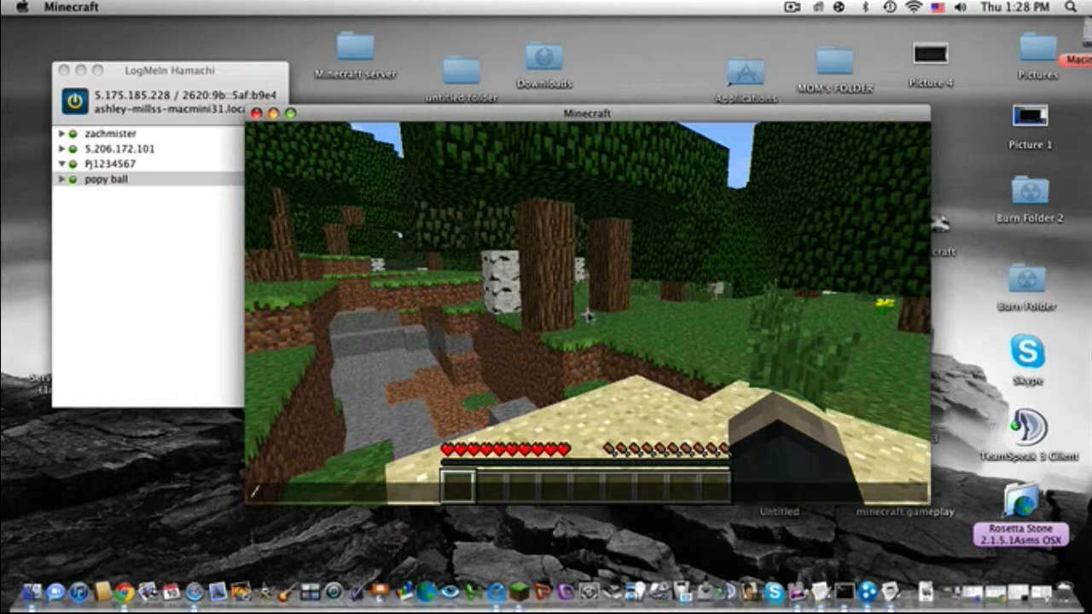
type("9")
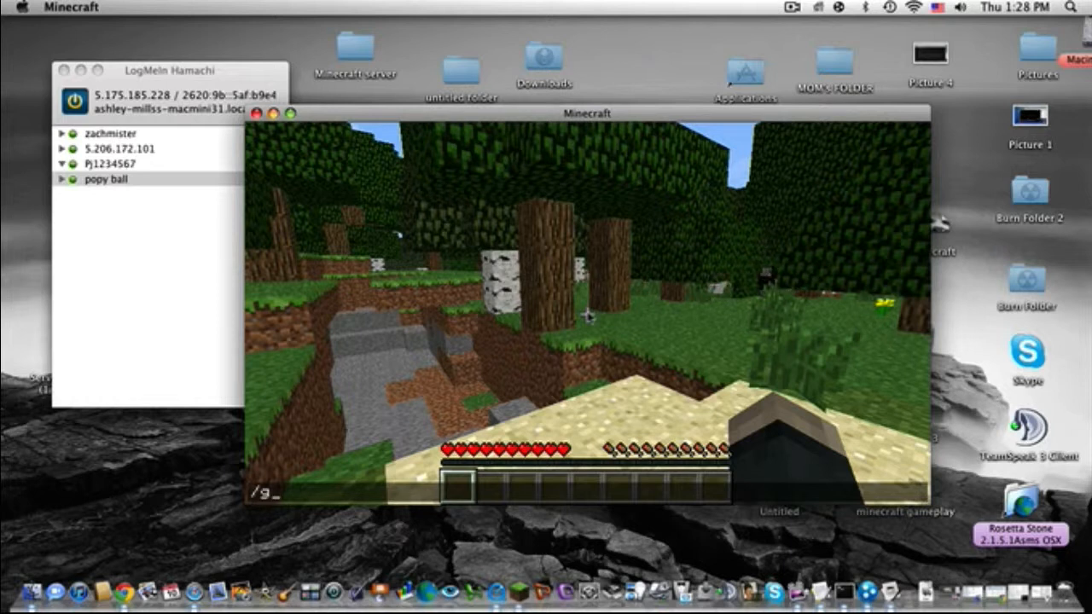
type("ameode")
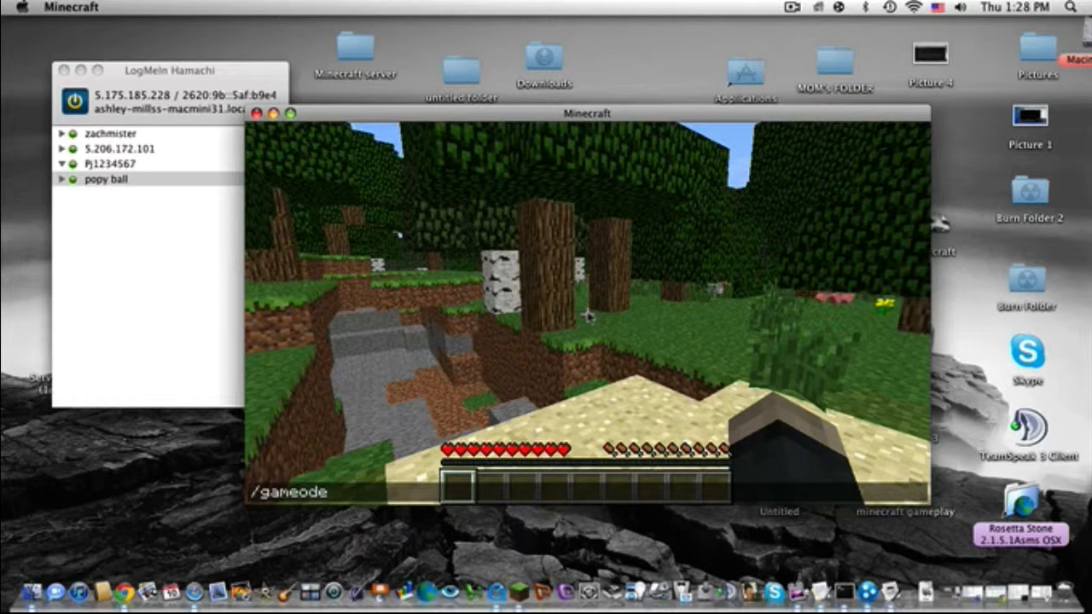
type("zachmister")
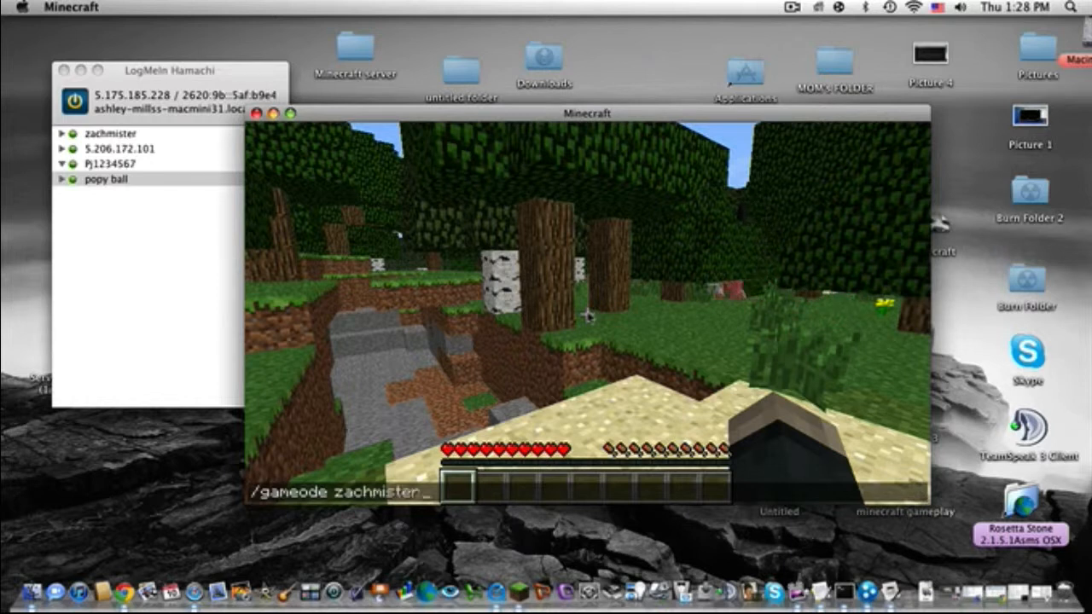
type("15")
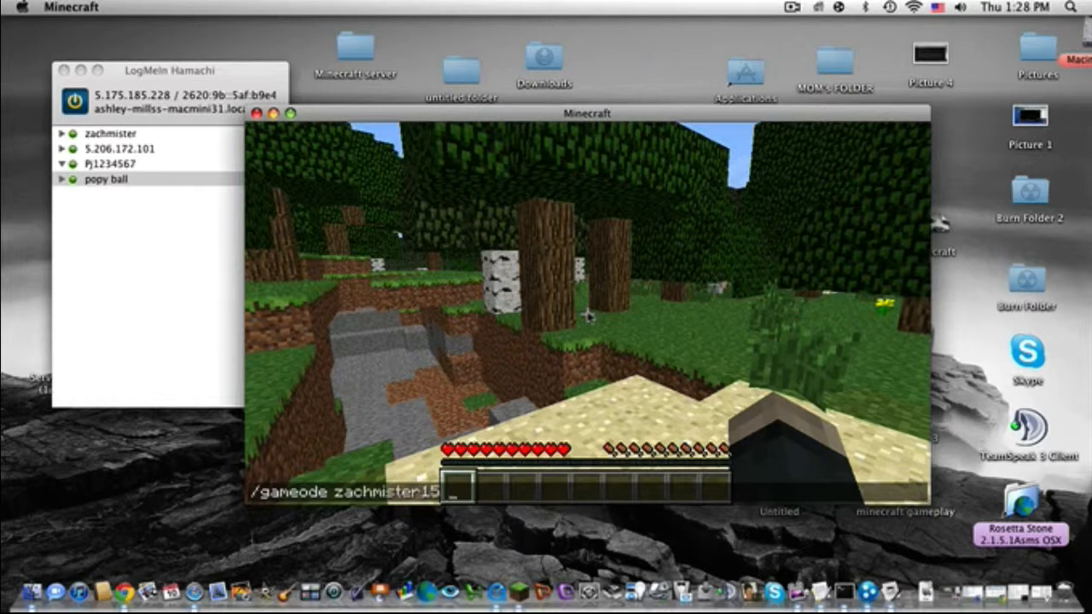